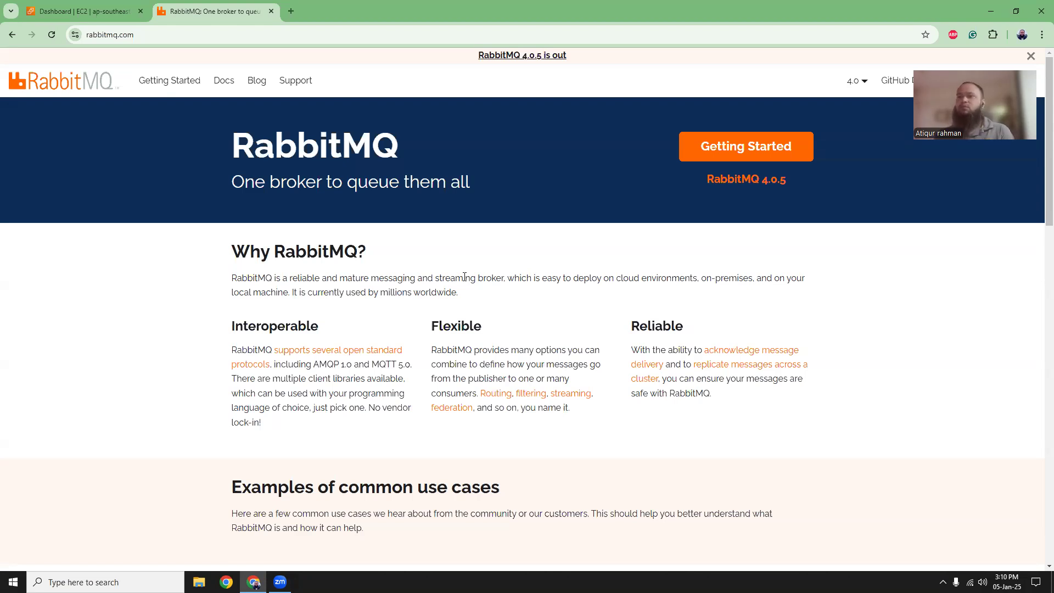
{"action": "mouse_move", "coordinate": [240, 209]}
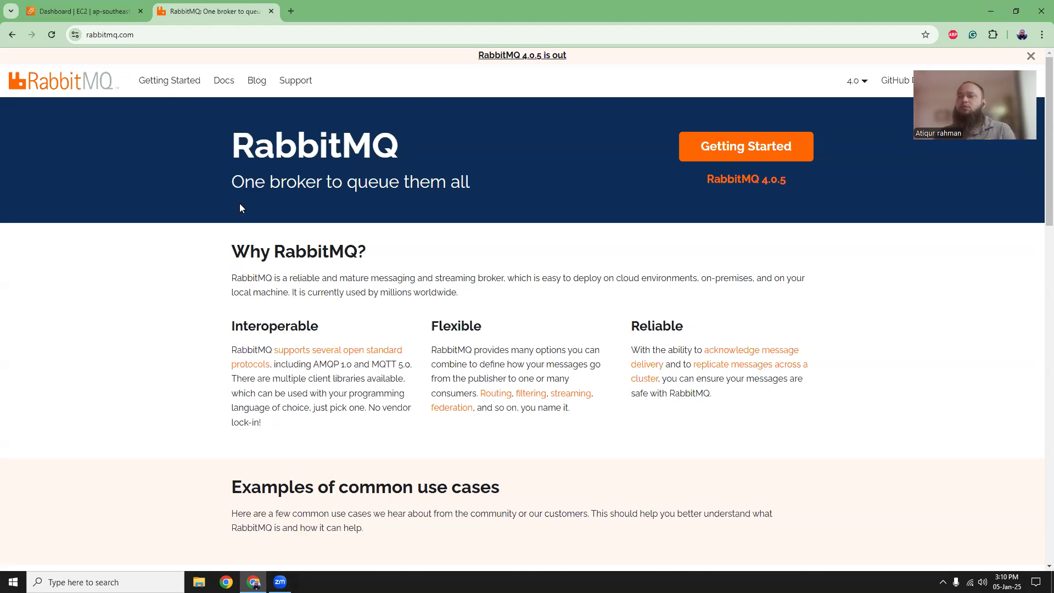
- From the RabbitMQ site, go to the EC2 dashboard (Singapore) and begin launching a new instance
{"action": "double_click", "coordinate": [314, 145]}
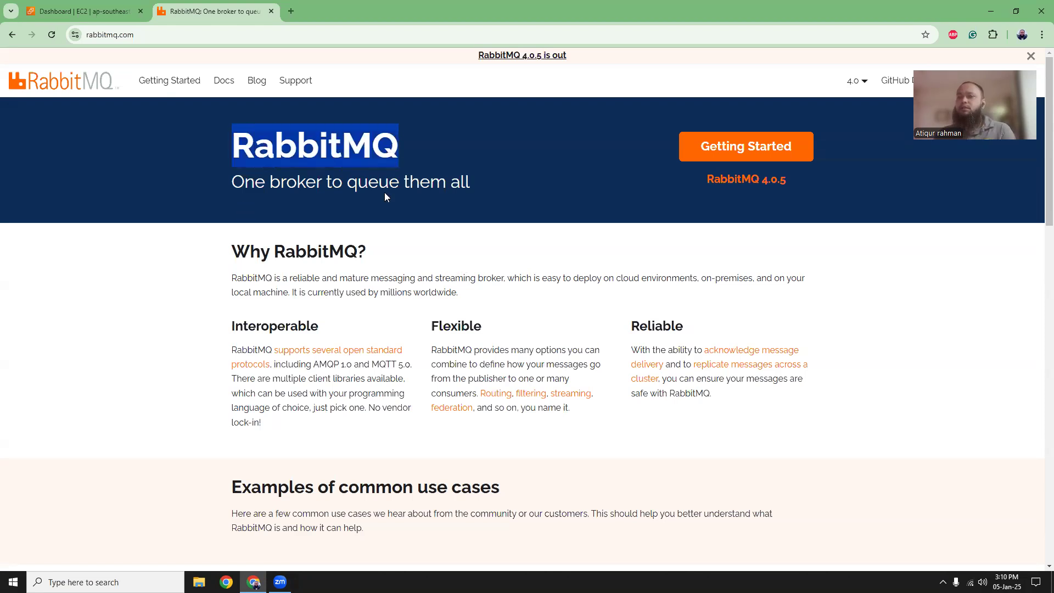
{"action": "mouse_move", "coordinate": [390, 276]}
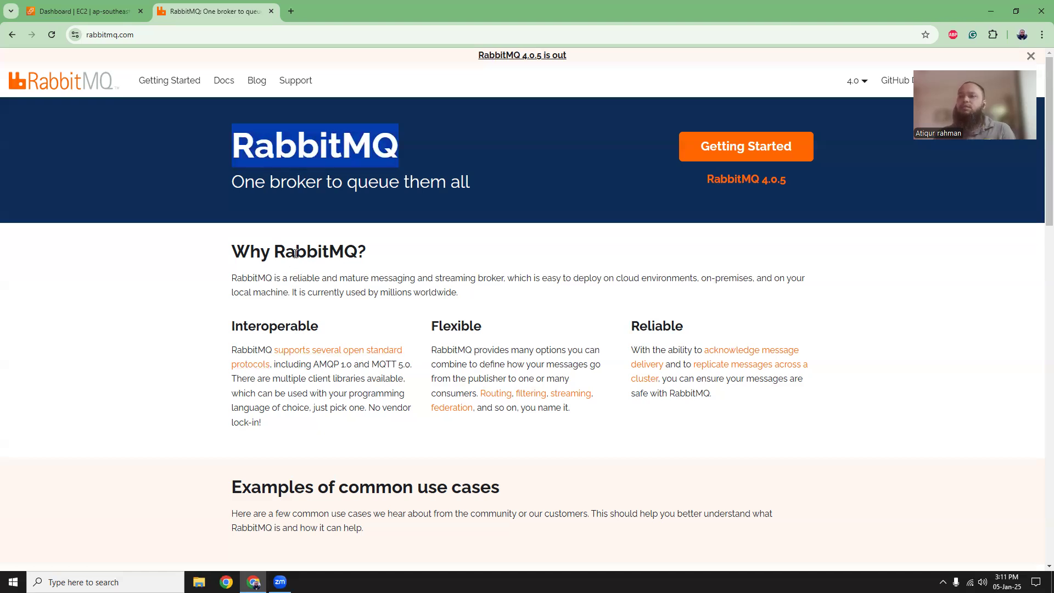
{"action": "left_click", "coordinate": [77, 11]}
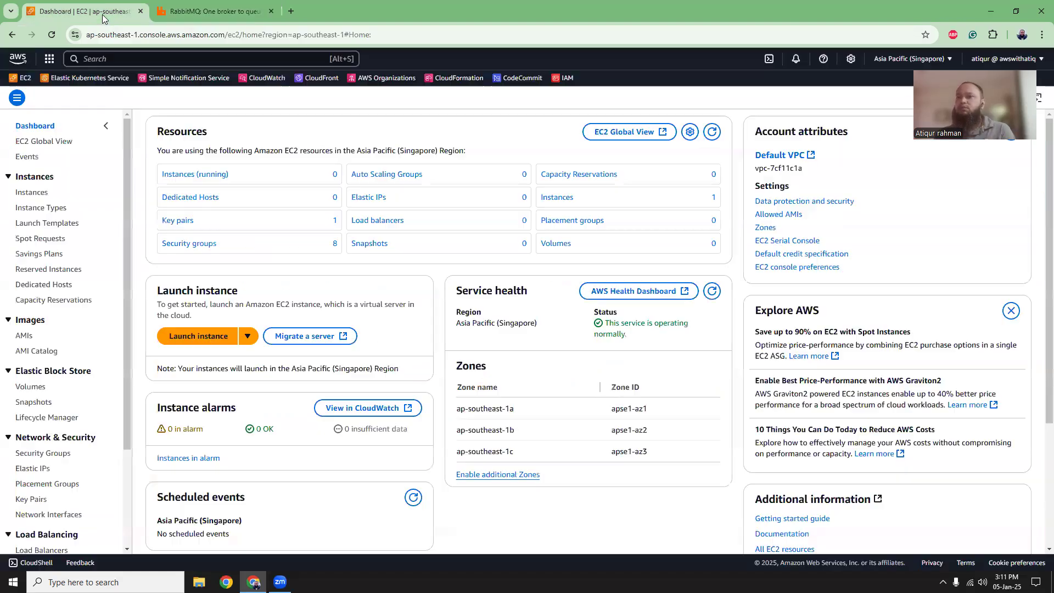
{"action": "mouse_move", "coordinate": [304, 131]}
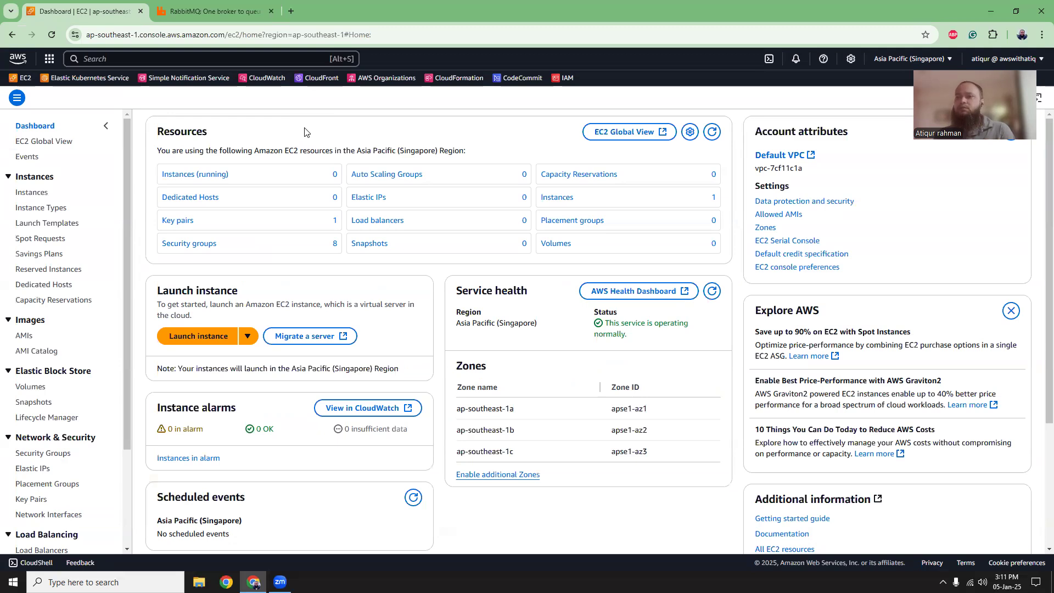
{"action": "left_click", "coordinate": [197, 336]}
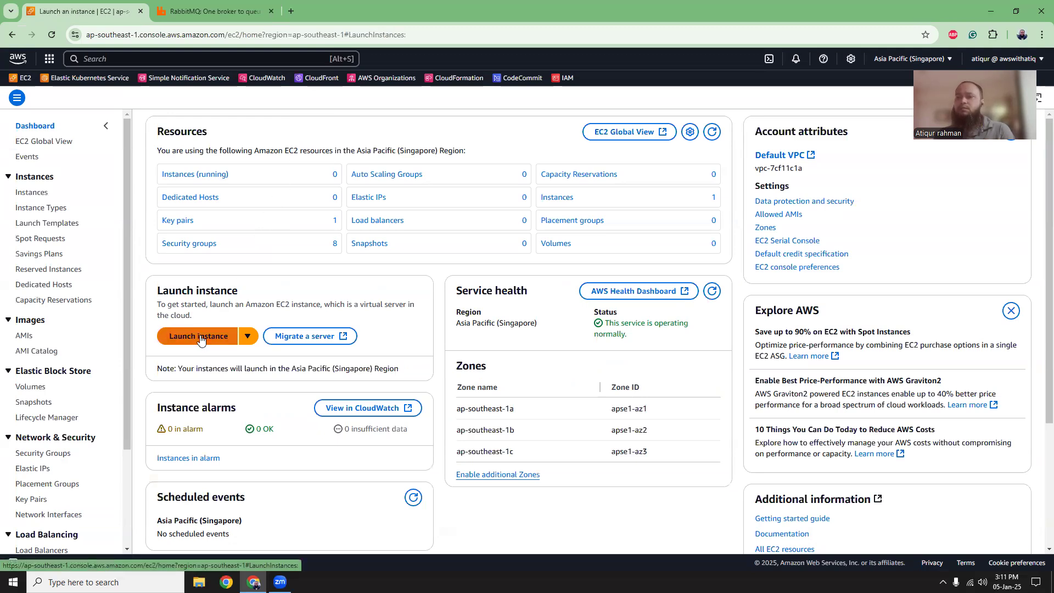
- Name the instance rabbitmq, keep Amazon Linux 2023 and choose the t3.medium instance type
{"action": "left_click", "coordinate": [197, 336]}
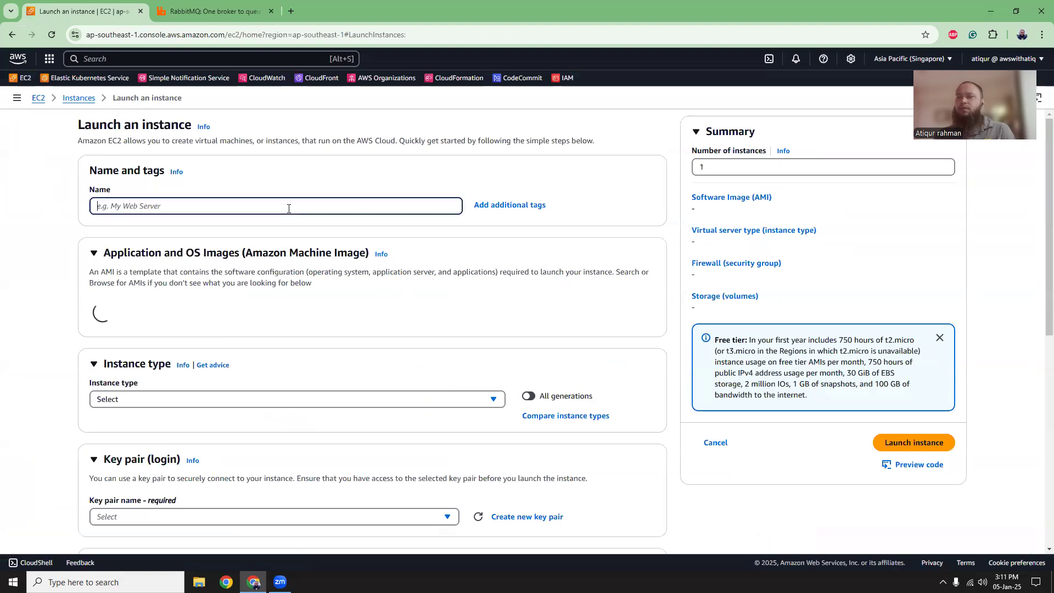
{"action": "type", "text": "ra"}
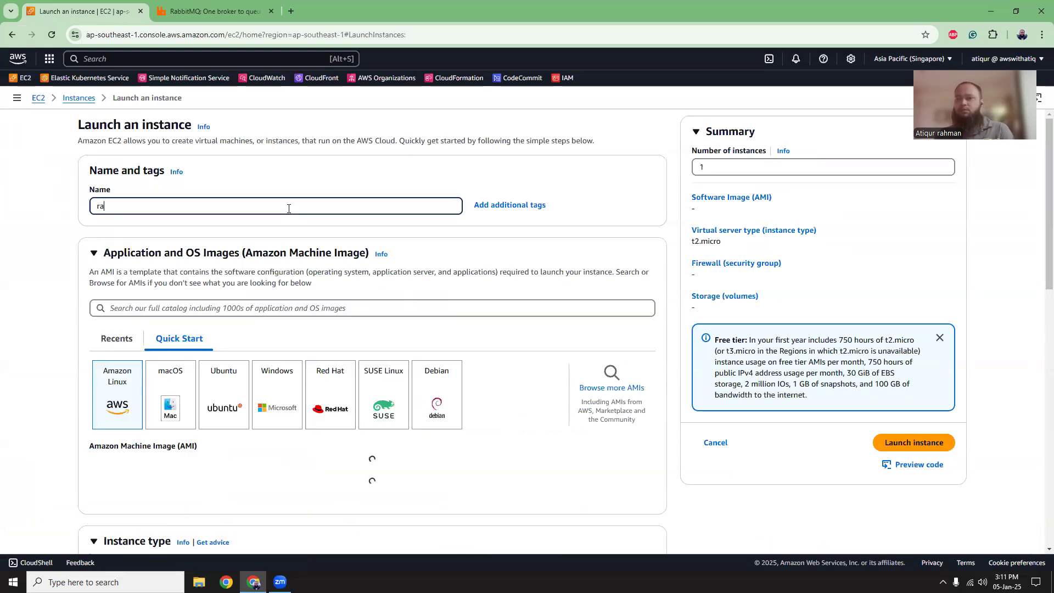
{"action": "type", "text": "bbitmq"}
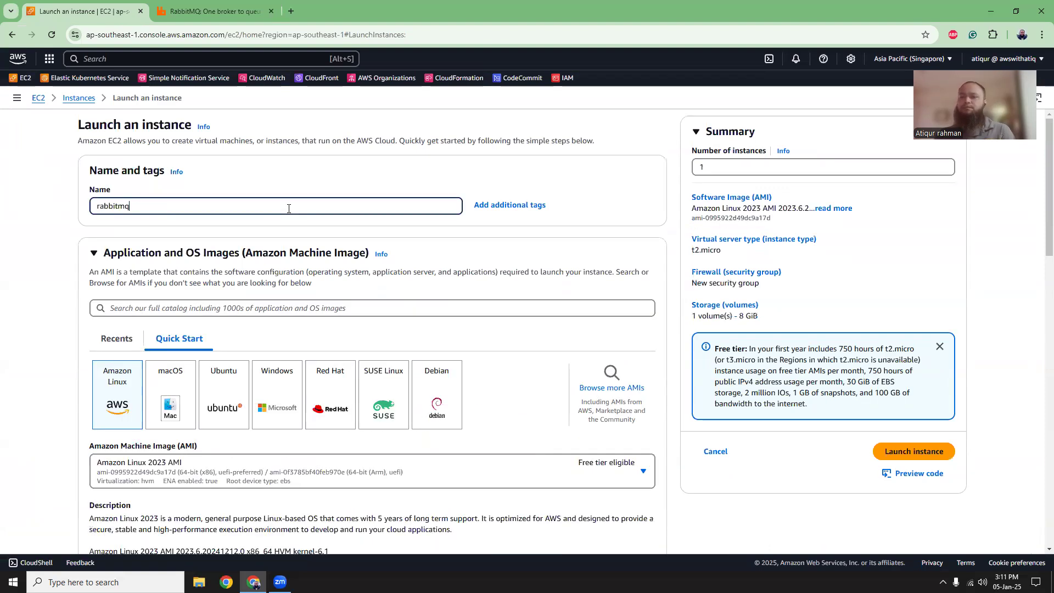
{"action": "scroll", "scroll_direction": "down", "scroll_amount": 3}
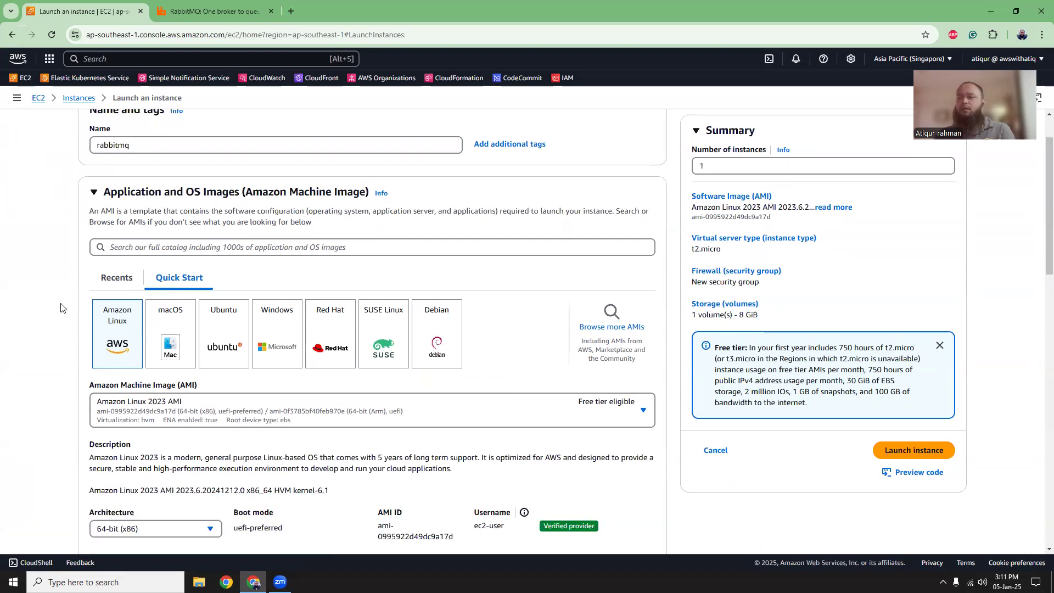
{"action": "scroll", "scroll_direction": "down", "scroll_amount": 3}
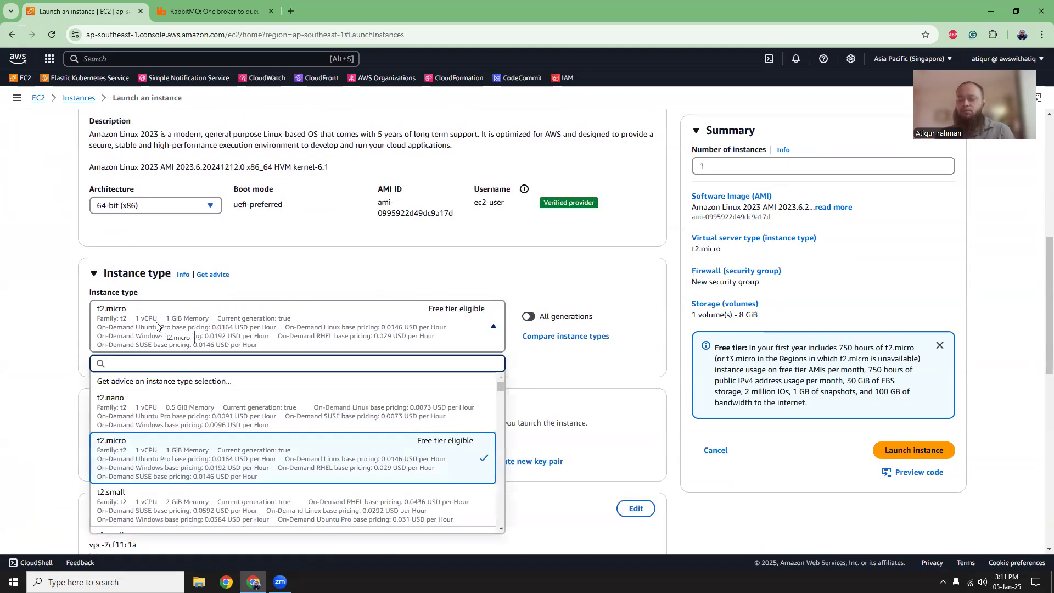
{"action": "type", "text": "t3.m"}
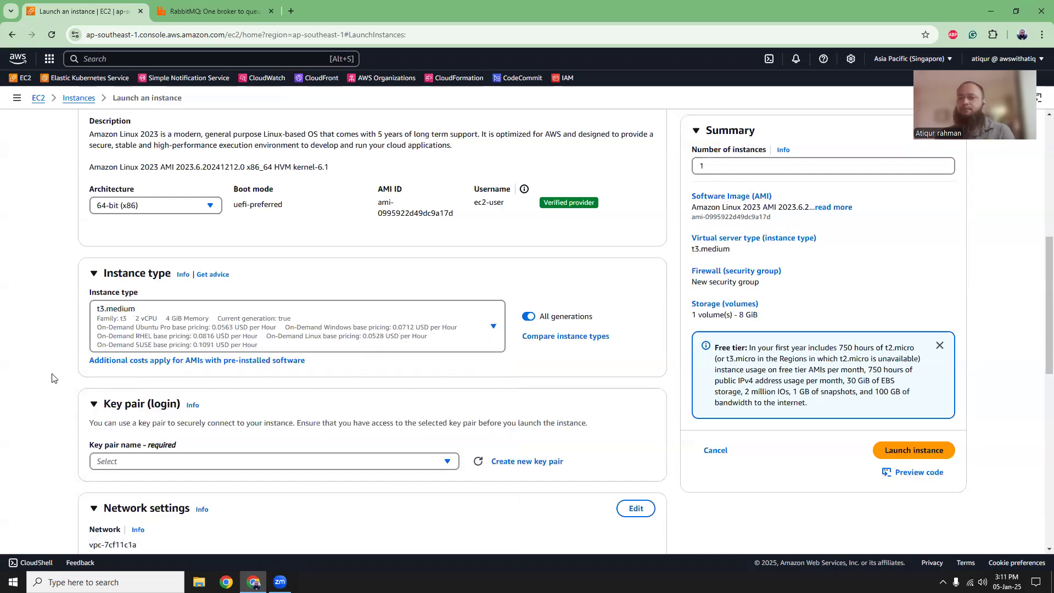
- Pick the key pair, the existing launch-wizard-4 security group and the ec2role IAM profile
{"action": "left_click", "coordinate": [272, 461]}
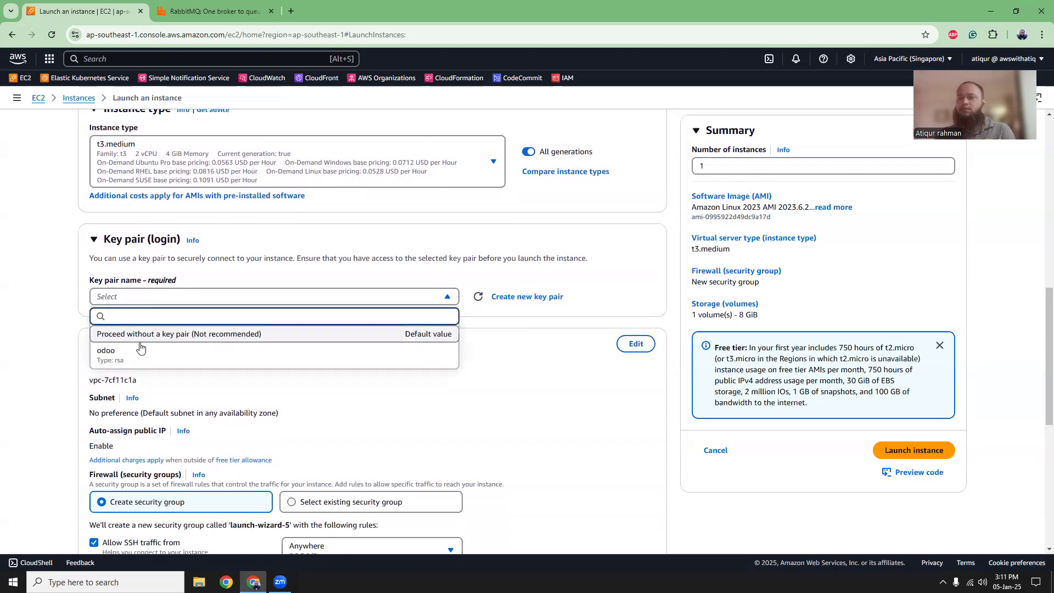
{"action": "left_click", "coordinate": [106, 350]}
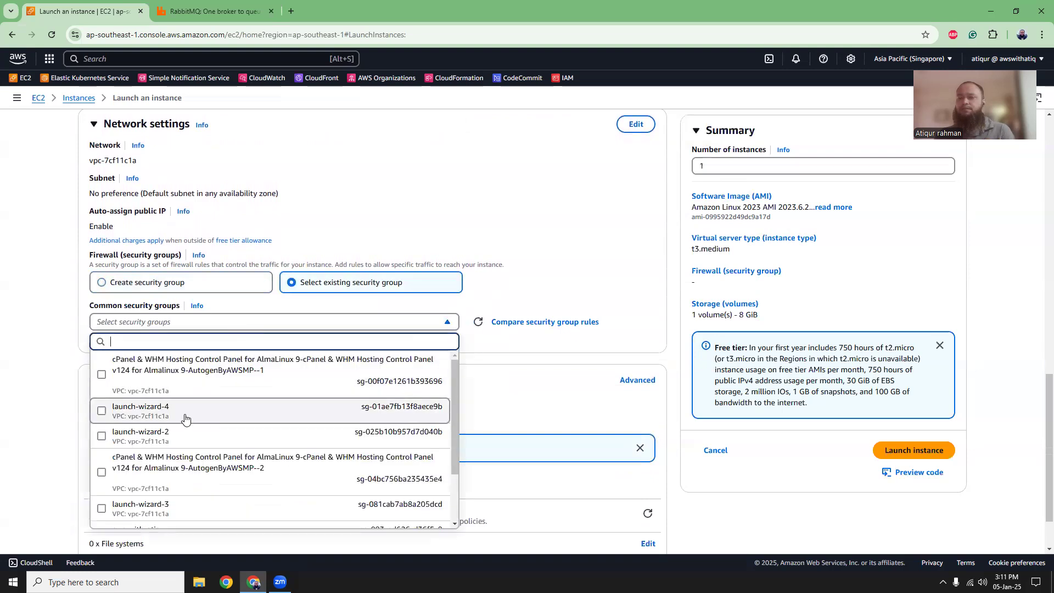
{"action": "left_click", "coordinate": [139, 407]}
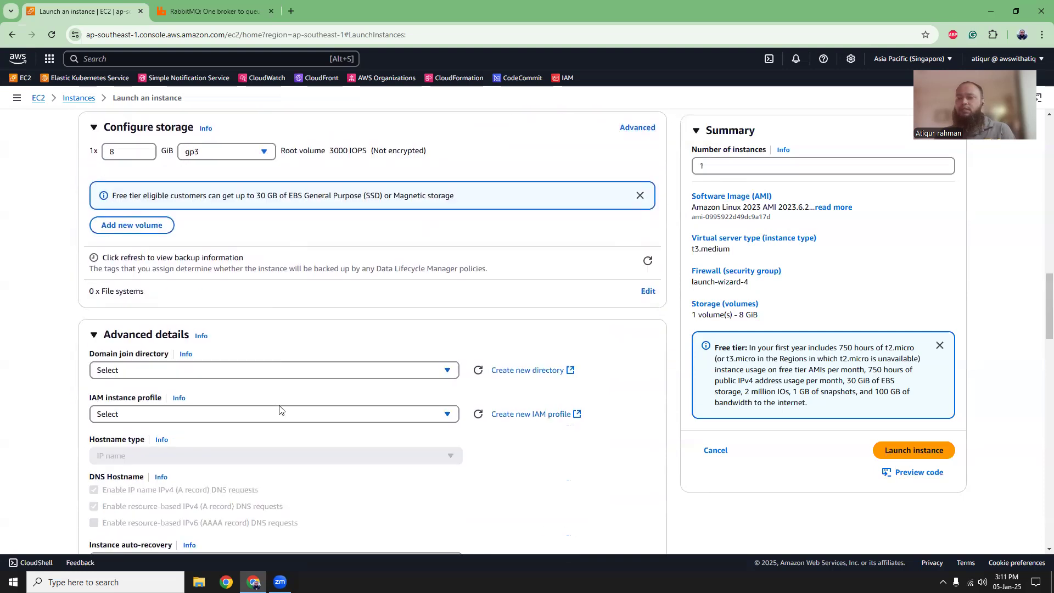
{"action": "scroll", "scroll_direction": "down", "scroll_amount": 3}
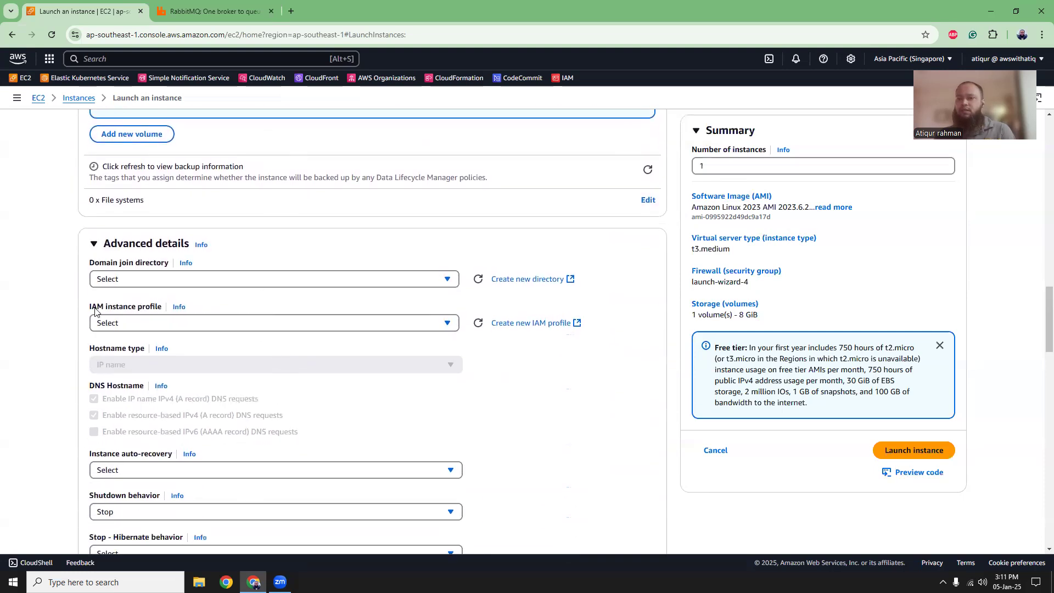
{"action": "left_click", "coordinate": [275, 323]}
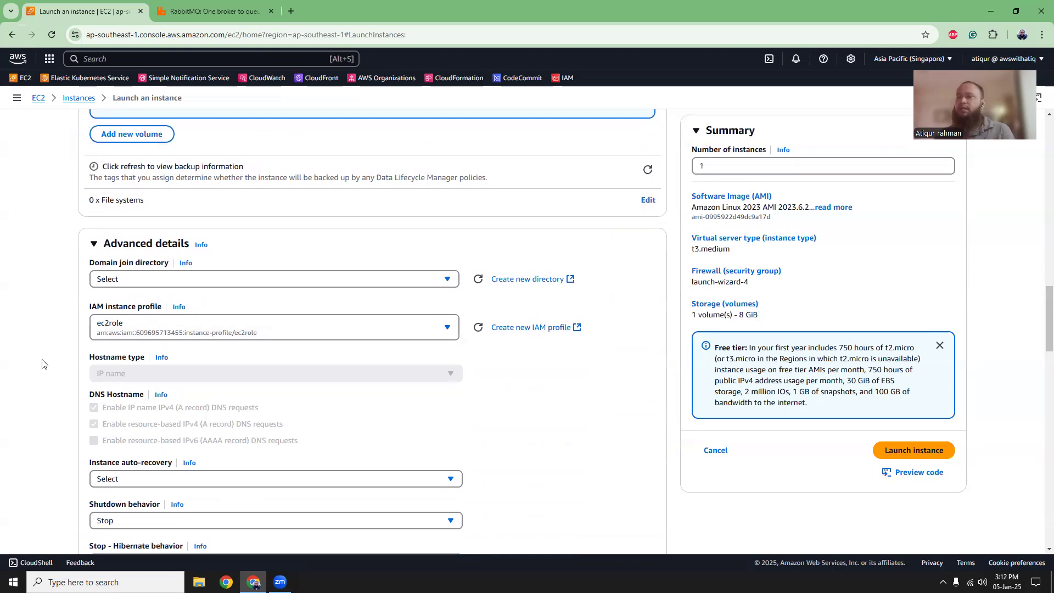
{"action": "mouse_move", "coordinate": [362, 70]}
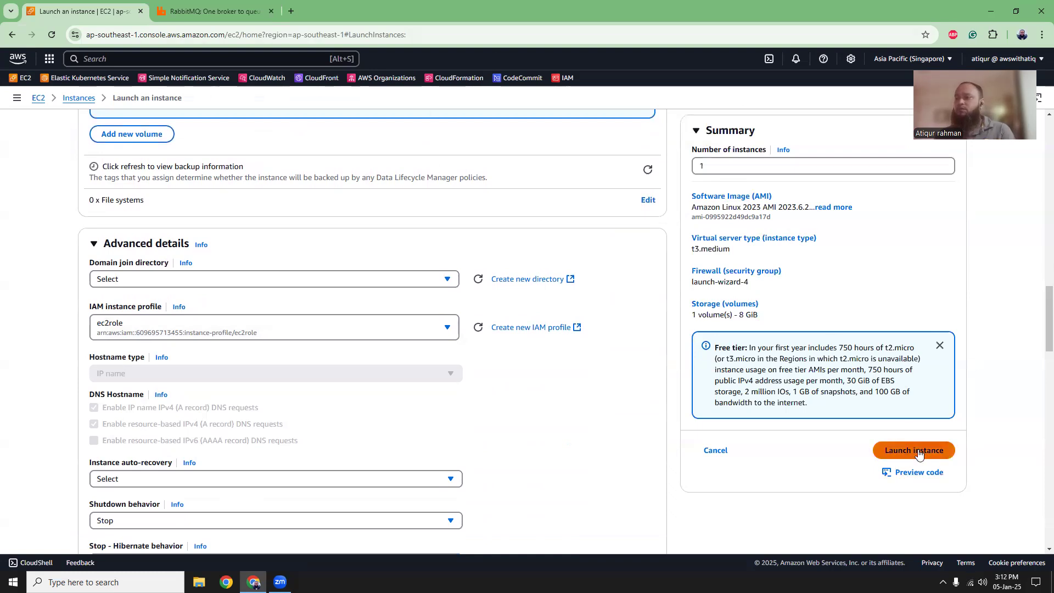
- Launch the rabbitmq instance, view its details page, then return to the RabbitMQ website
{"action": "left_click", "coordinate": [912, 451]}
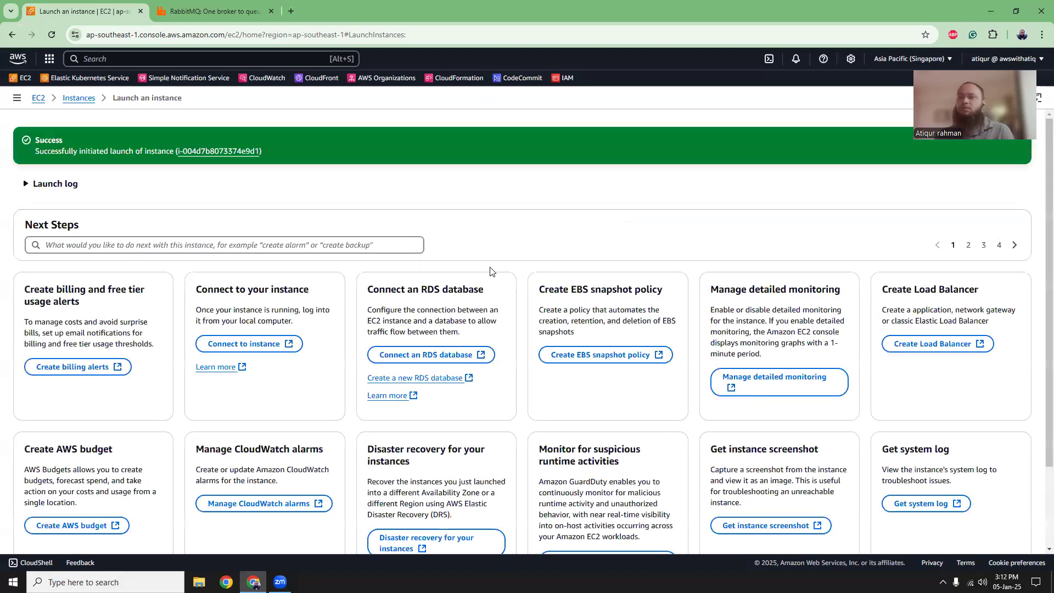
{"action": "left_click", "coordinate": [217, 150]}
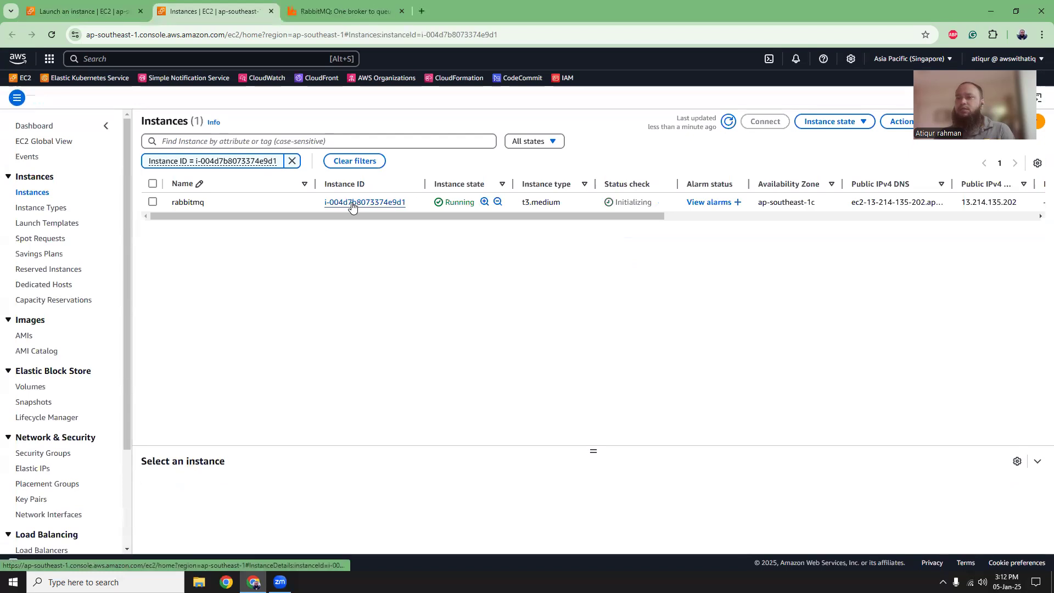
{"action": "left_click", "coordinate": [365, 202]}
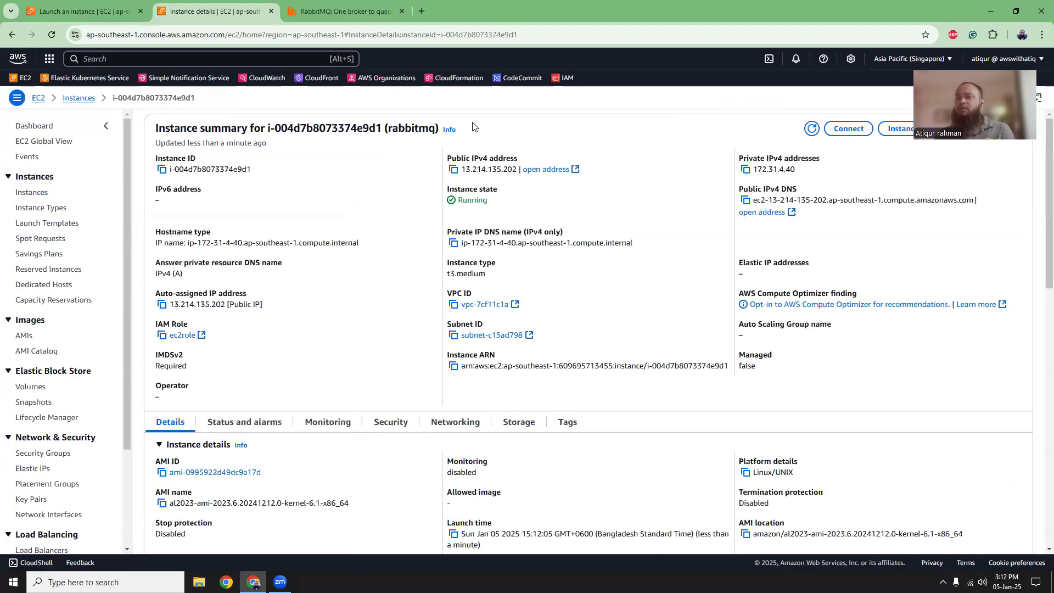
{"action": "left_click", "coordinate": [344, 11]}
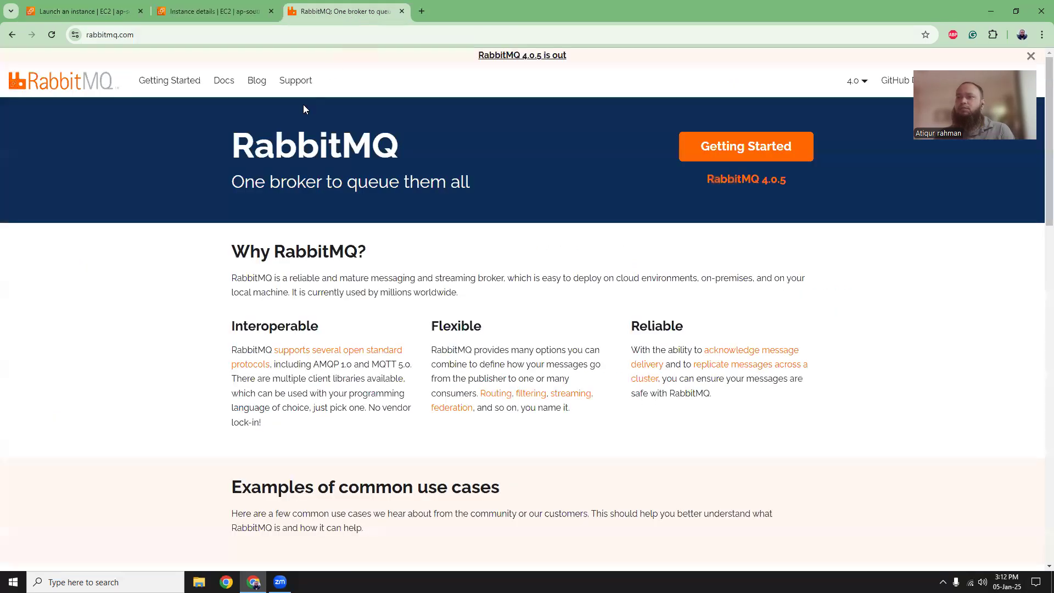
- Navigate the RabbitMQ docs to the Installing RabbitMQ guide, then go back to the instance details
{"action": "left_click", "coordinate": [223, 81]}
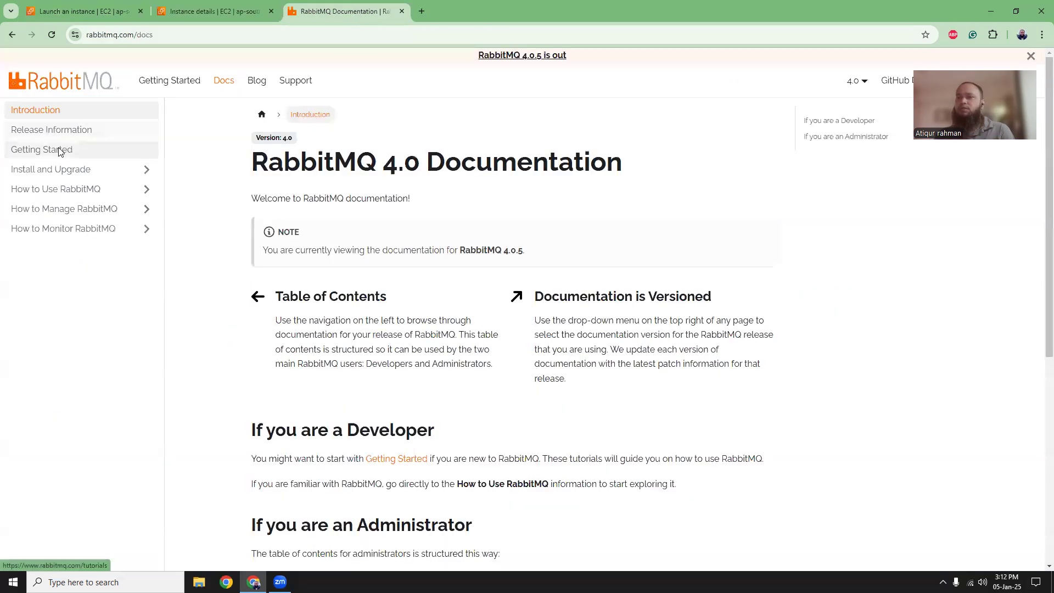
{"action": "left_click", "coordinate": [51, 169]}
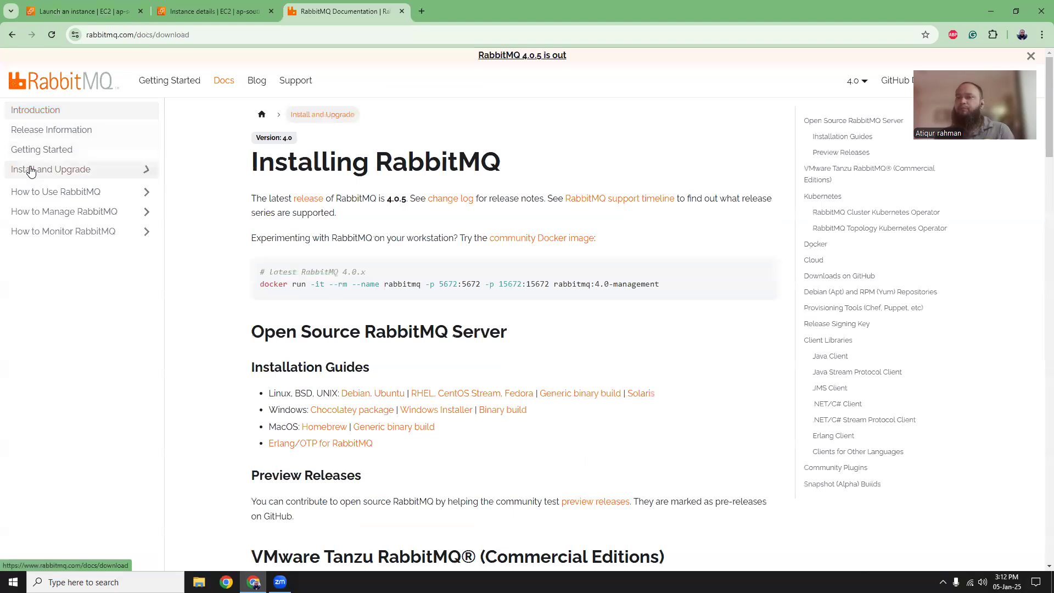
{"action": "left_click", "coordinate": [51, 169]}
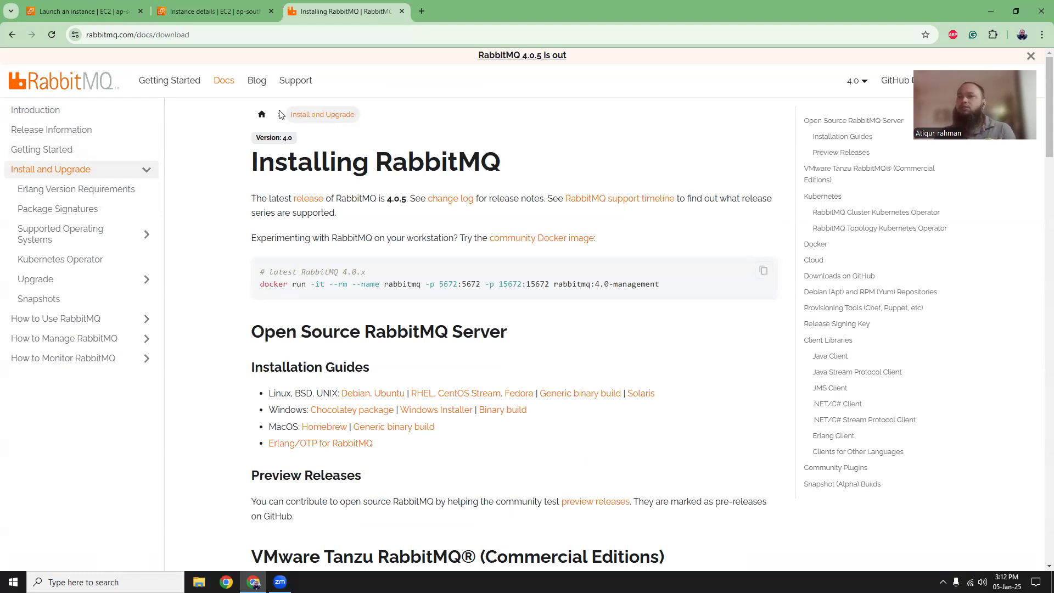
{"action": "left_click", "coordinate": [212, 11]}
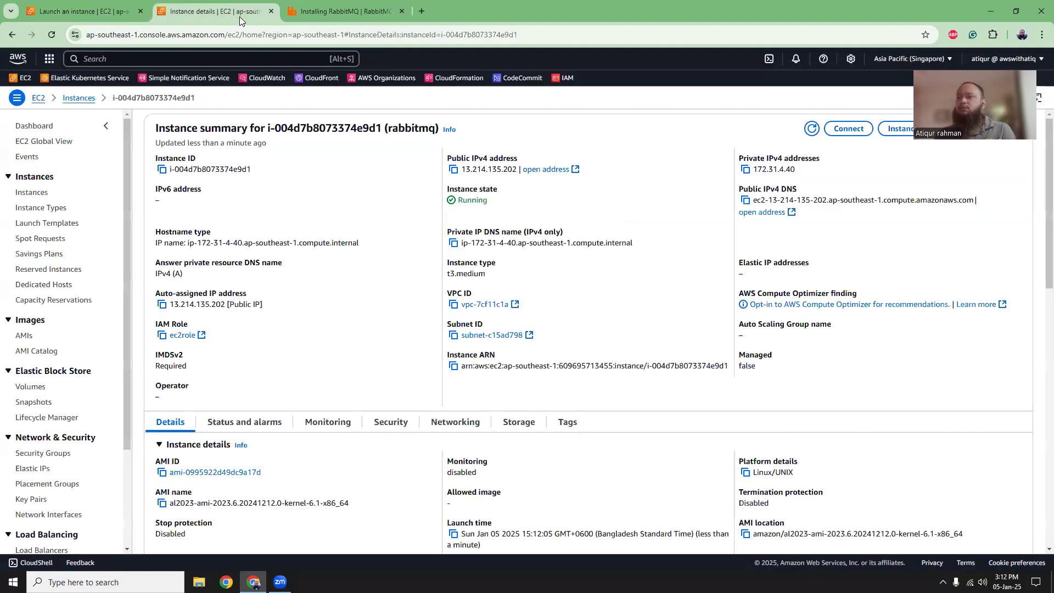
- Connect to the rabbitmq instance through a Session Manager shell
{"action": "left_click", "coordinate": [848, 128]}
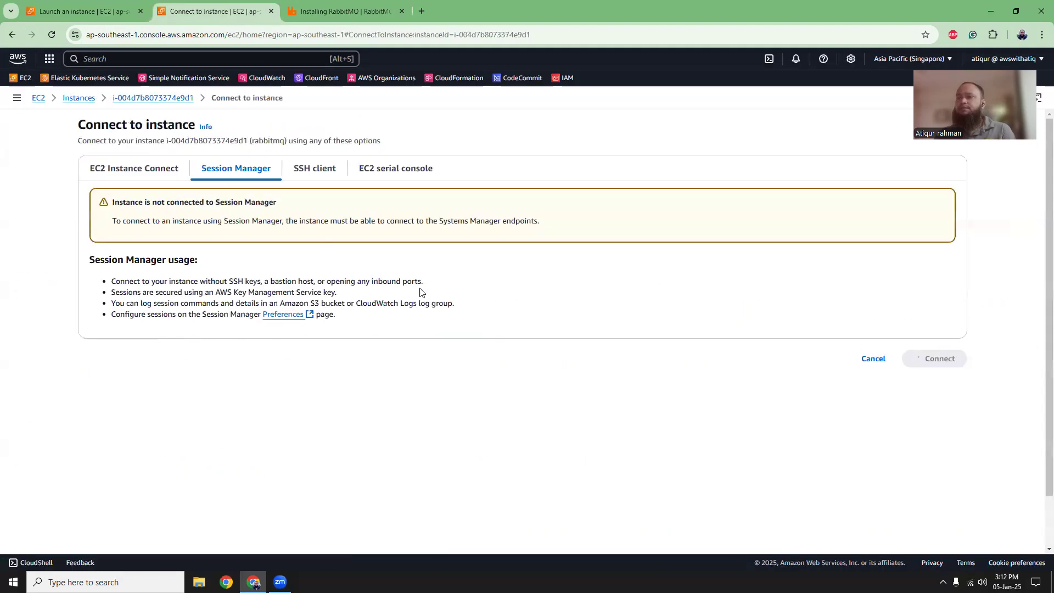
{"action": "left_click", "coordinate": [16, 98]}
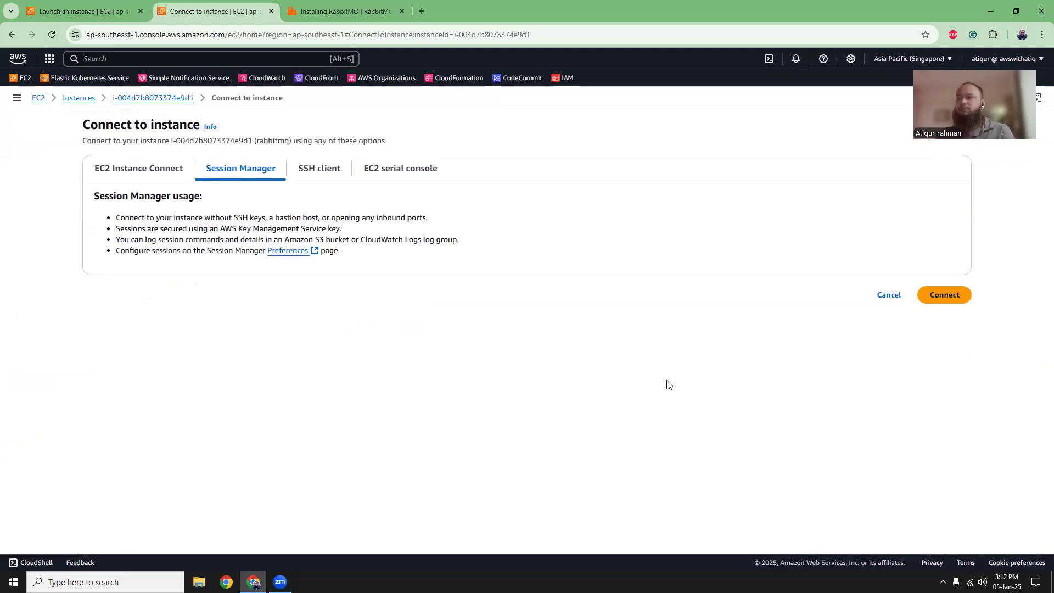
{"action": "left_click", "coordinate": [945, 294]}
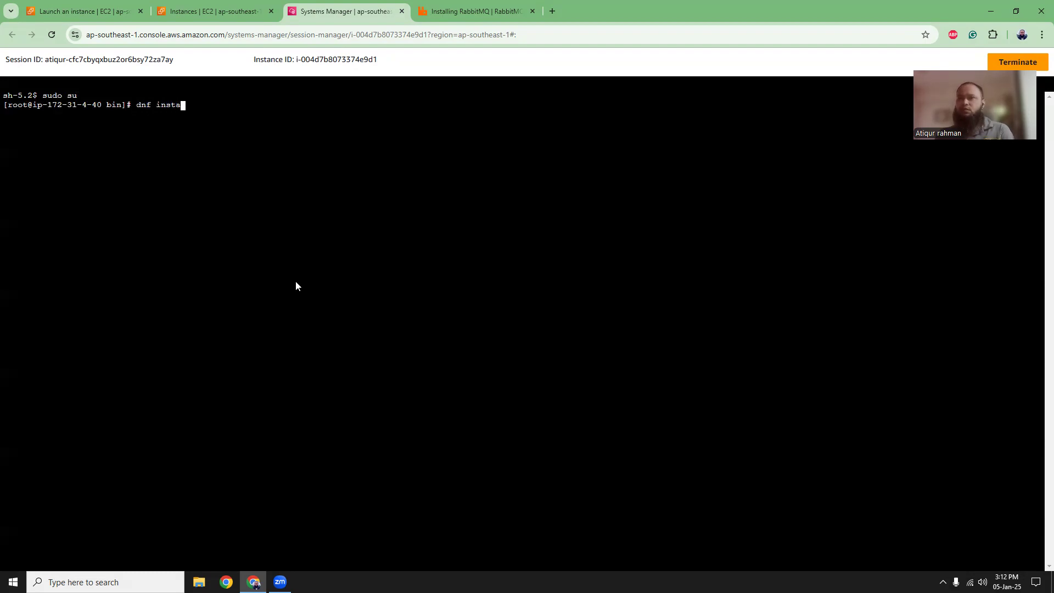
- Run dnf install docker -y as root and wait for Docker to finish installing
{"action": "type", "text": "ll docker -f"}
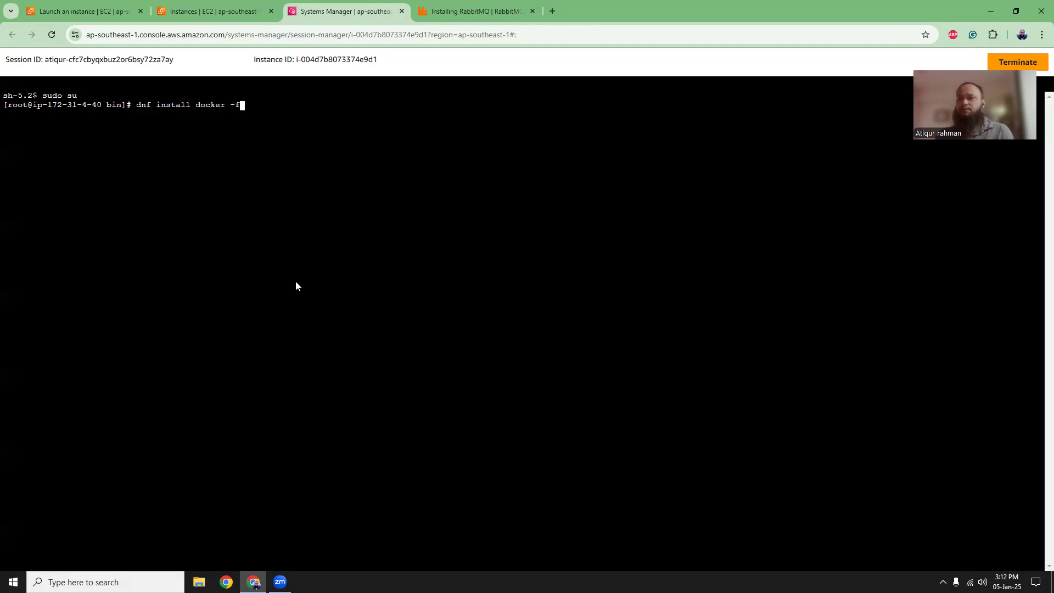
{"action": "key", "text": "Return"}
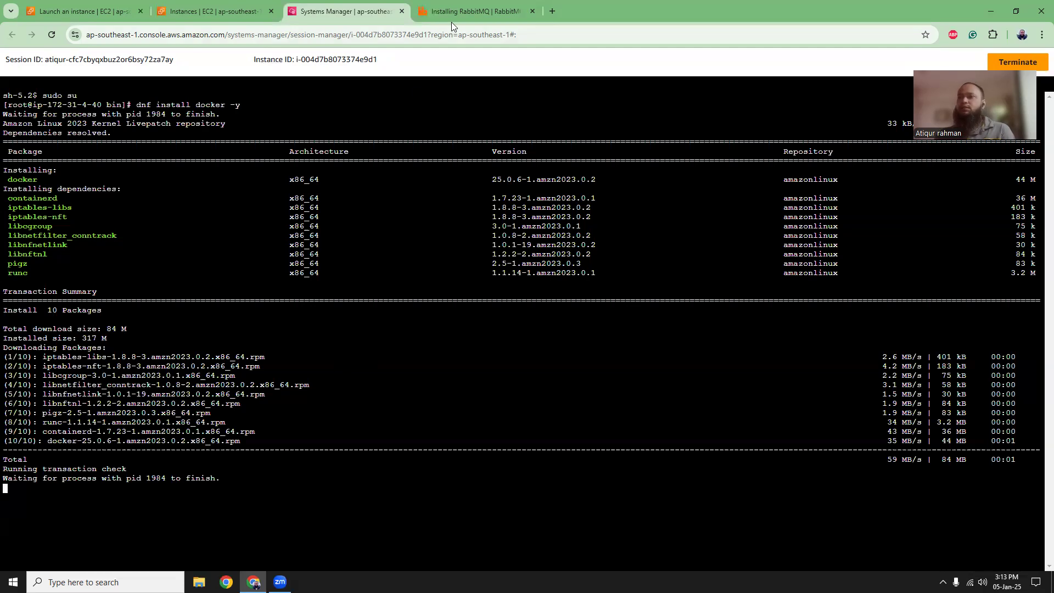
{"action": "left_click", "coordinate": [471, 11]}
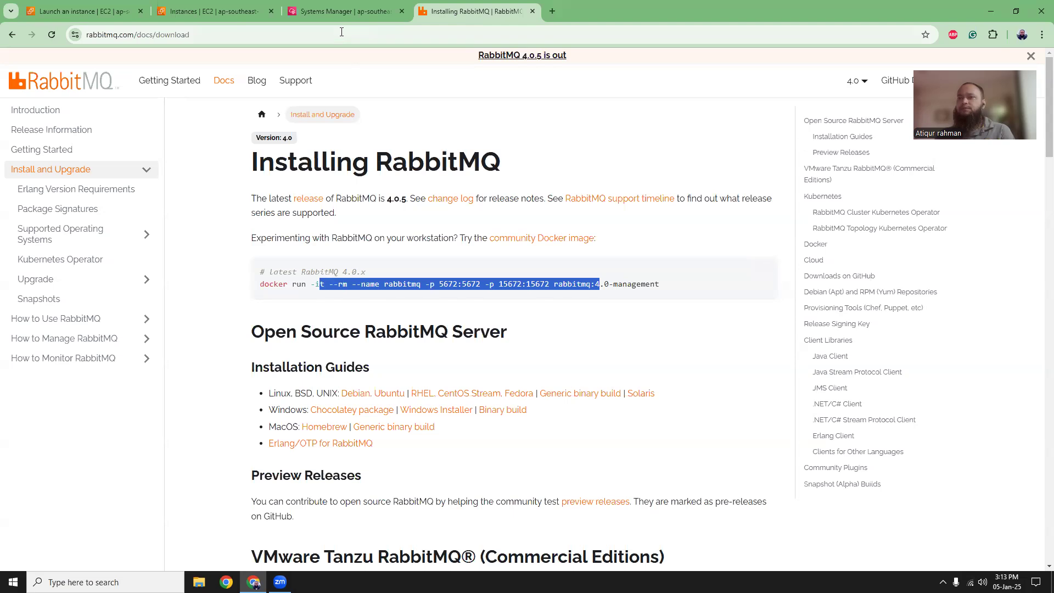
{"action": "left_click", "coordinate": [343, 11]}
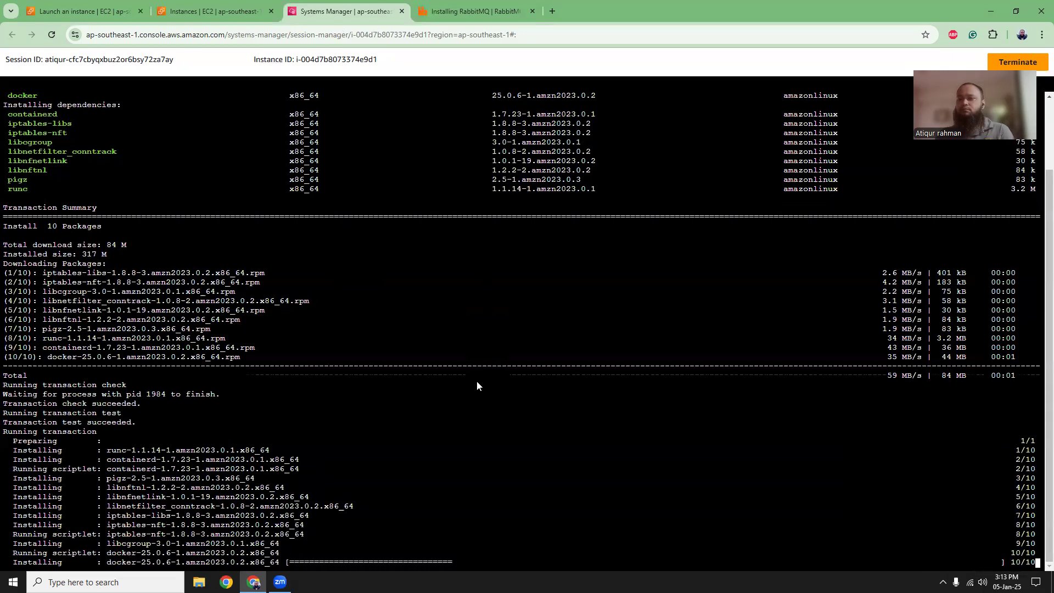
{"action": "scroll", "scroll_direction": "down", "scroll_amount": 3}
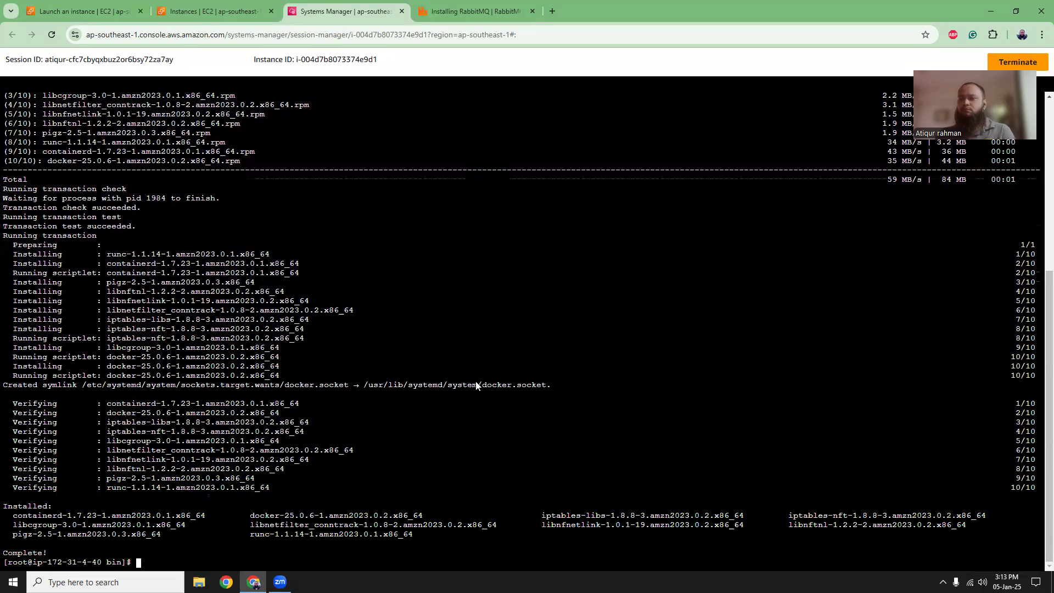
- Clear the terminal and start the Docker service with systemctl start docker
{"action": "type", "text": "clear"}
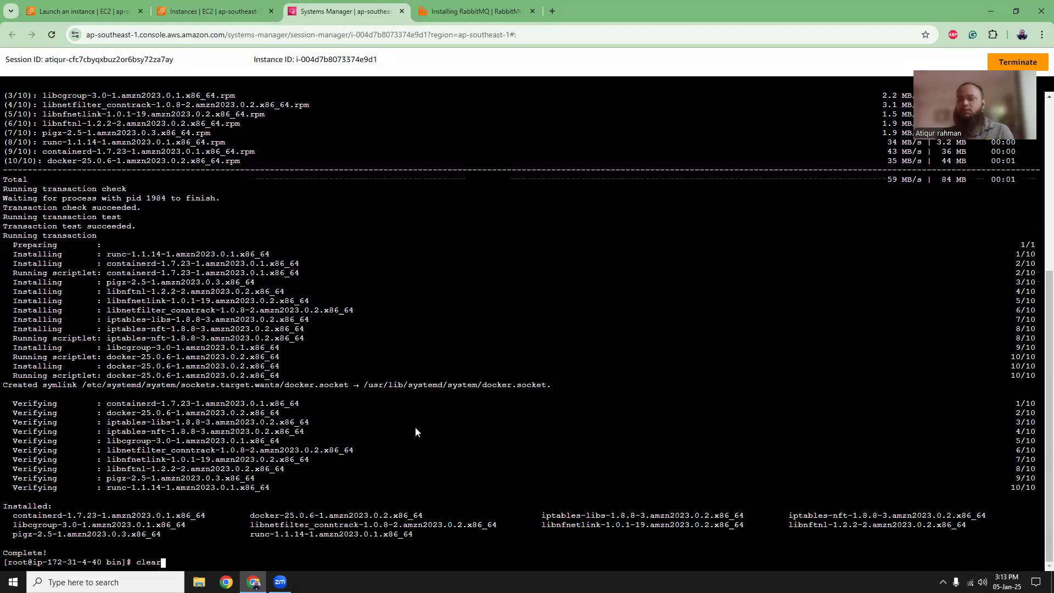
{"action": "key", "text": "Return"}
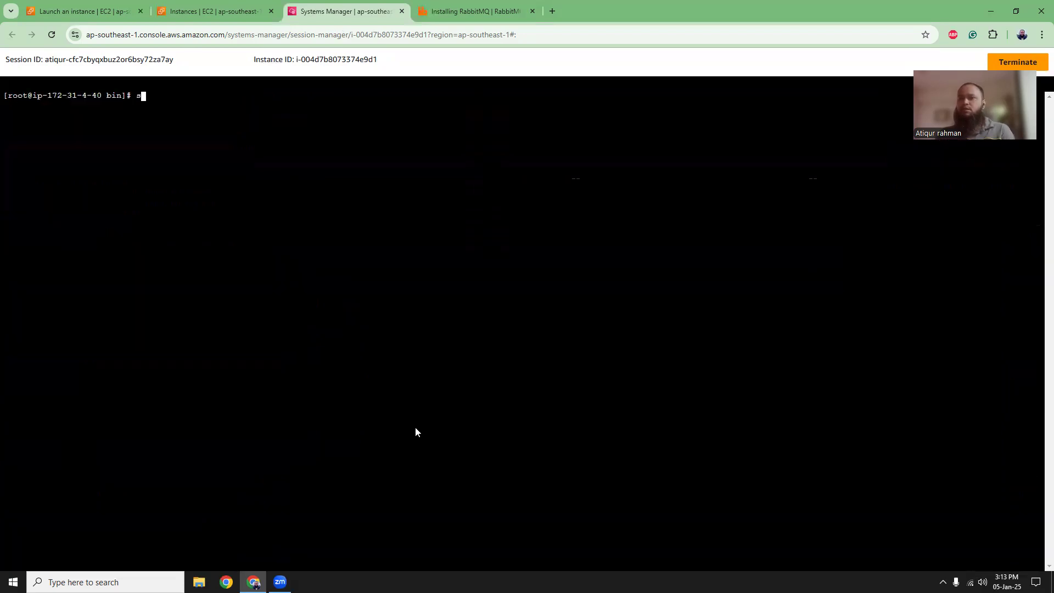
{"action": "type", "text": "ystemctl start docker"}
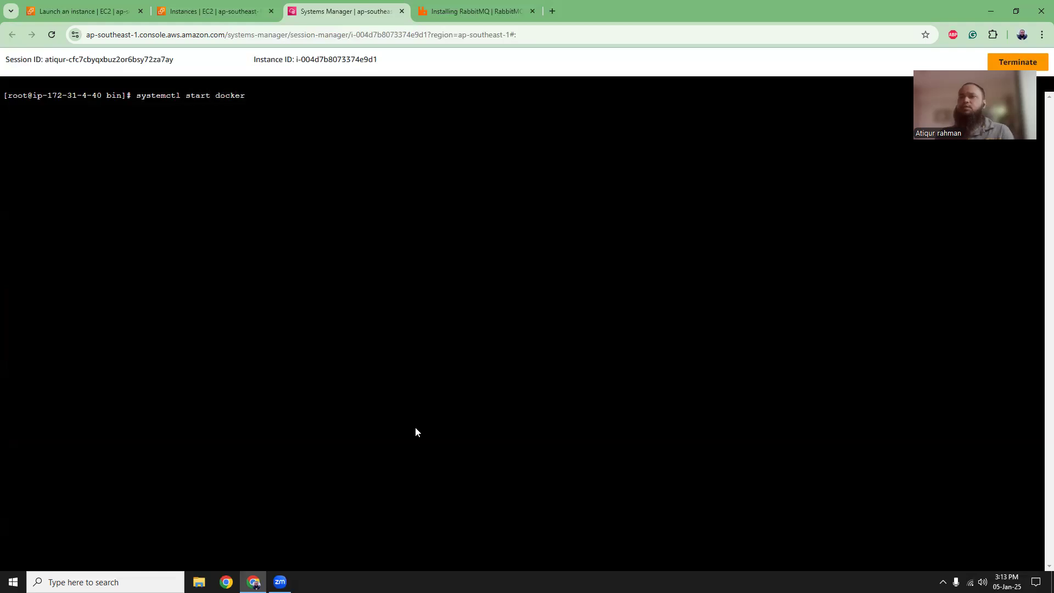
{"action": "key", "text": "Return"}
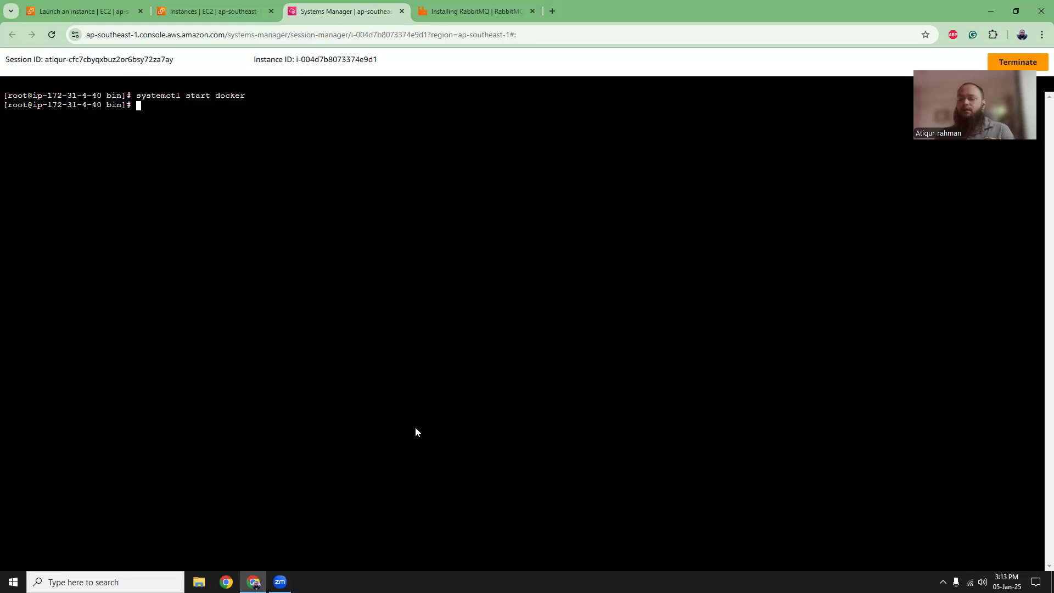
- Enable Docker at boot with systemctl enable docker and clear the terminal
{"action": "type", "text": "s"}
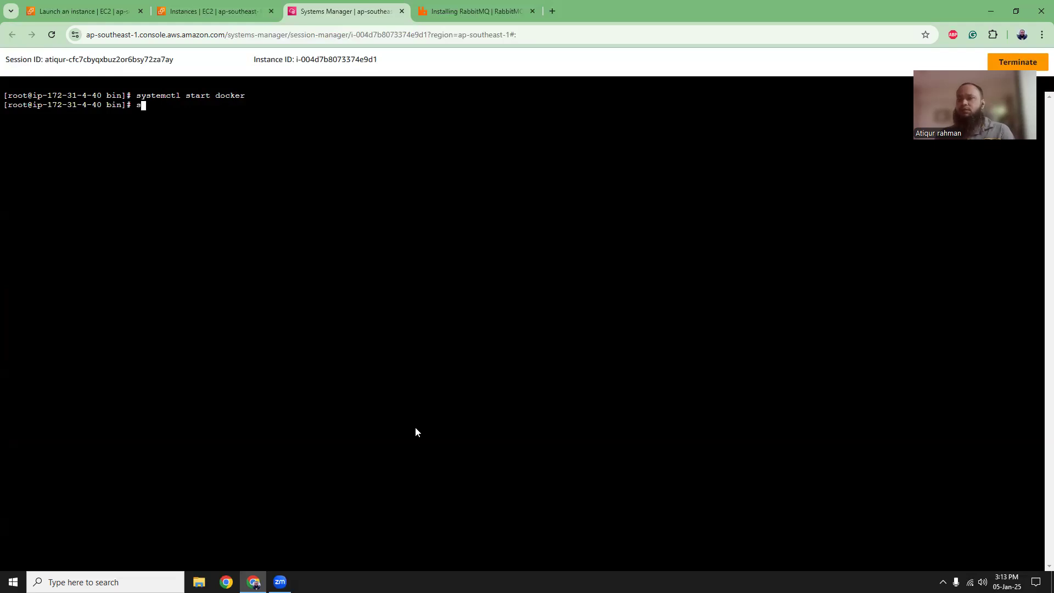
{"action": "type", "text": "systemctl enab"}
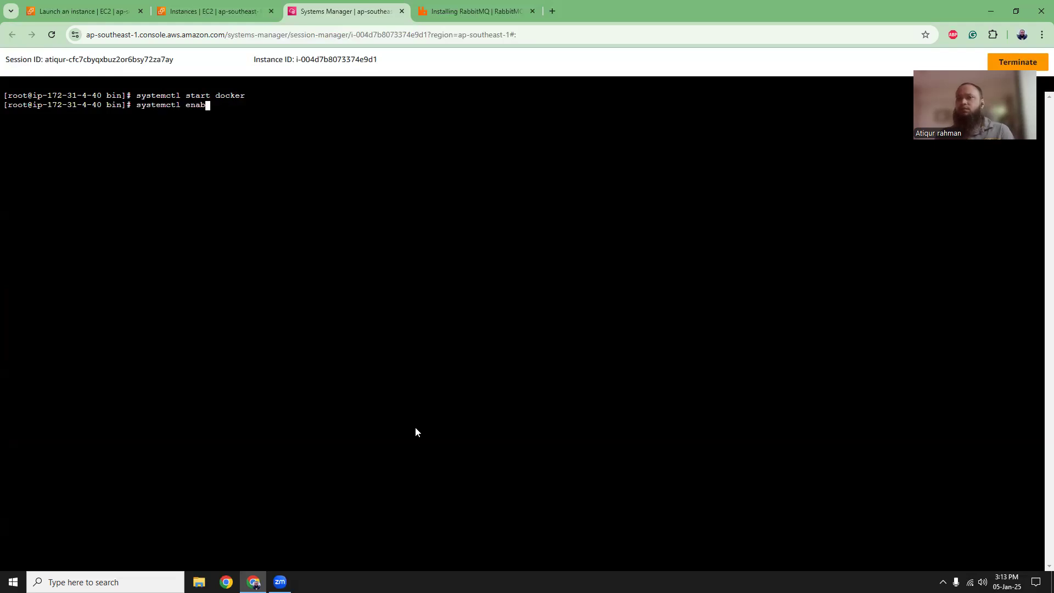
{"action": "type", "text": "le do"}
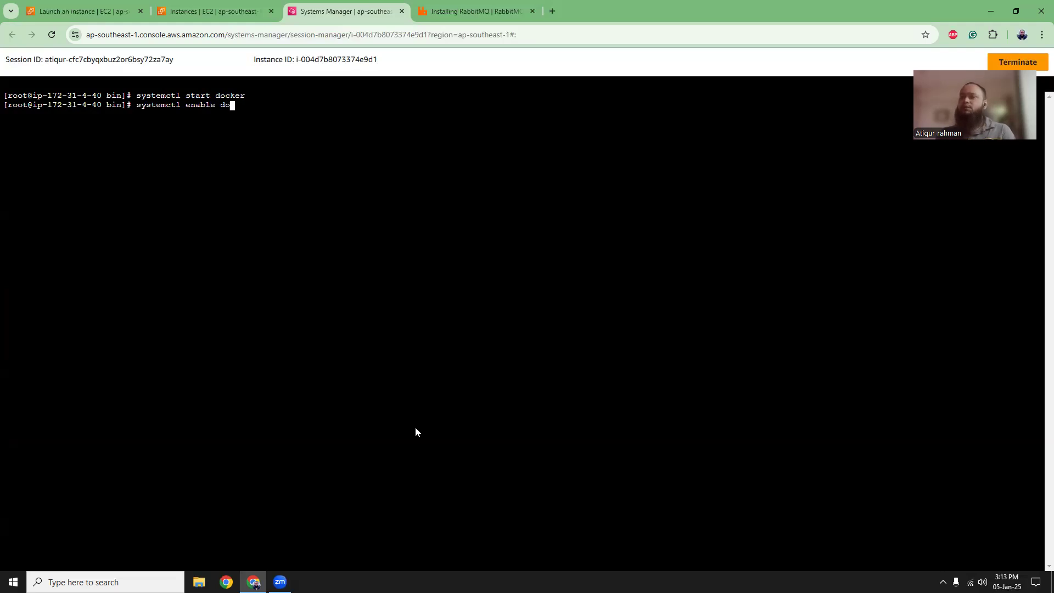
{"action": "key", "text": "Return"}
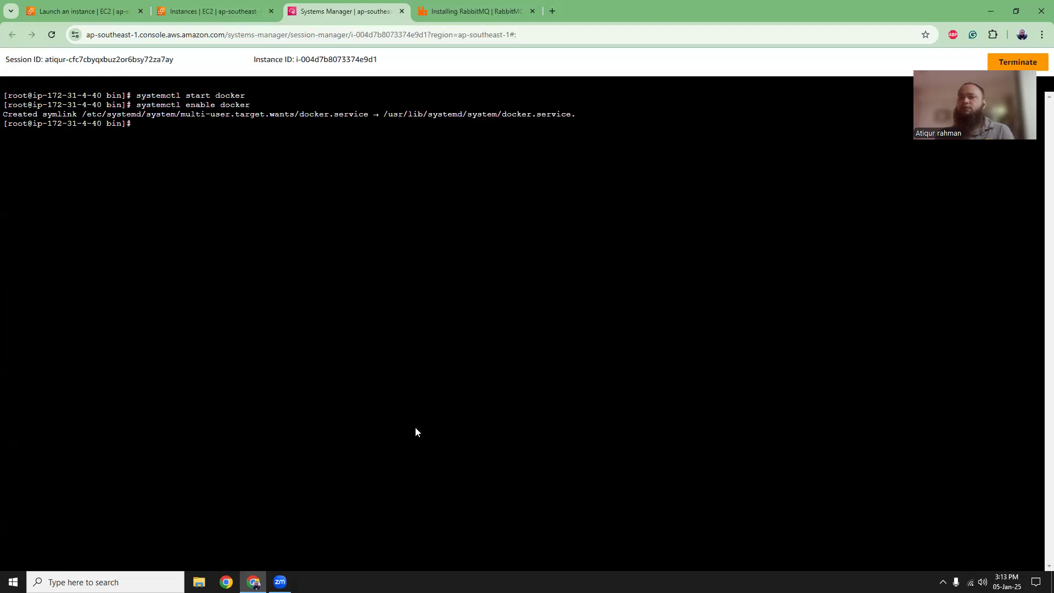
{"action": "mouse_move", "coordinate": [240, 203]}
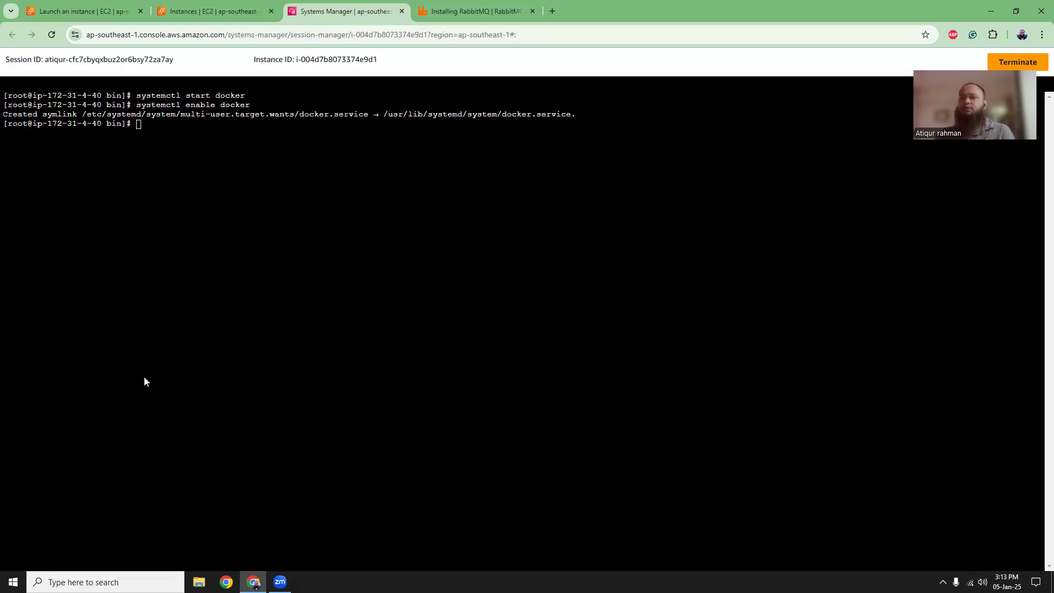
{"action": "mouse_move", "coordinate": [368, 316]}
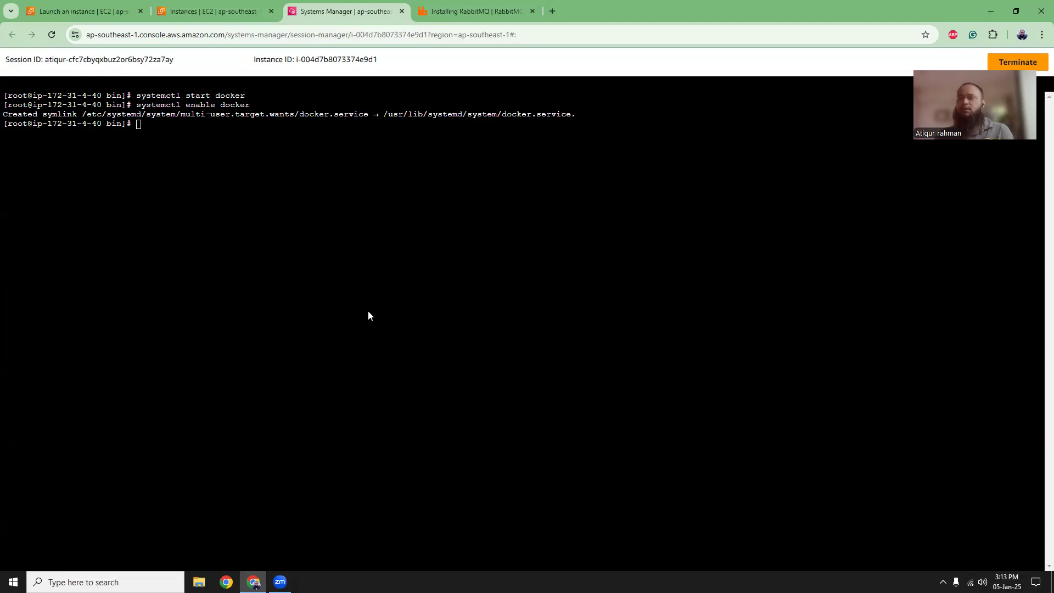
{"action": "mouse_move", "coordinate": [331, 266]}
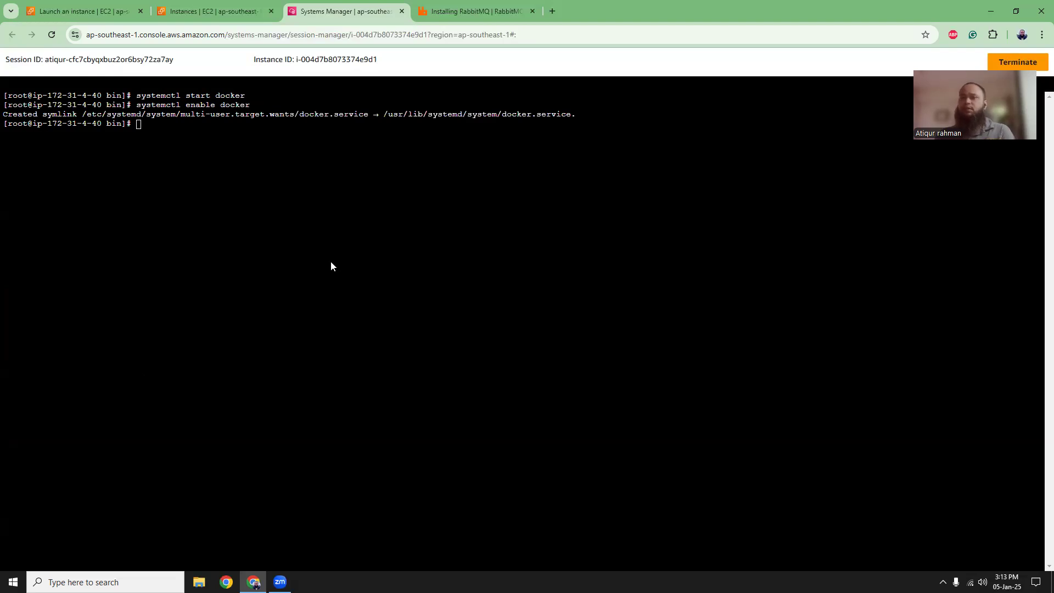
{"action": "type", "text": "clear"}
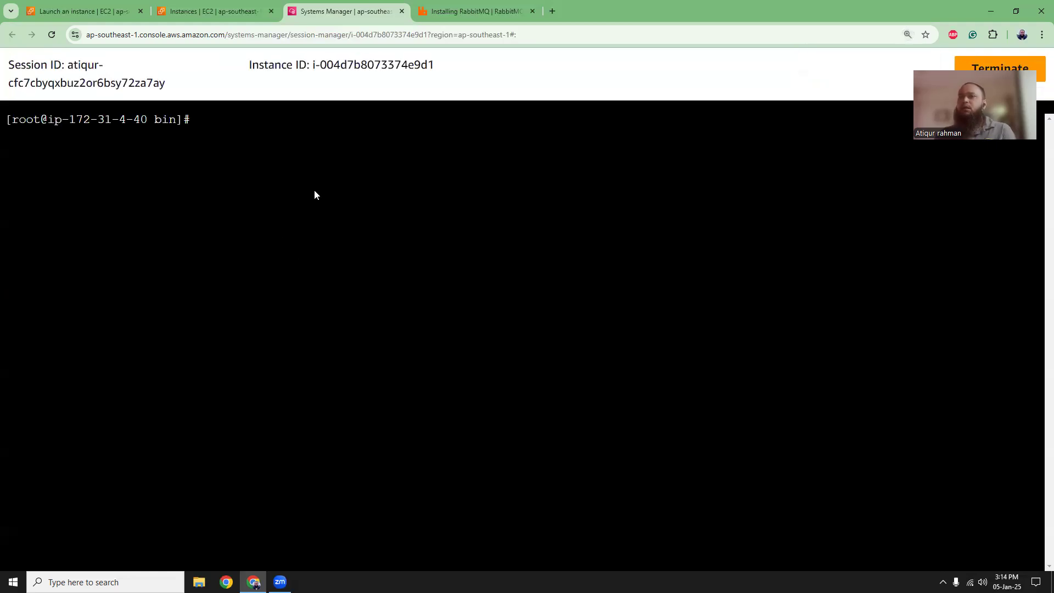
- Copy the docs' docker run command, paste it with -d instead of -it, and run rabbitmq:4.0-management on ports 5672 and 15672
{"action": "left_click", "coordinate": [476, 11]}
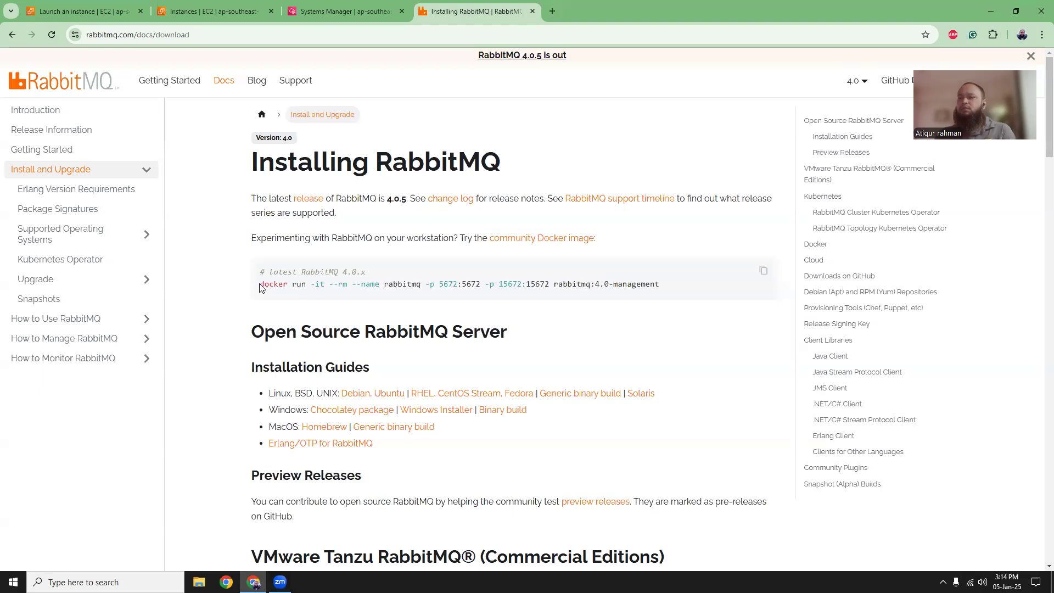
{"action": "right_click", "coordinate": [459, 283]}
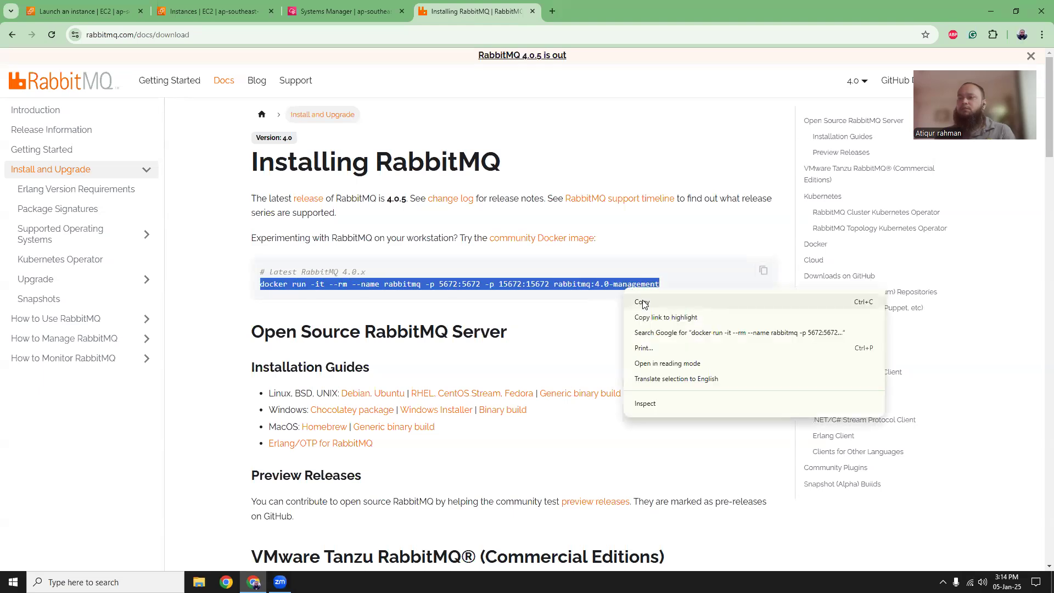
{"action": "left_click", "coordinate": [345, 11]}
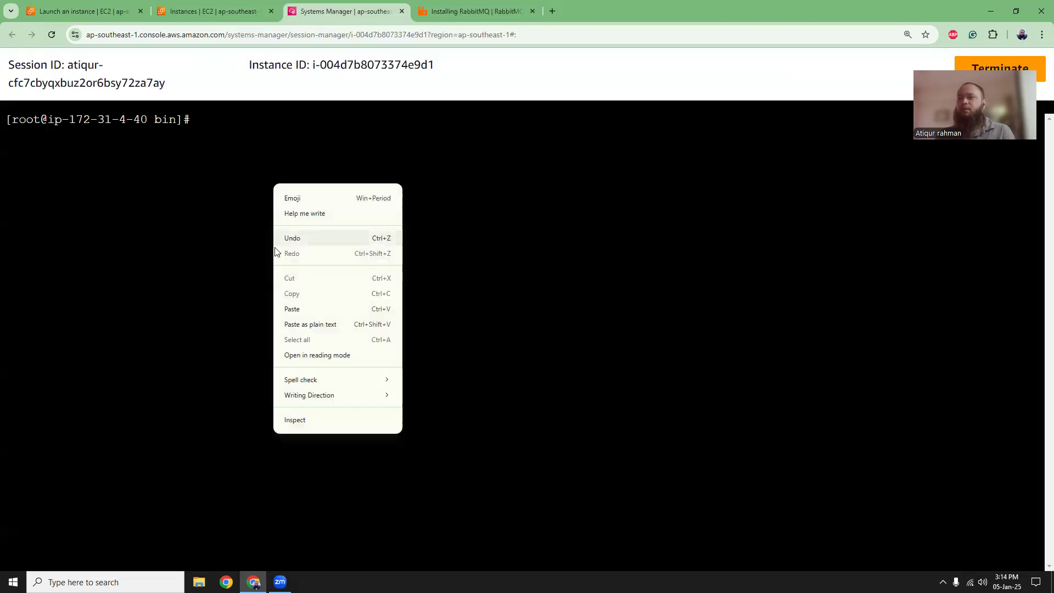
{"action": "left_click", "coordinate": [292, 308]}
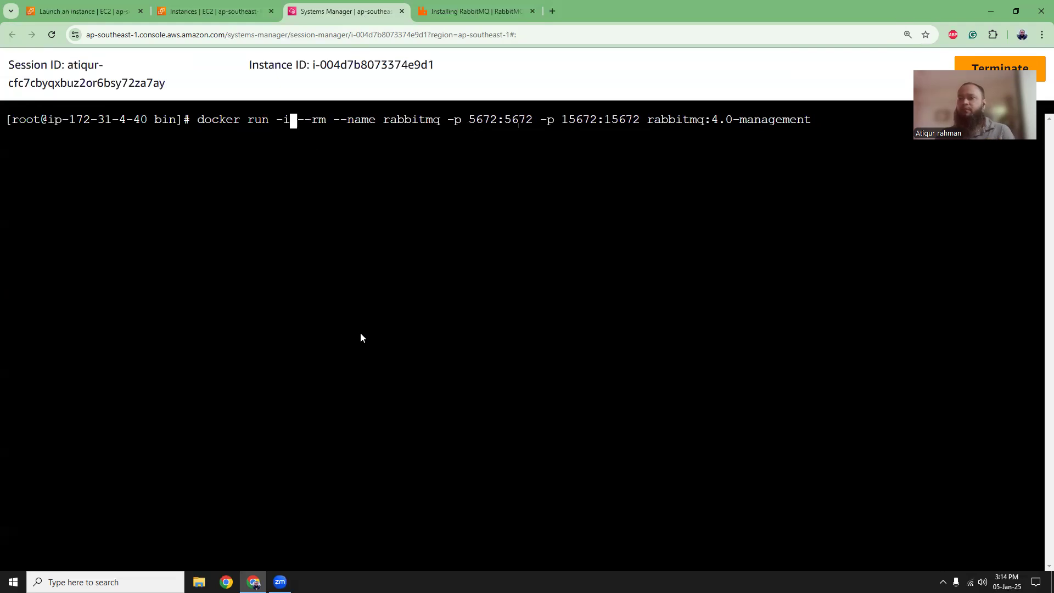
{"action": "type", "text": "d"}
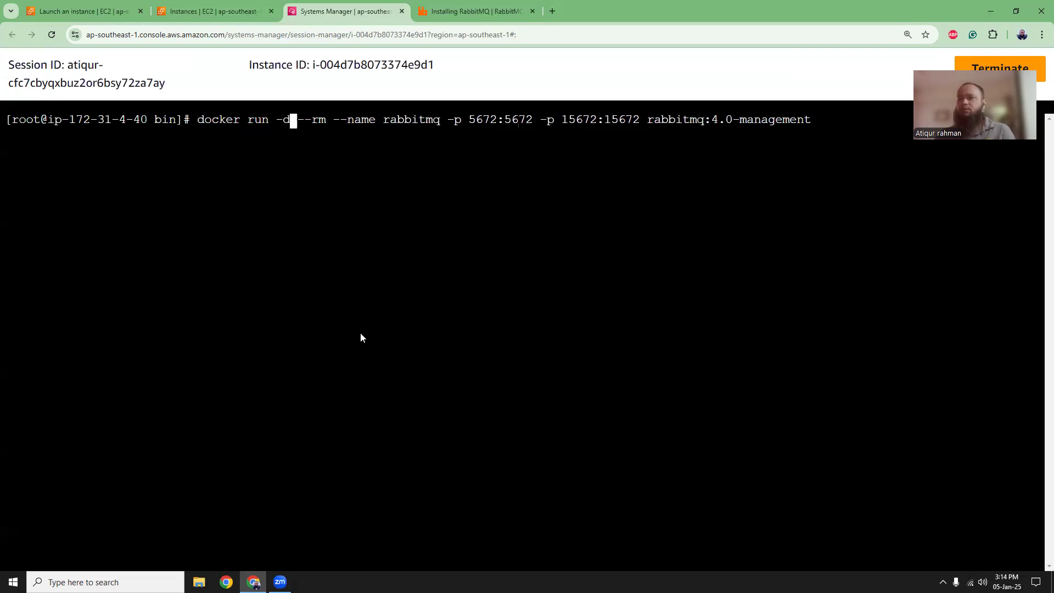
{"action": "key", "text": "Return"}
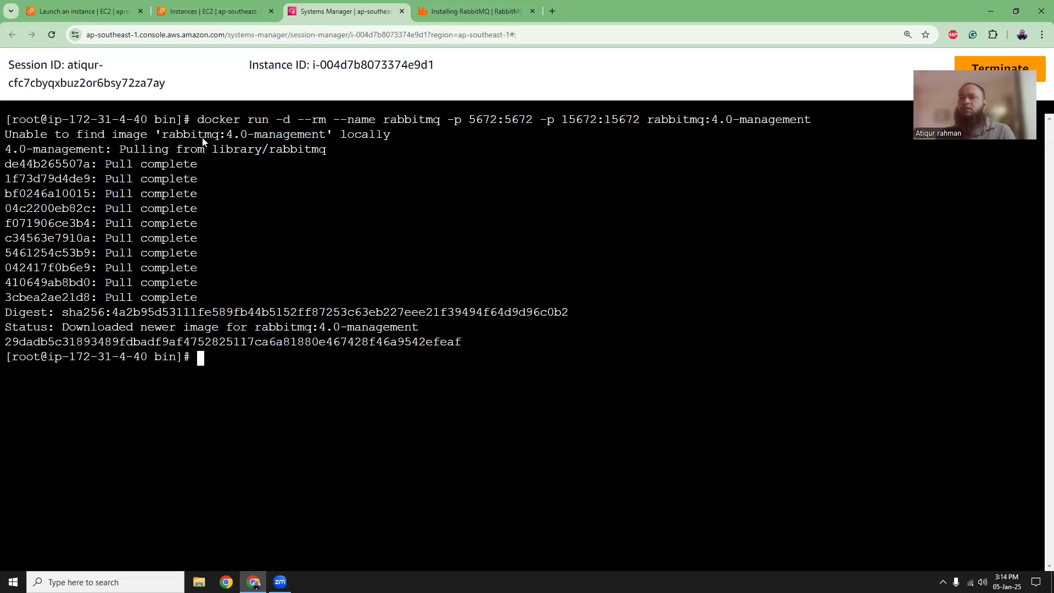
{"action": "type", "text": "c"}
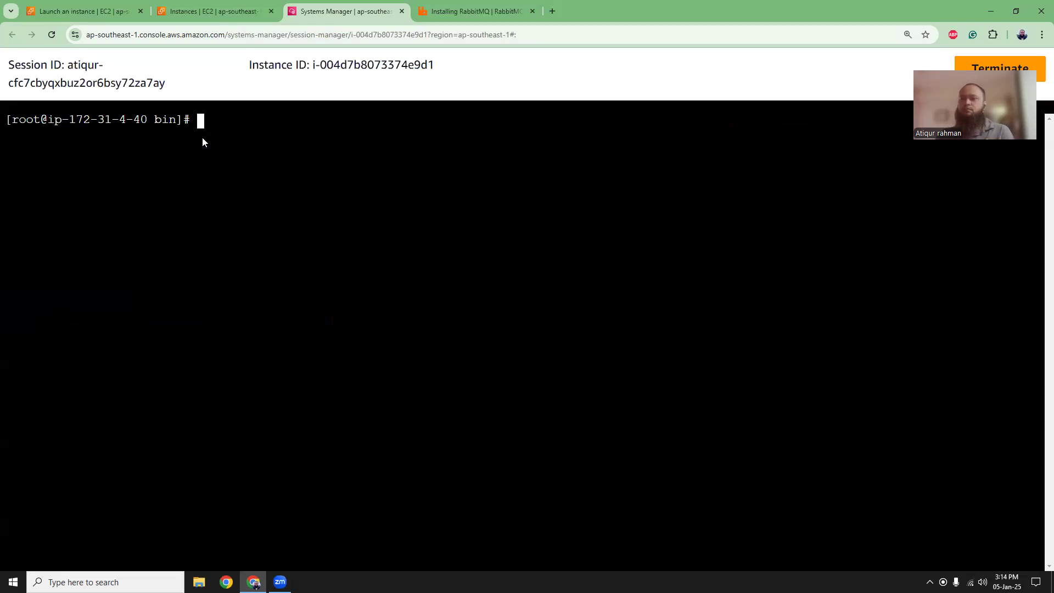
- Run docker ps to confirm the rabbitmq container is up with ports 5672 and 15672 published
{"action": "type", "text": "docker ps"}
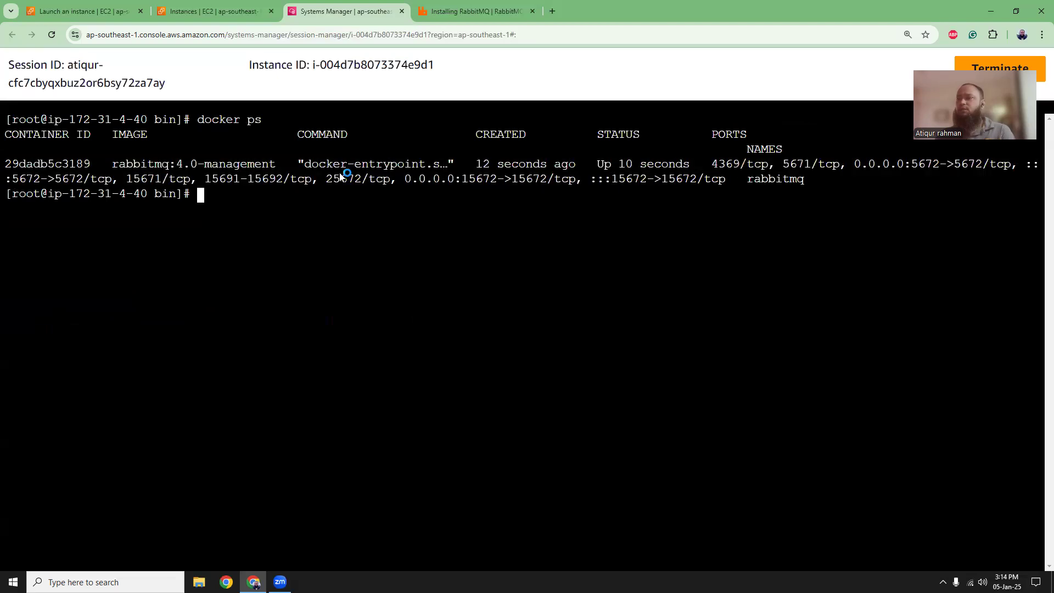
{"action": "mouse_move", "coordinate": [153, 254]}
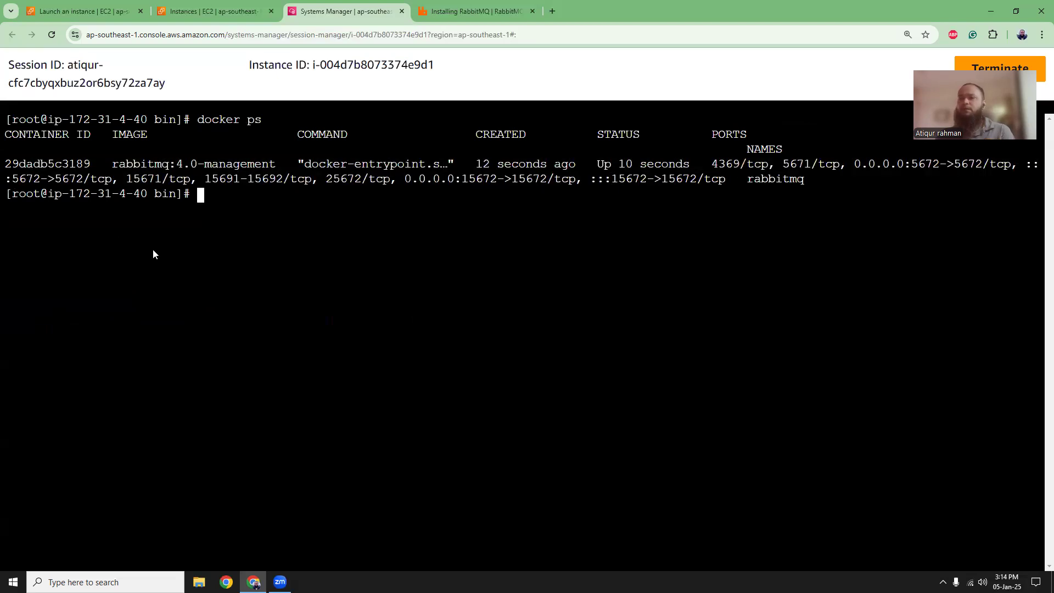
- From the Instances list, view the rabbitmq instance and copy its public IPv4 address 13.214.135.202
{"action": "left_click", "coordinate": [215, 11]}
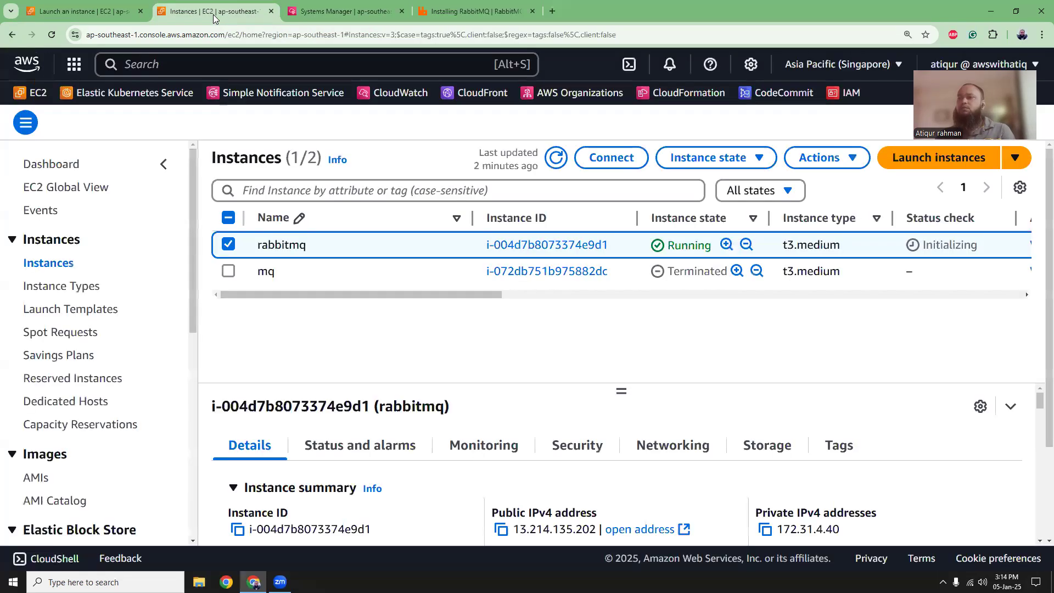
{"action": "mouse_move", "coordinate": [547, 245]}
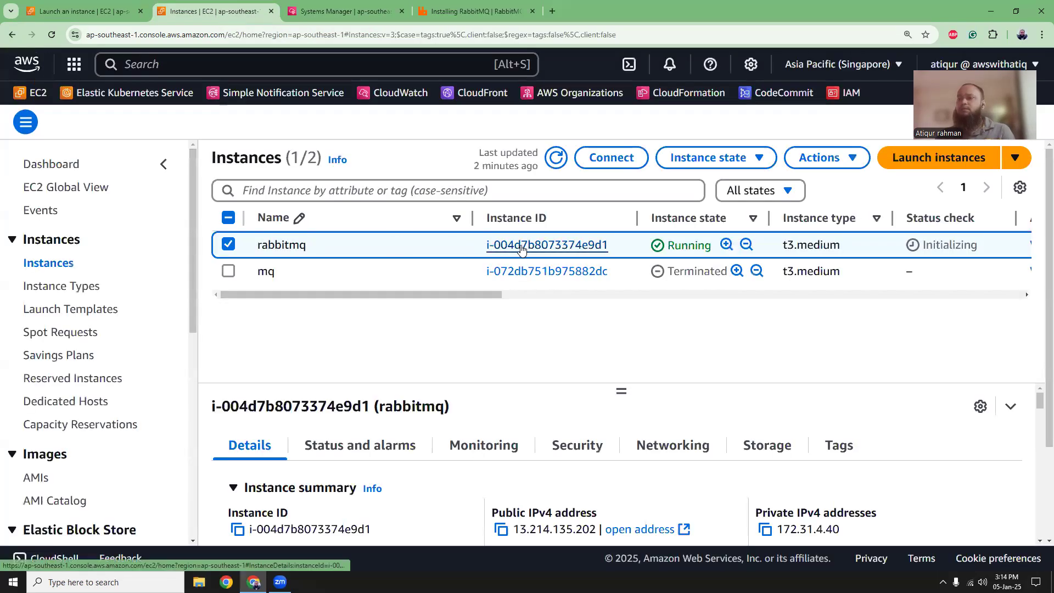
{"action": "left_click", "coordinate": [547, 245]}
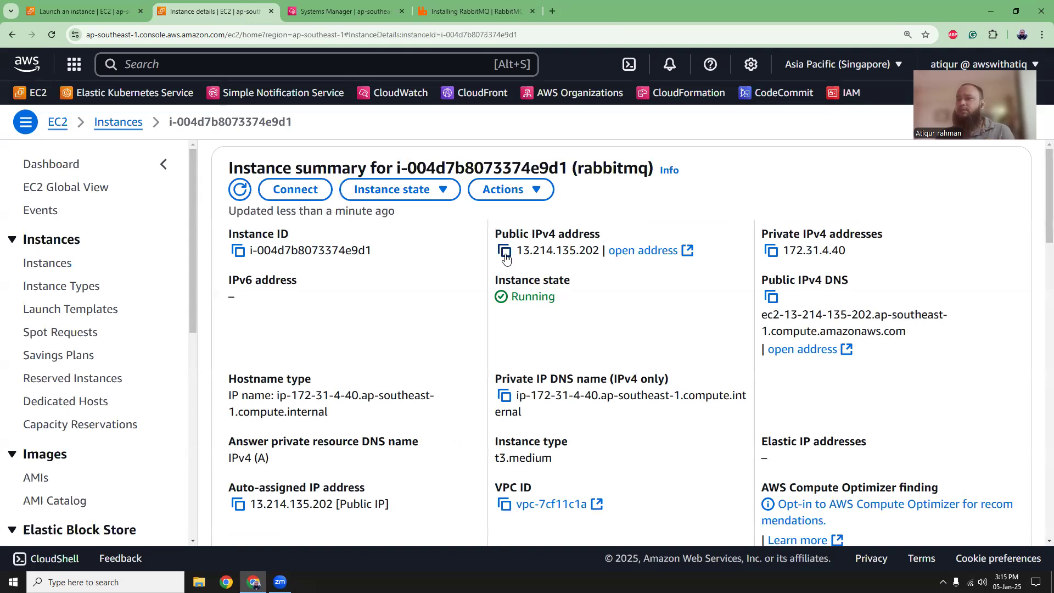
{"action": "left_click", "coordinate": [505, 250]}
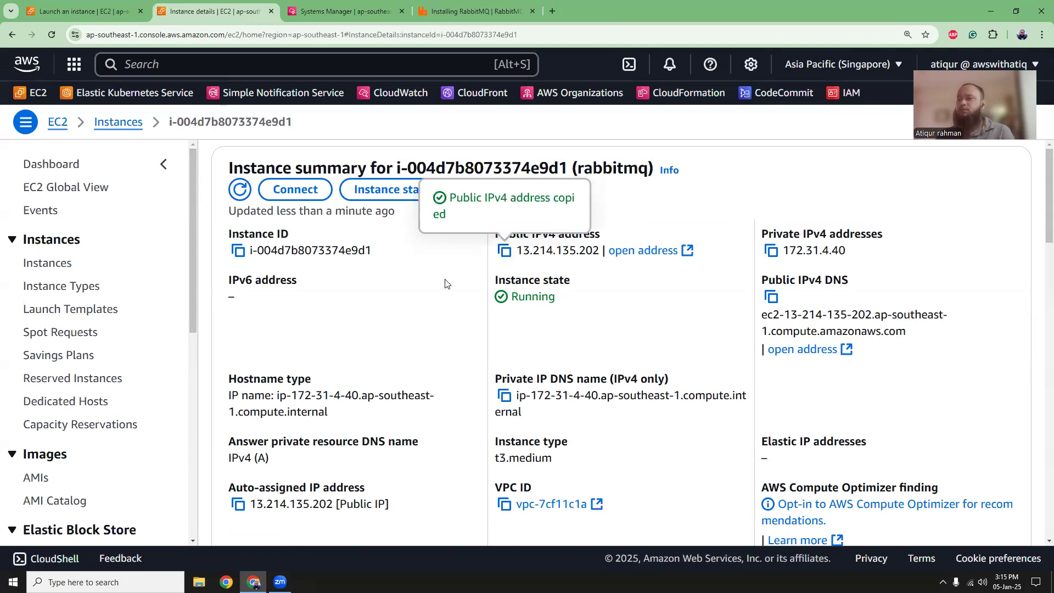
- Check the Security inbound rules and confirm port 15672 is open
{"action": "scroll", "scroll_direction": "down", "scroll_amount": 3}
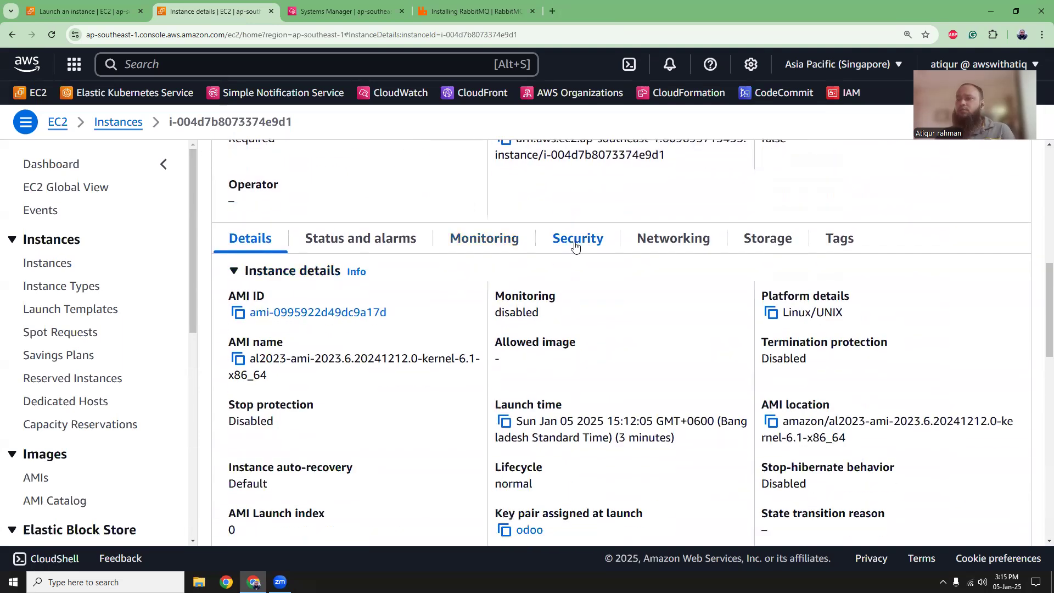
{"action": "left_click", "coordinate": [576, 238]}
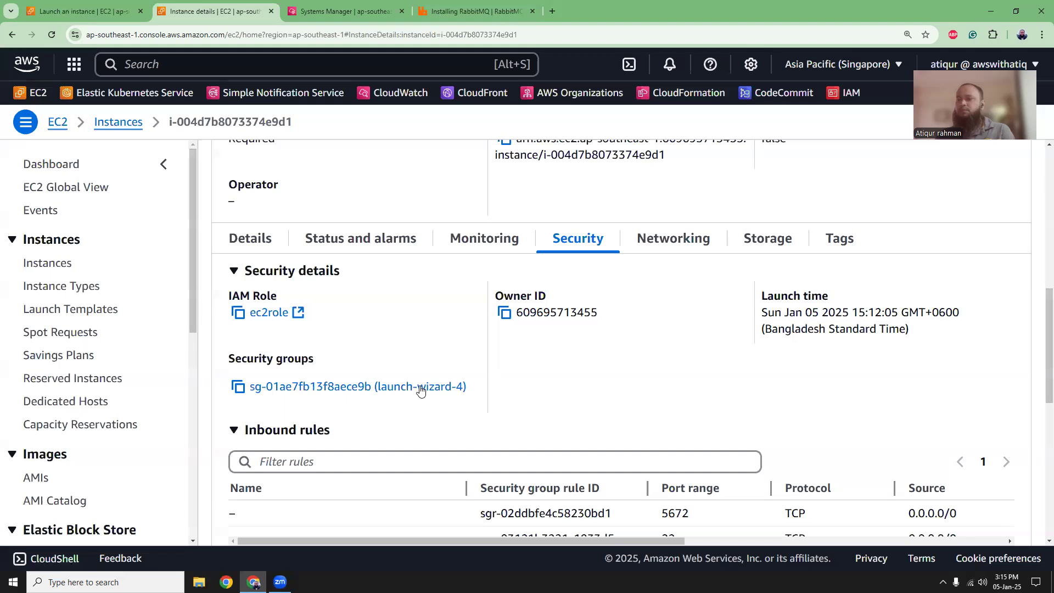
{"action": "scroll", "scroll_direction": "down", "scroll_amount": 3}
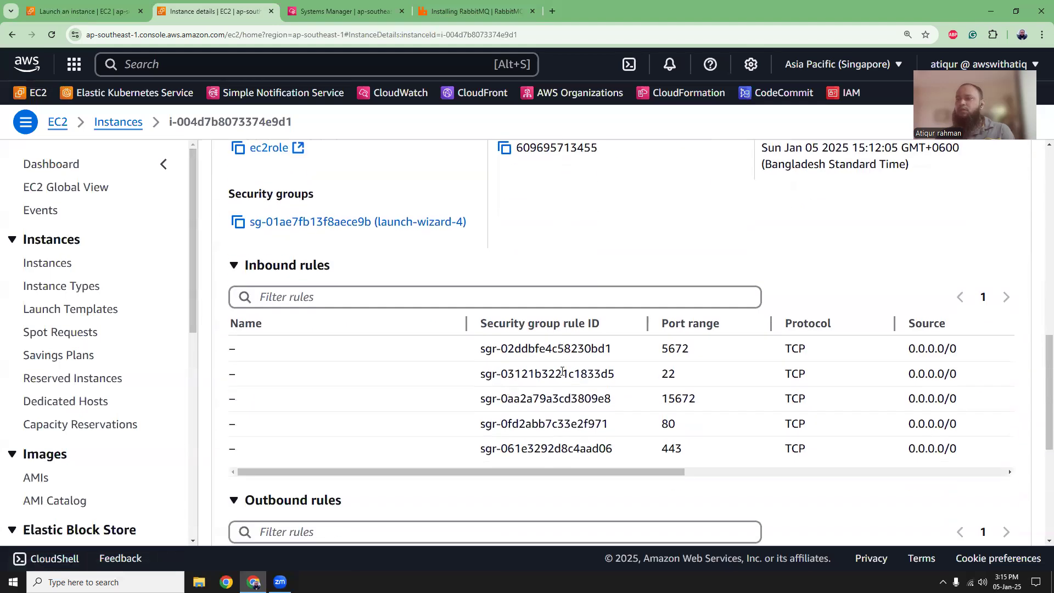
{"action": "double_click", "coordinate": [674, 348]}
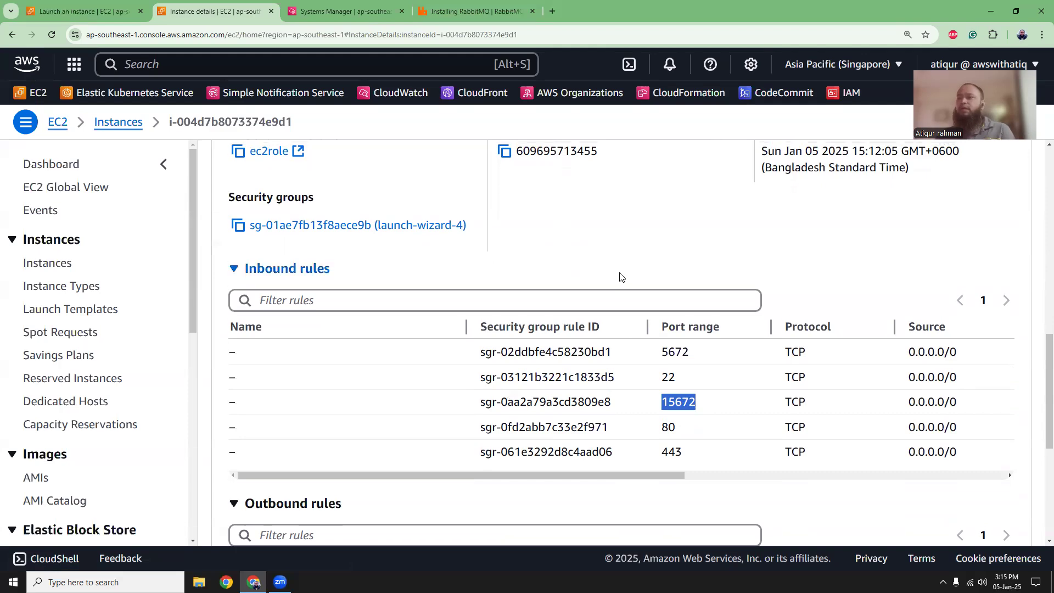
{"action": "scroll", "scroll_direction": "up", "scroll_amount": 3}
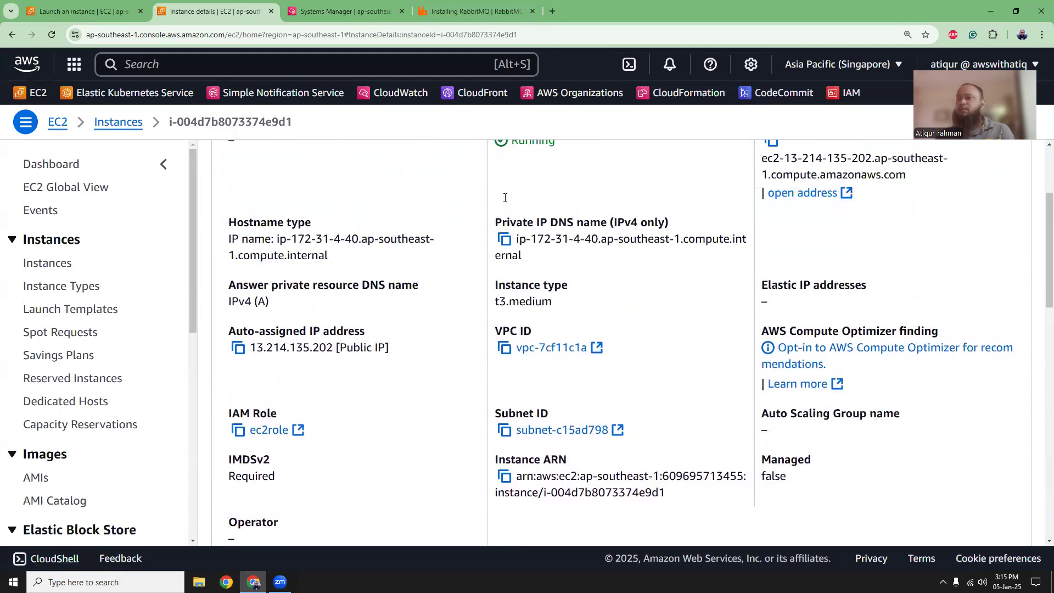
{"action": "scroll", "scroll_direction": "up", "scroll_amount": 3}
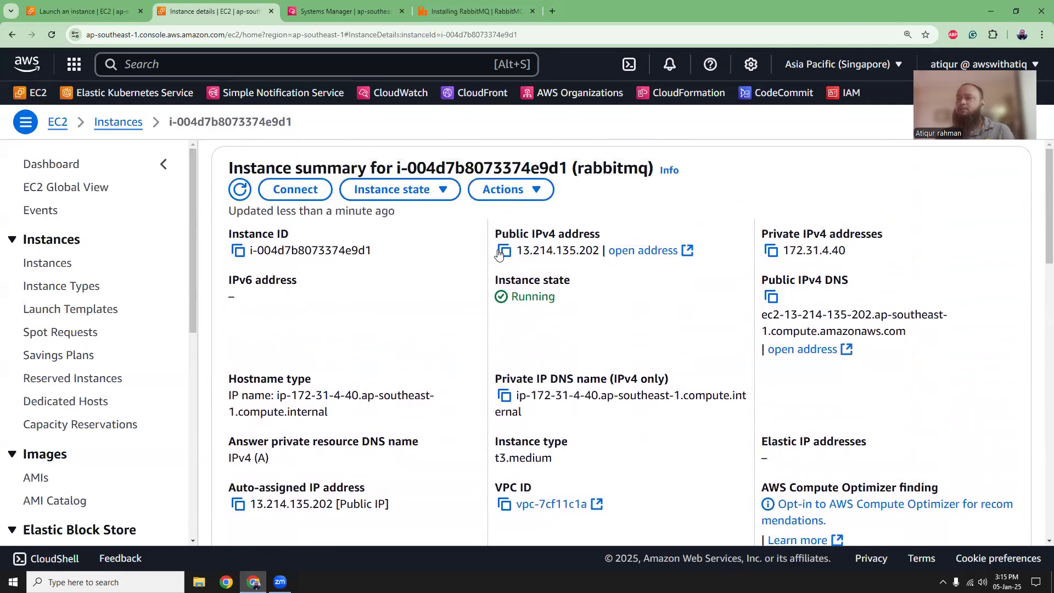
- Load the RabbitMQ management page at 13.214.135.202:15672 in a new browser tab
{"action": "type", "text": "13.214.135.202"}
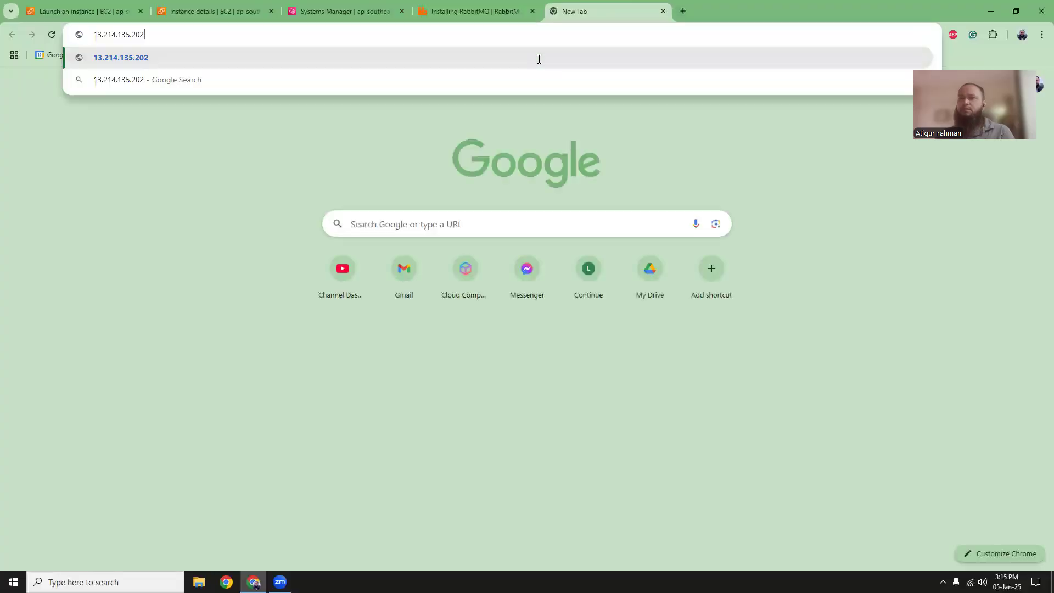
{"action": "type", "text": ":156"}
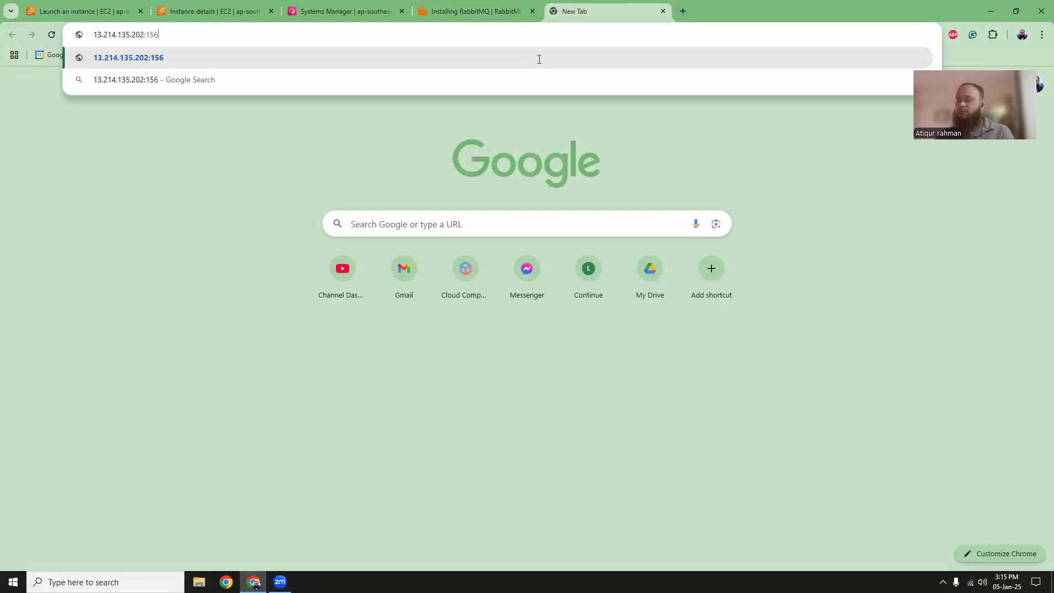
{"action": "key", "text": "Return"}
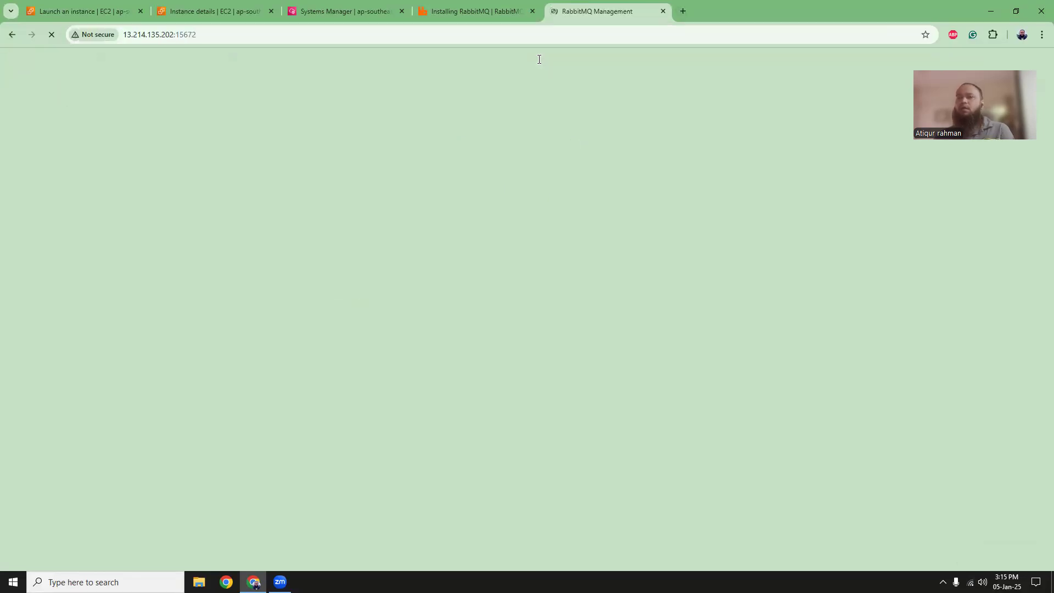
{"action": "mouse_move", "coordinate": [355, 121]}
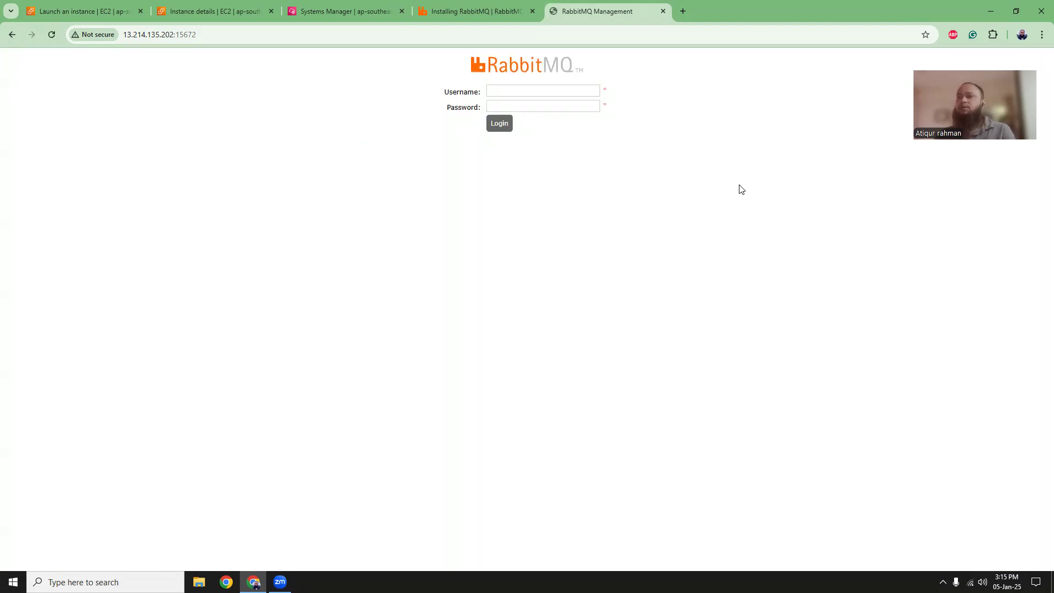
- Sign in to RabbitMQ Management as guest and dismiss the save-password prompt
{"action": "type", "text": "guest"}
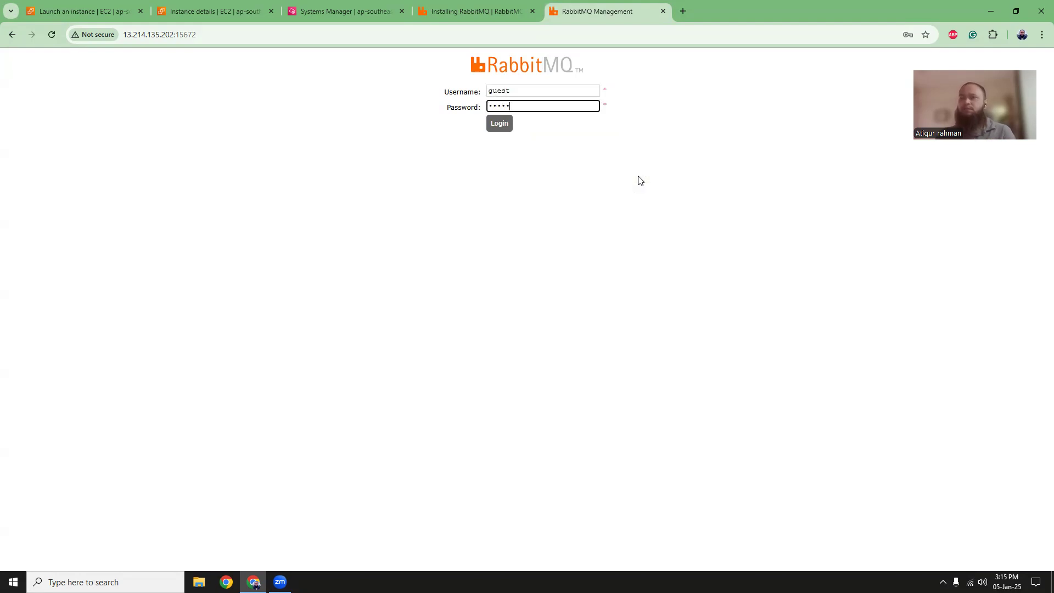
{"action": "left_click", "coordinate": [499, 123]}
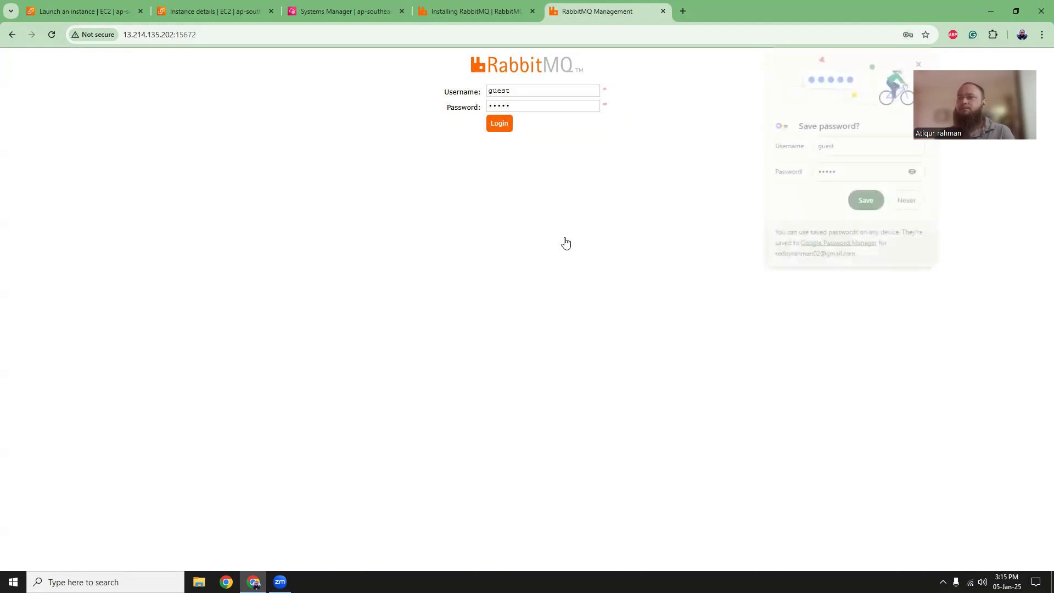
{"action": "left_click", "coordinate": [498, 123]}
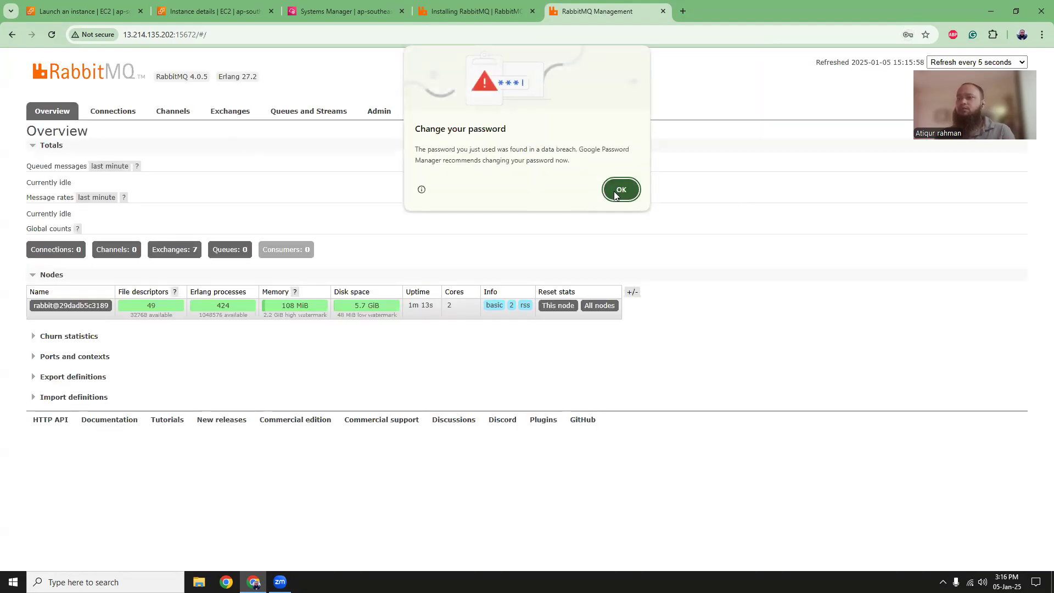
- Dismiss the password breach warning, collapse Totals and review the users list (guest administrator only)
{"action": "left_click", "coordinate": [620, 189]}
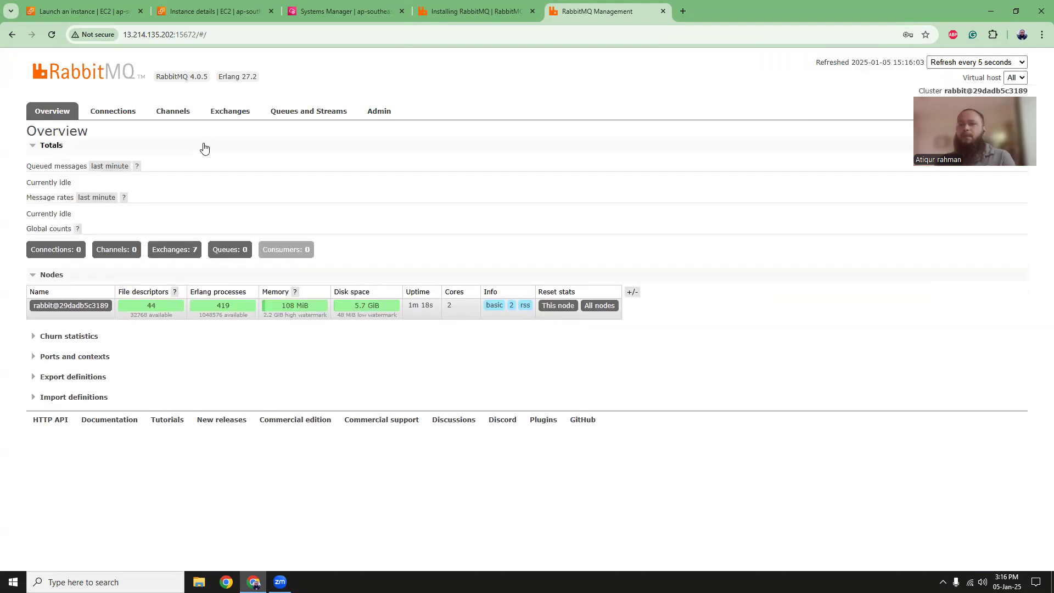
{"action": "left_click", "coordinate": [32, 145]}
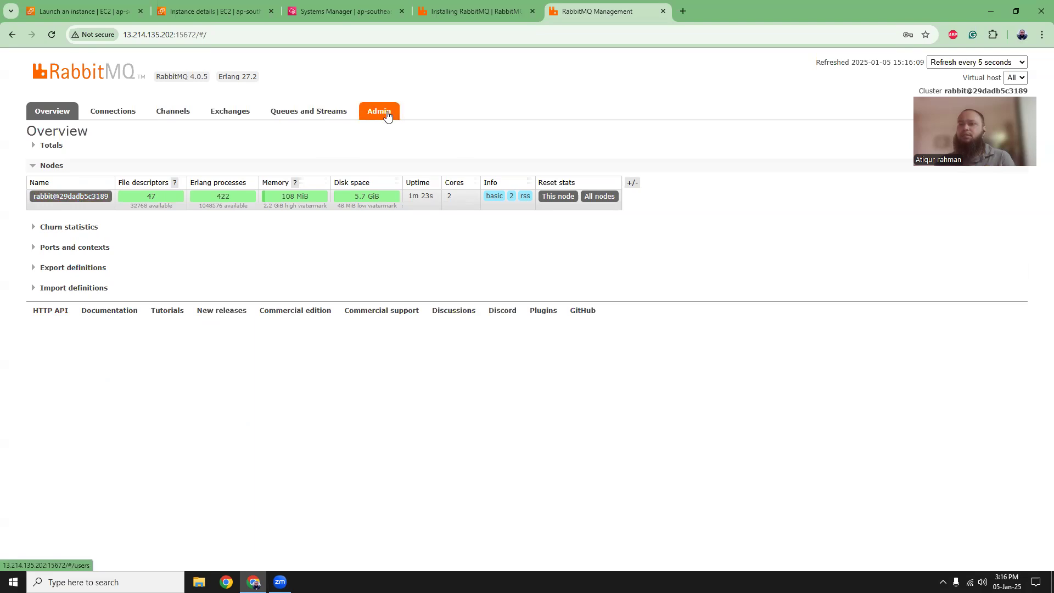
{"action": "left_click", "coordinate": [379, 111]}
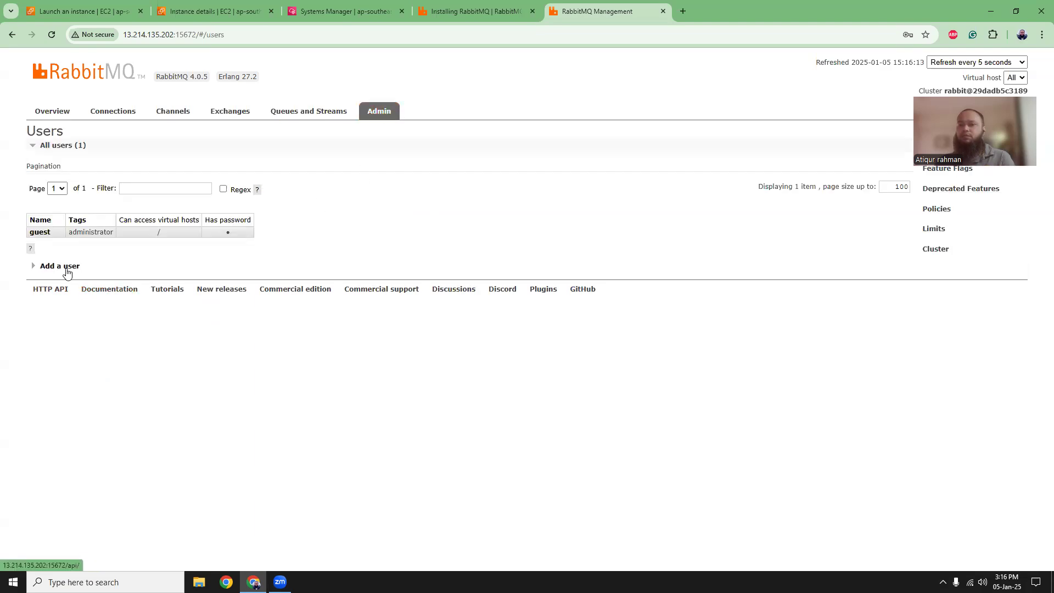
- Return to the Overview page and switch to the editor with the mq.js publisher script
{"action": "left_click", "coordinate": [52, 110]}
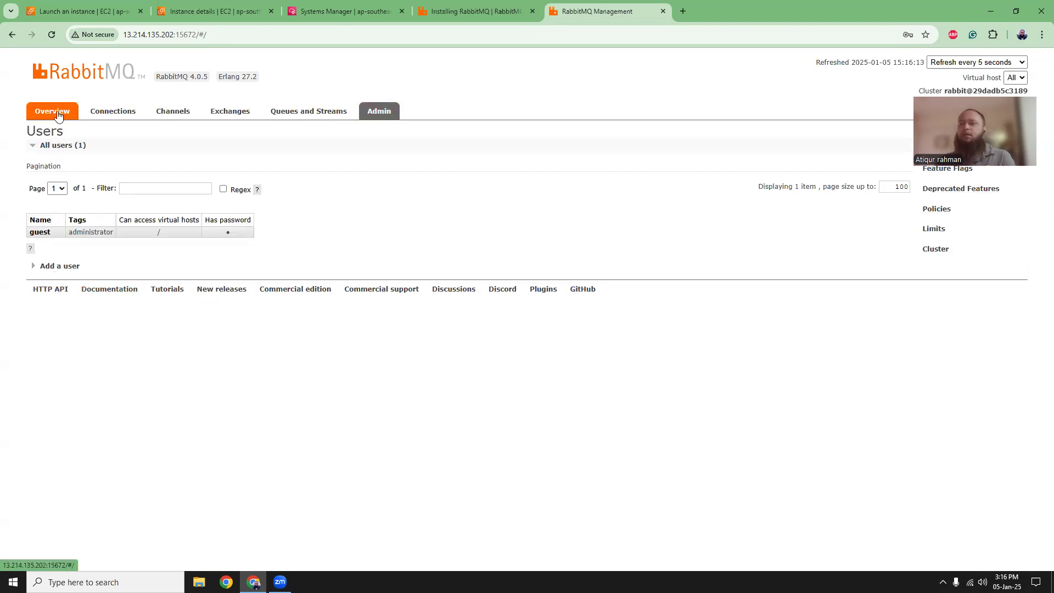
{"action": "left_click", "coordinate": [51, 111]}
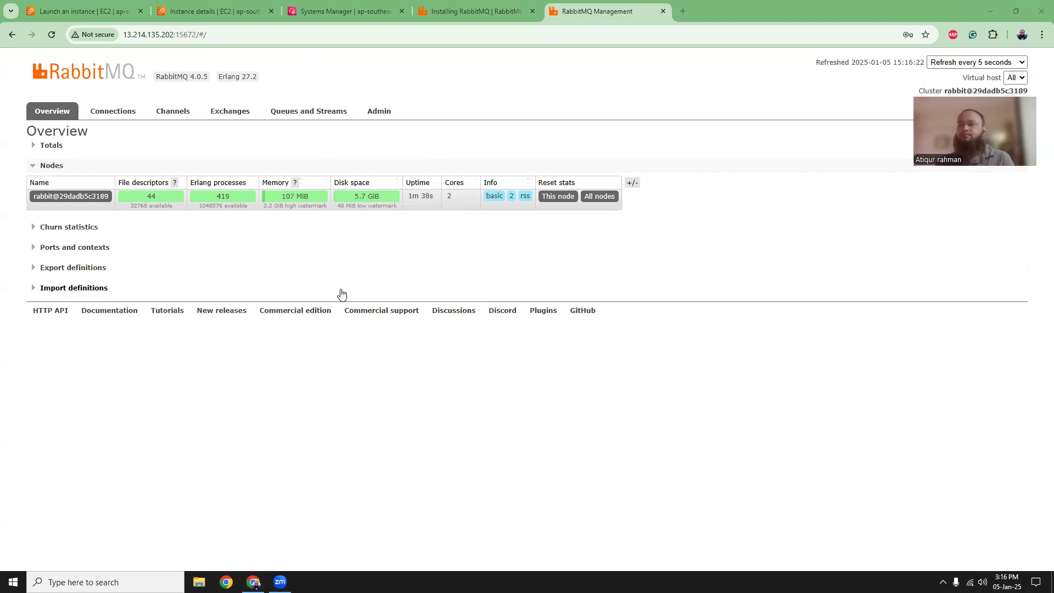
{"action": "left_click", "coordinate": [306, 582]}
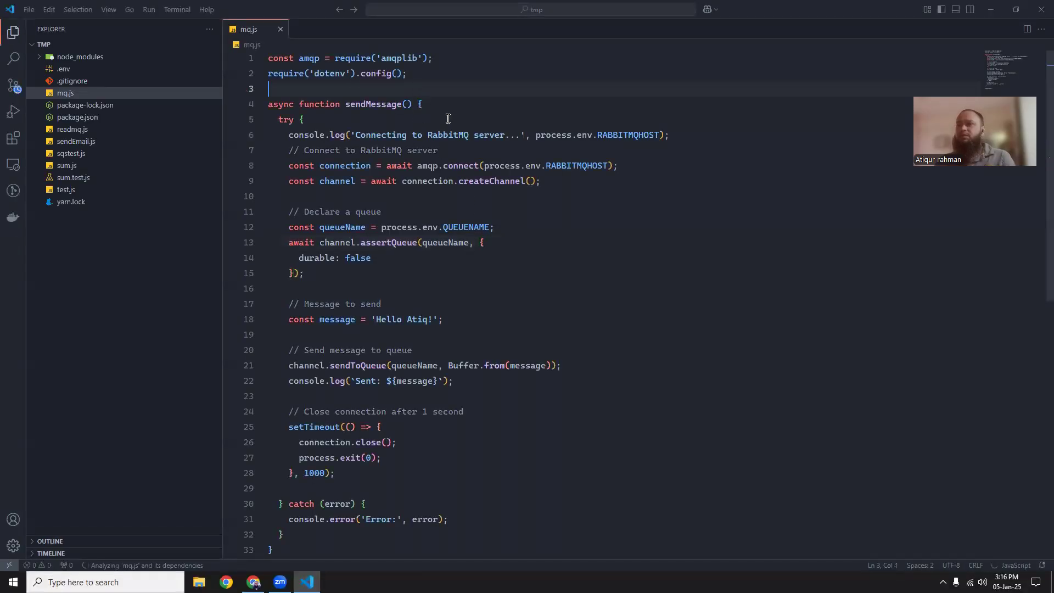
- Review mq.js's amqplib import and the RABBITMQHOST variable in the .env settings file
{"action": "scroll", "scroll_direction": "down", "scroll_amount": 3}
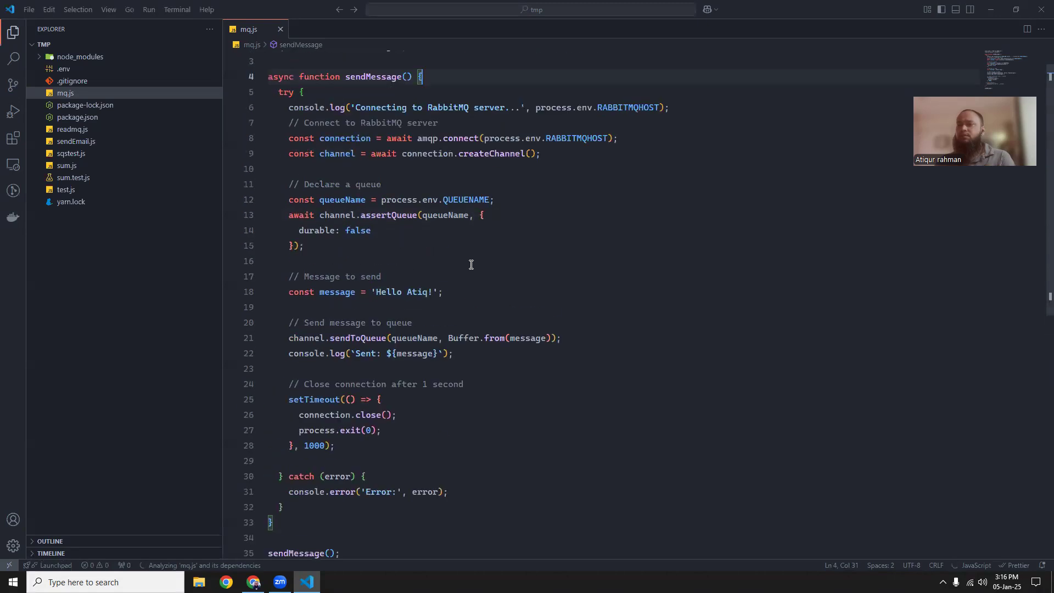
{"action": "scroll", "scroll_direction": "up", "scroll_amount": 3}
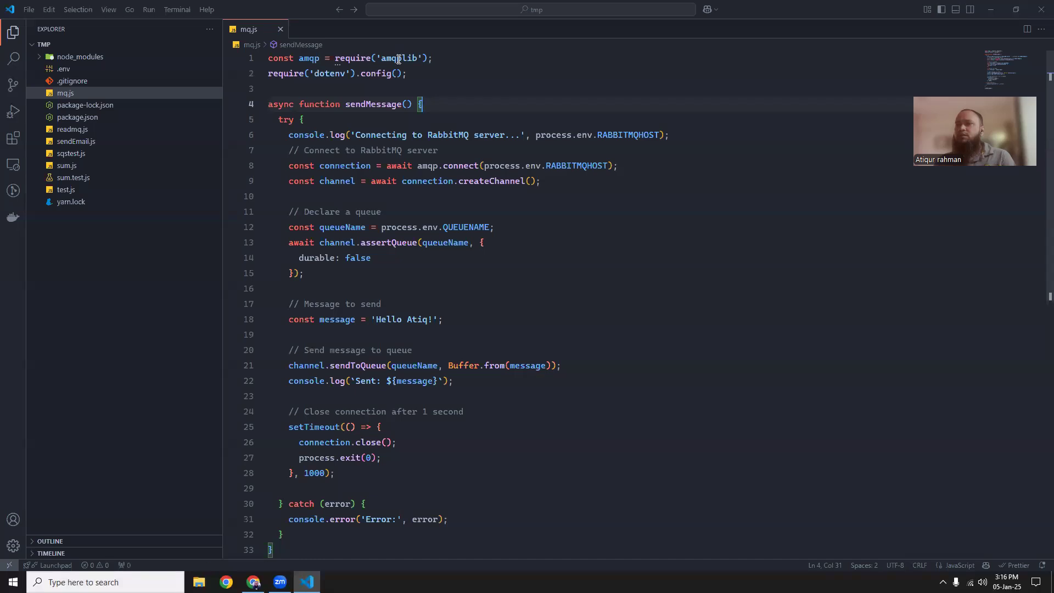
{"action": "double_click", "coordinate": [398, 58]}
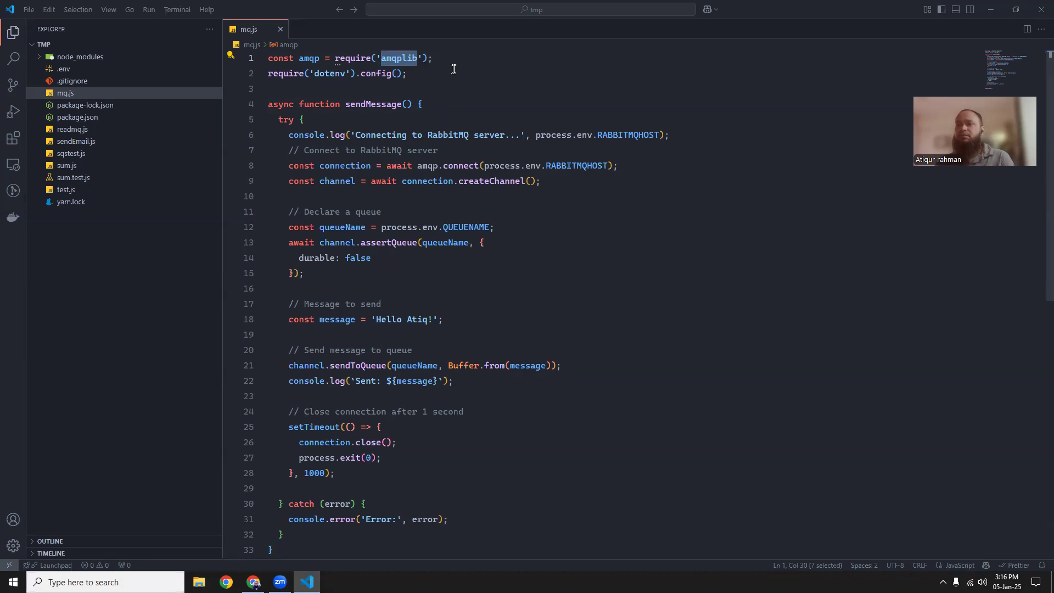
{"action": "mouse_move", "coordinate": [286, 74]}
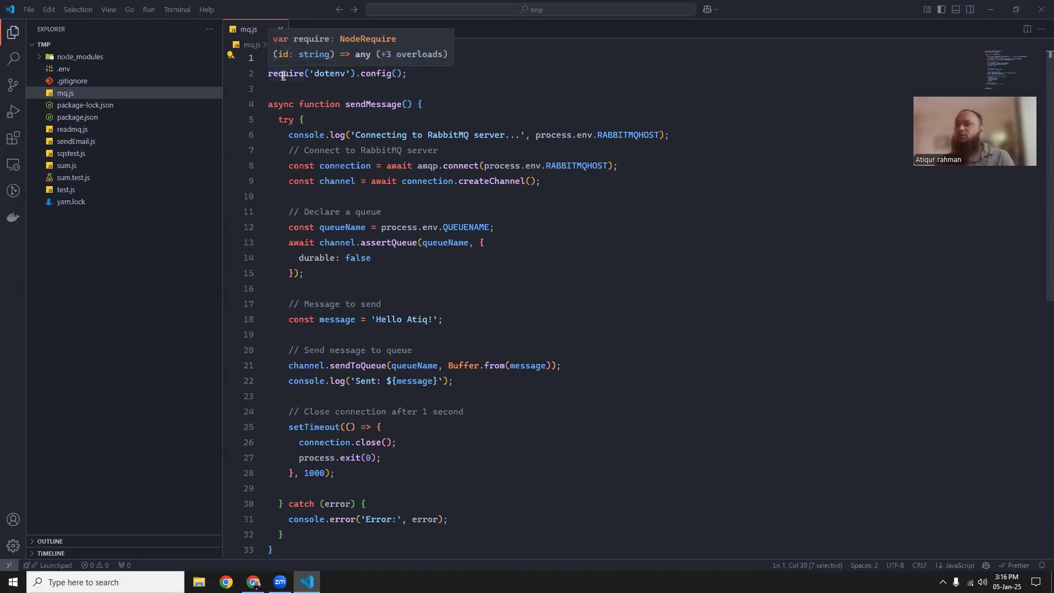
{"action": "left_click", "coordinate": [63, 69]}
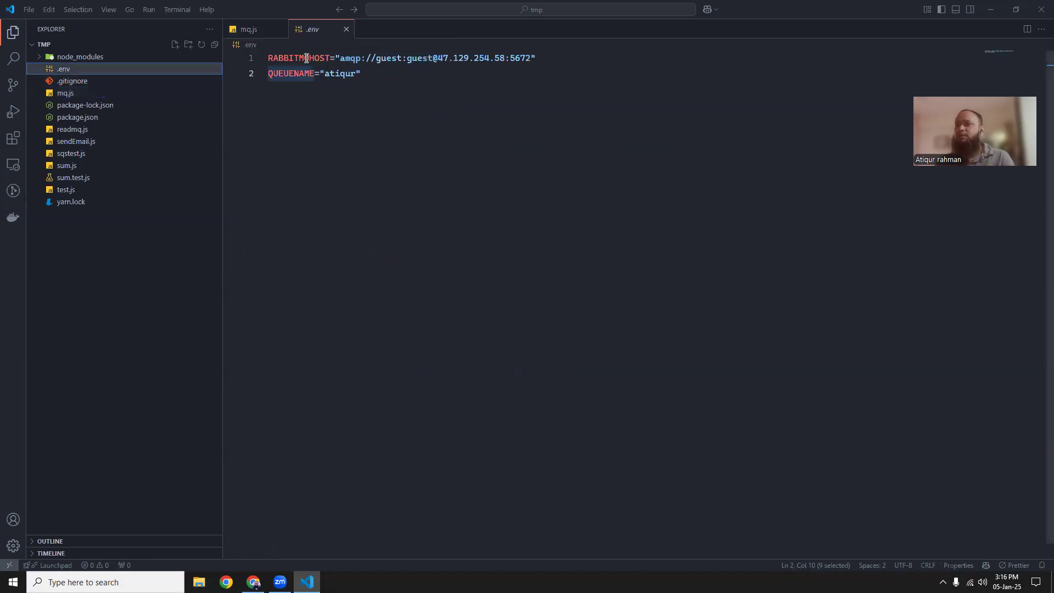
{"action": "double_click", "coordinate": [290, 73]}
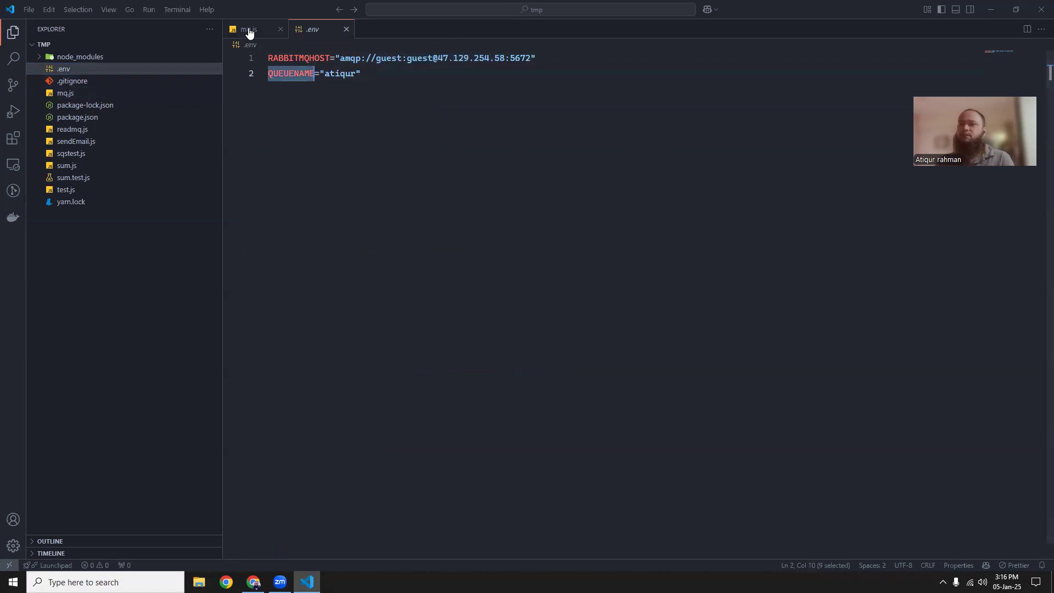
- Return to mq.js and select the greeting in the message string on line 18 for editing
{"action": "left_click", "coordinate": [248, 28]}
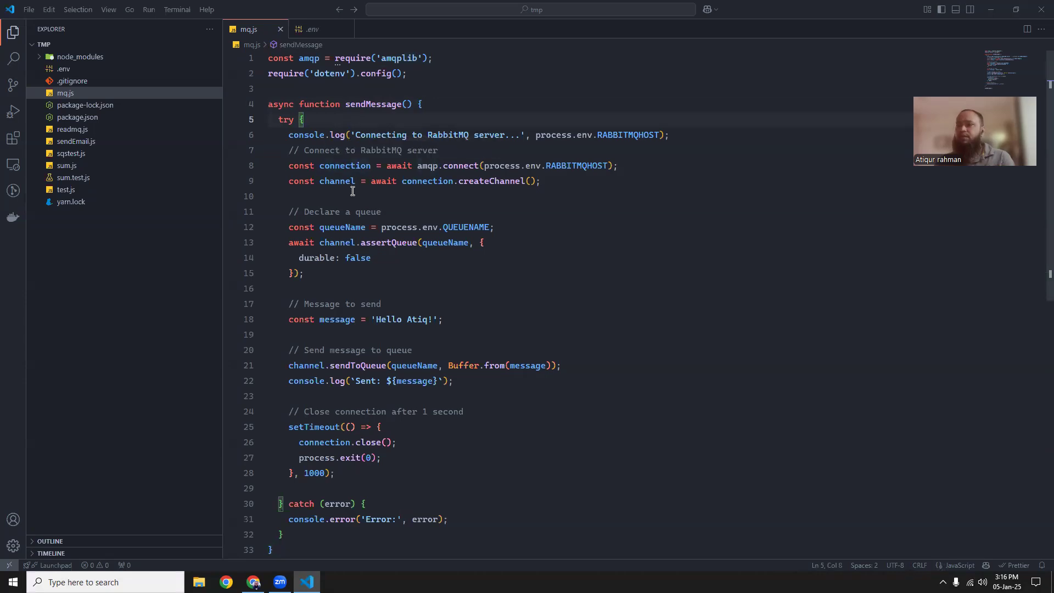
{"action": "double_click", "coordinate": [337, 181]}
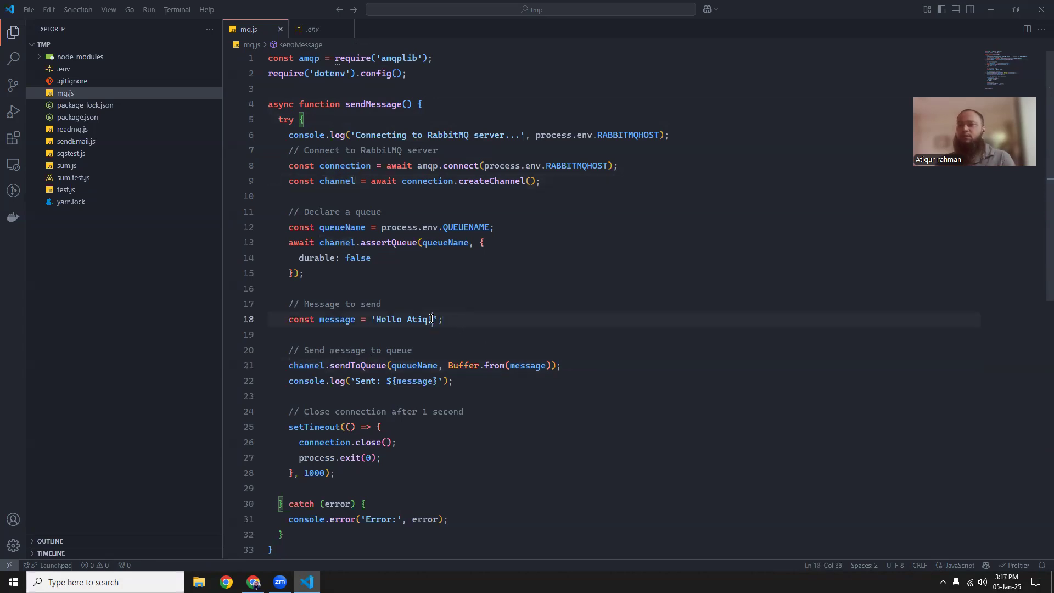
{"action": "type", "text": "ur"}
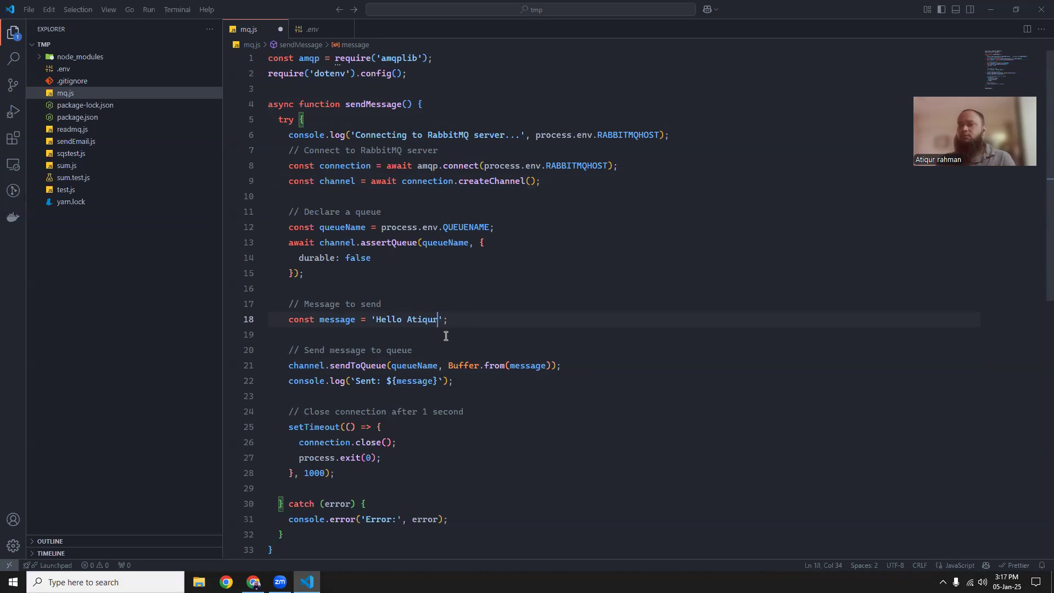
{"action": "type", "text": "Rahman"}
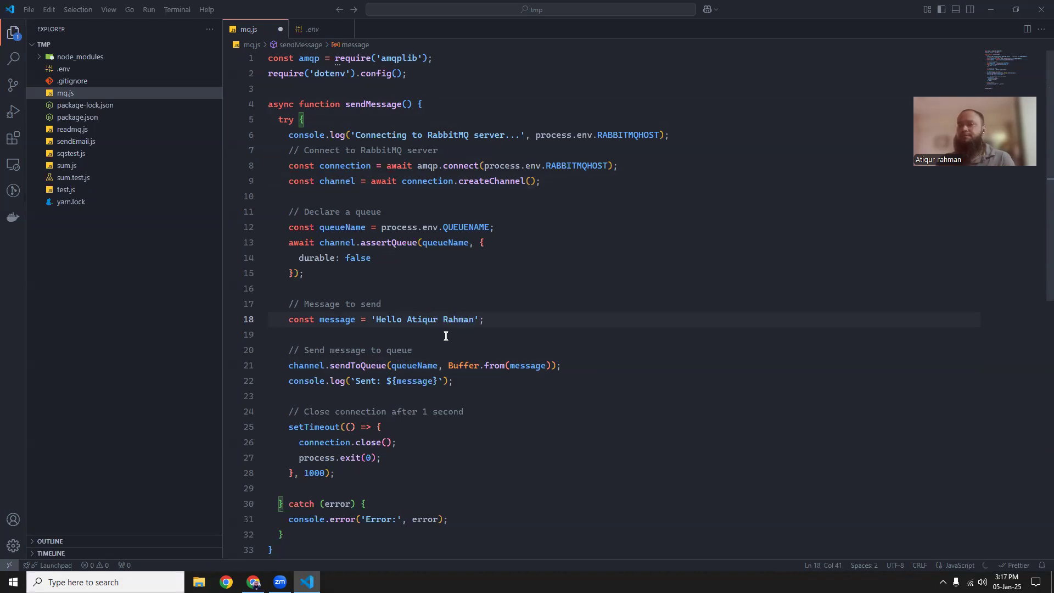
{"action": "type", "text": ", Thanks for"}
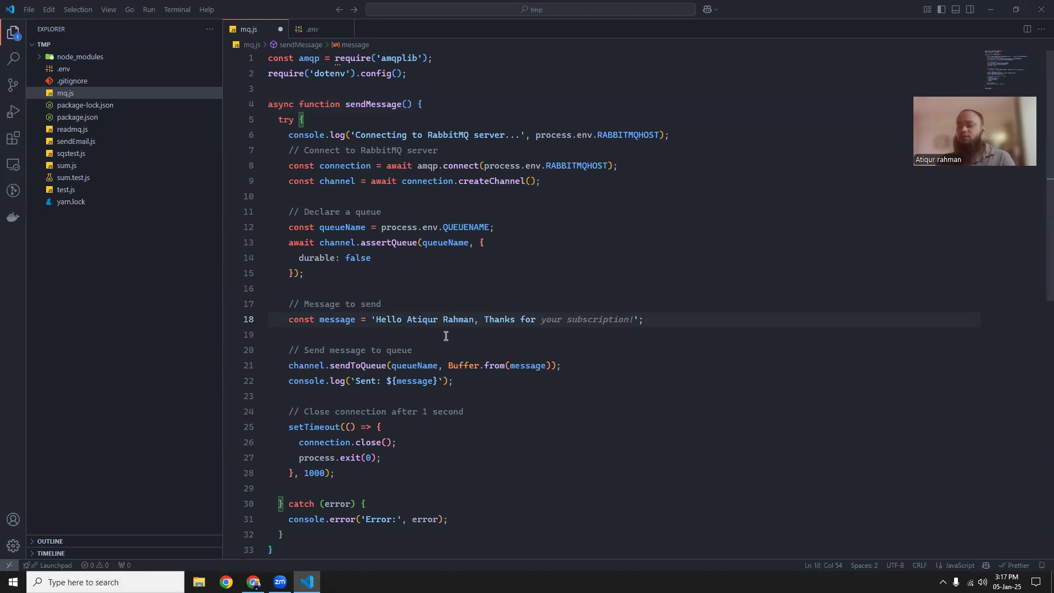
{"action": "key", "text": "ctrl+s"}
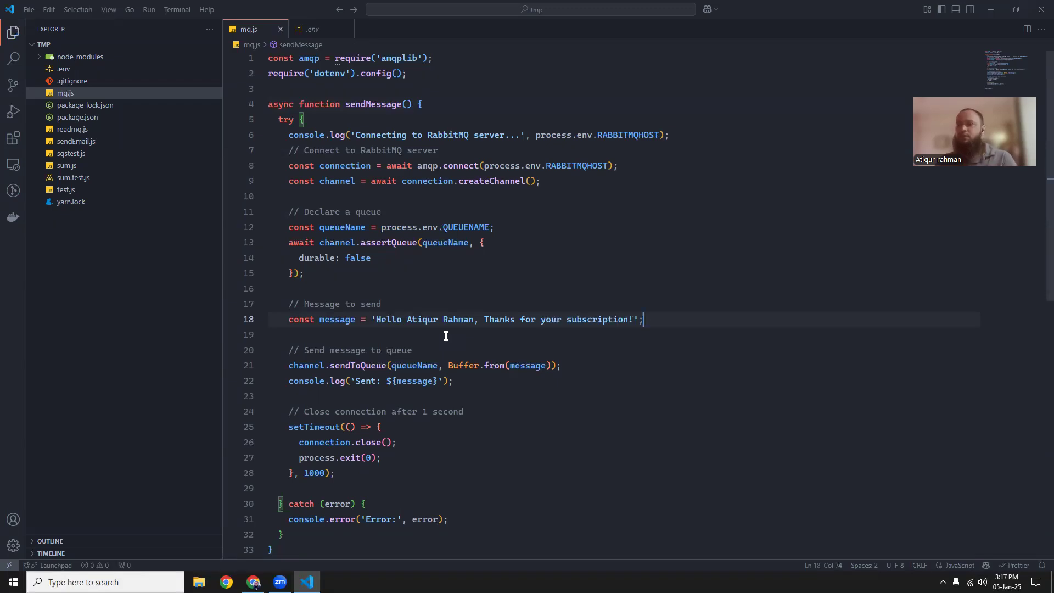
{"action": "scroll", "scroll_direction": "down", "scroll_amount": 3}
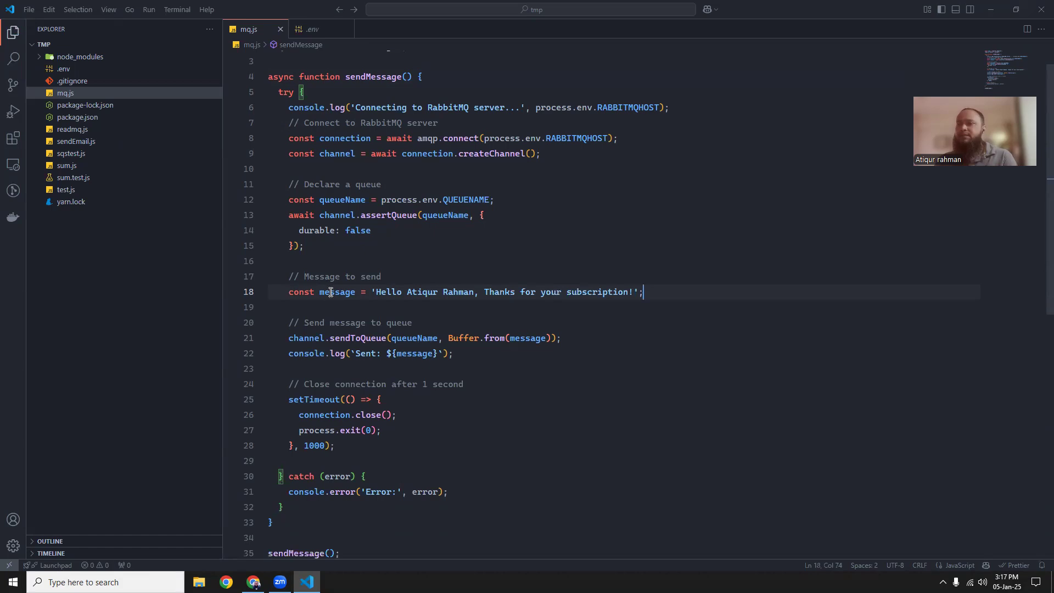
{"action": "left_click", "coordinate": [455, 385]}
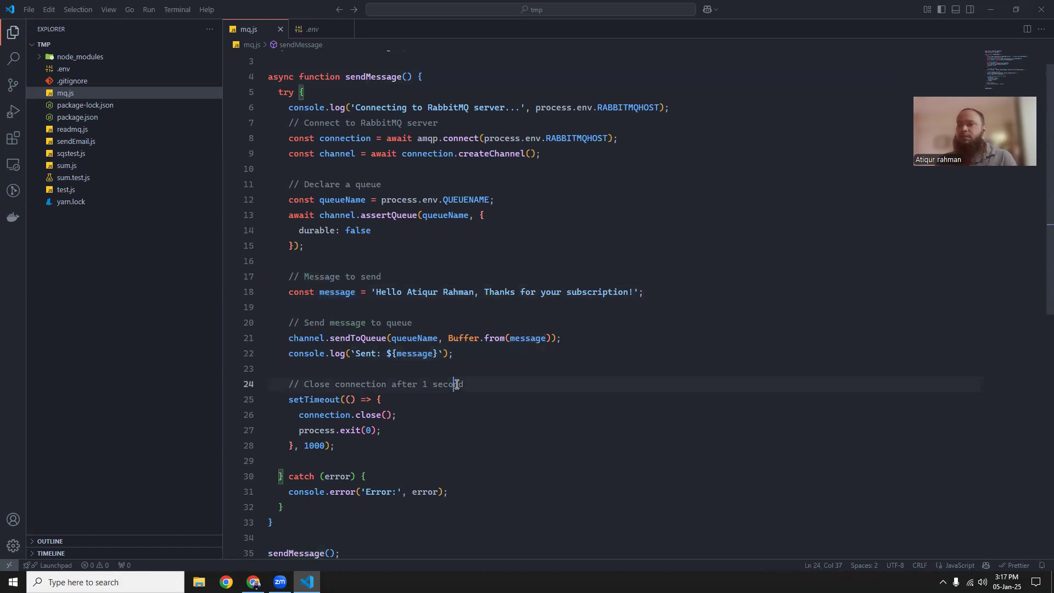
{"action": "left_click", "coordinate": [363, 431]}
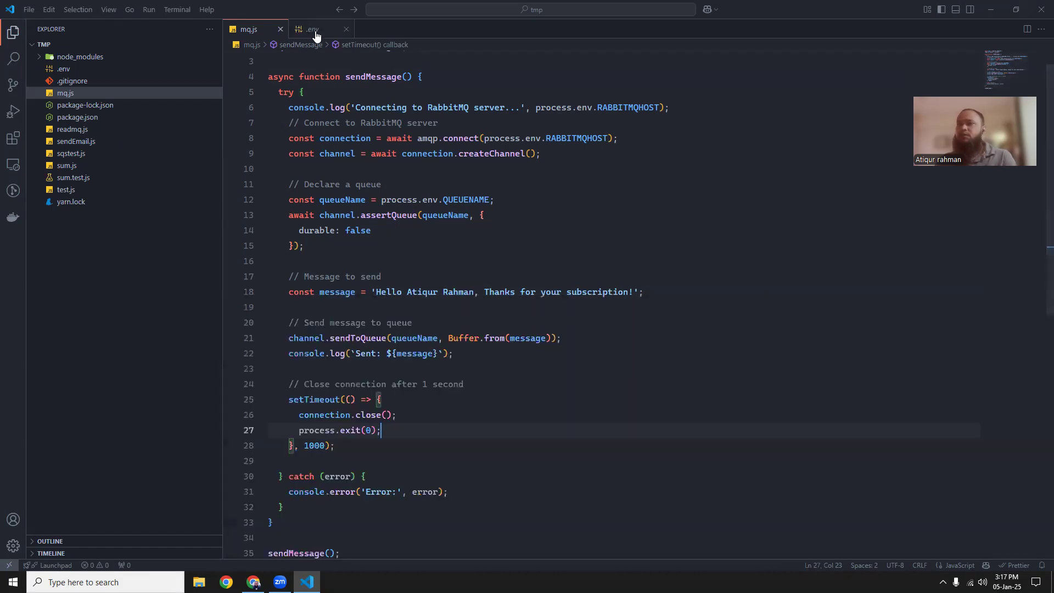
- Copy the EC2 public IPv4 and set RABBITMQHOST in .env to 13.214.135.202:5672
{"action": "left_click", "coordinate": [310, 28]}
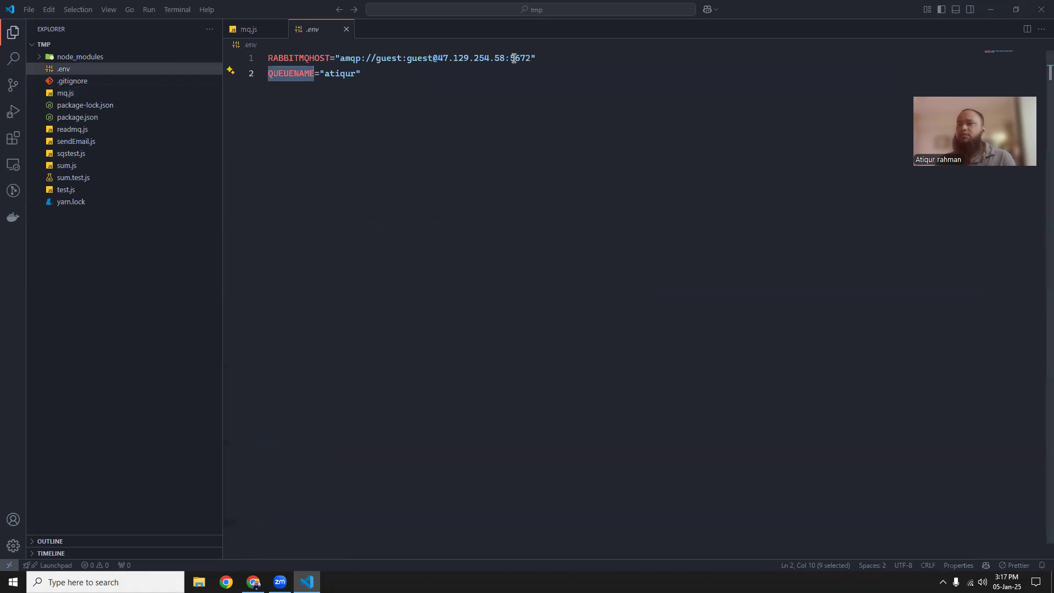
{"action": "left_click", "coordinate": [253, 582]}
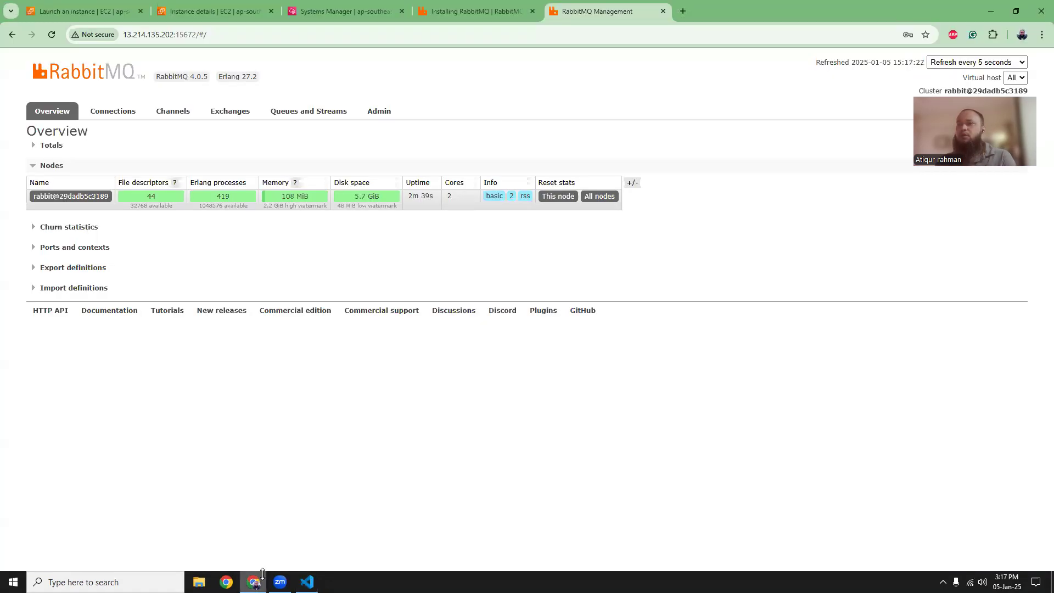
{"action": "left_click", "coordinate": [212, 11]}
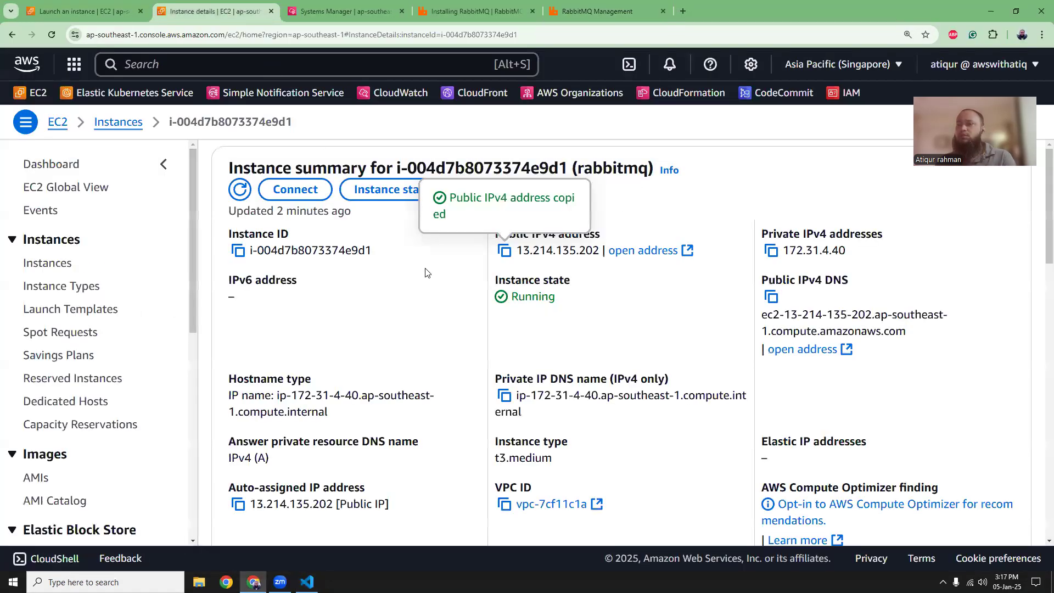
{"action": "left_click", "coordinate": [306, 582]}
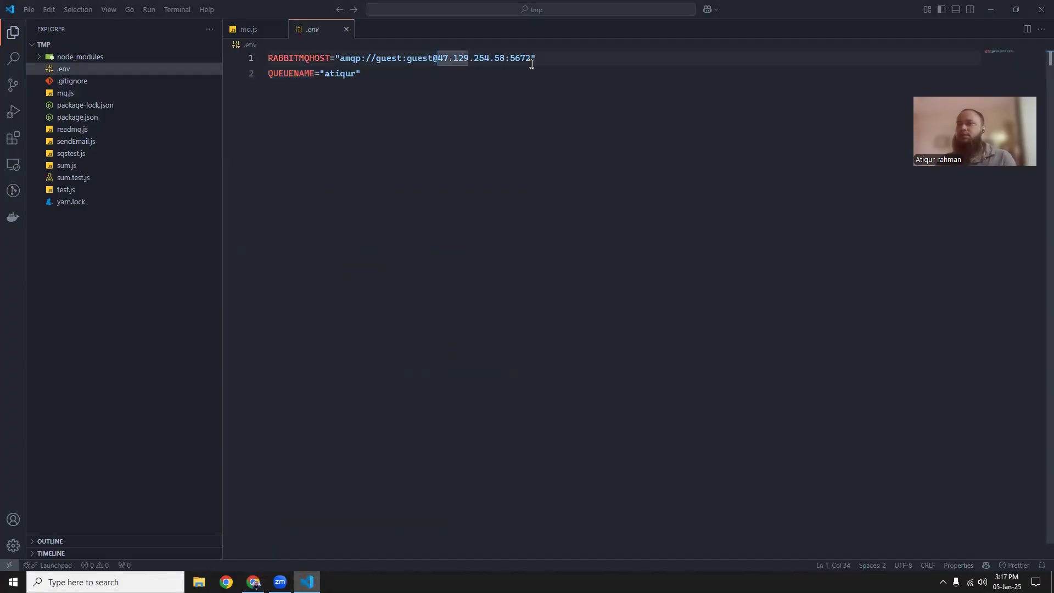
{"action": "type", "text": "13.214.135.202"}
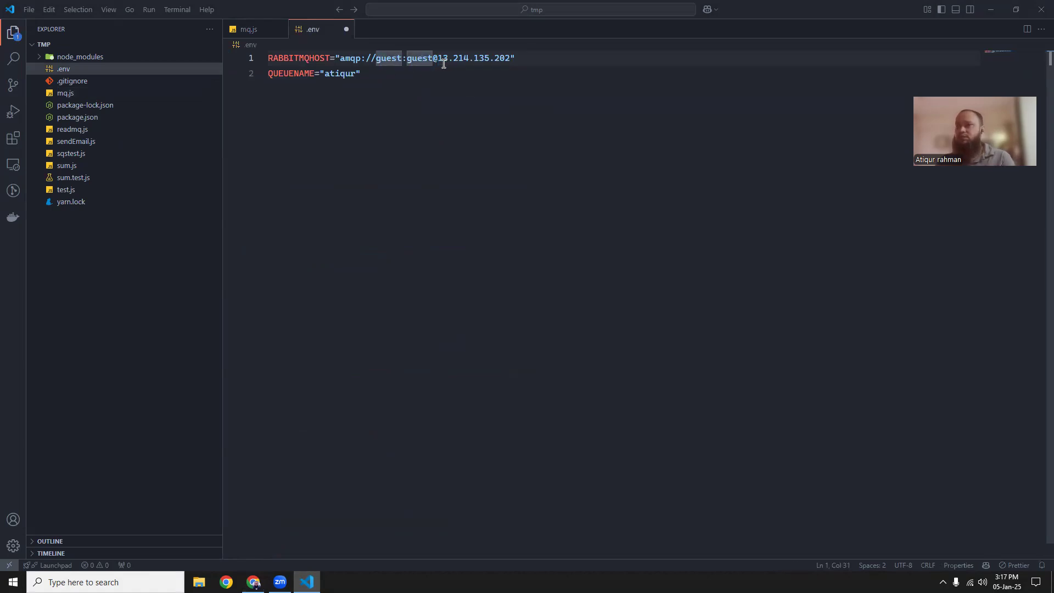
{"action": "left_click", "coordinate": [513, 58]}
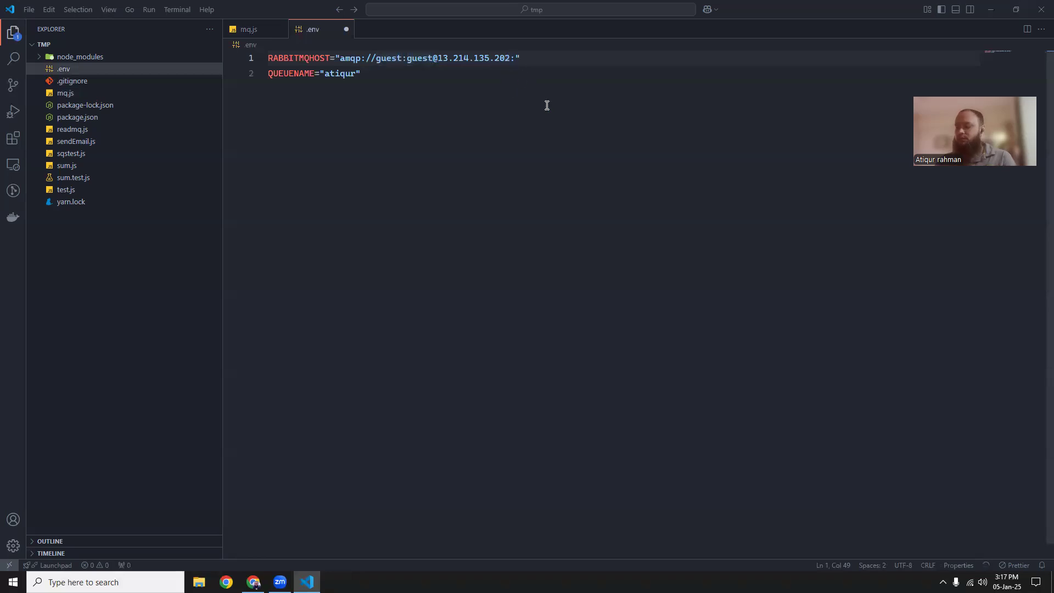
{"action": "type", "text": "5672"}
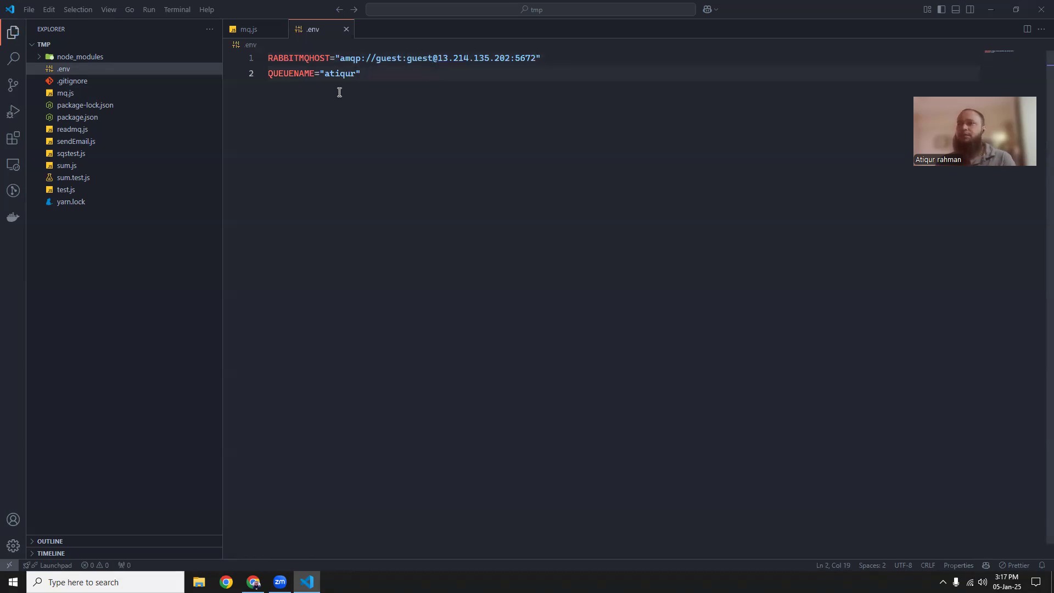
- Check the queue name value atiqur in .env and switch back to the mq.js publisher script
{"action": "left_click", "coordinate": [334, 73]}
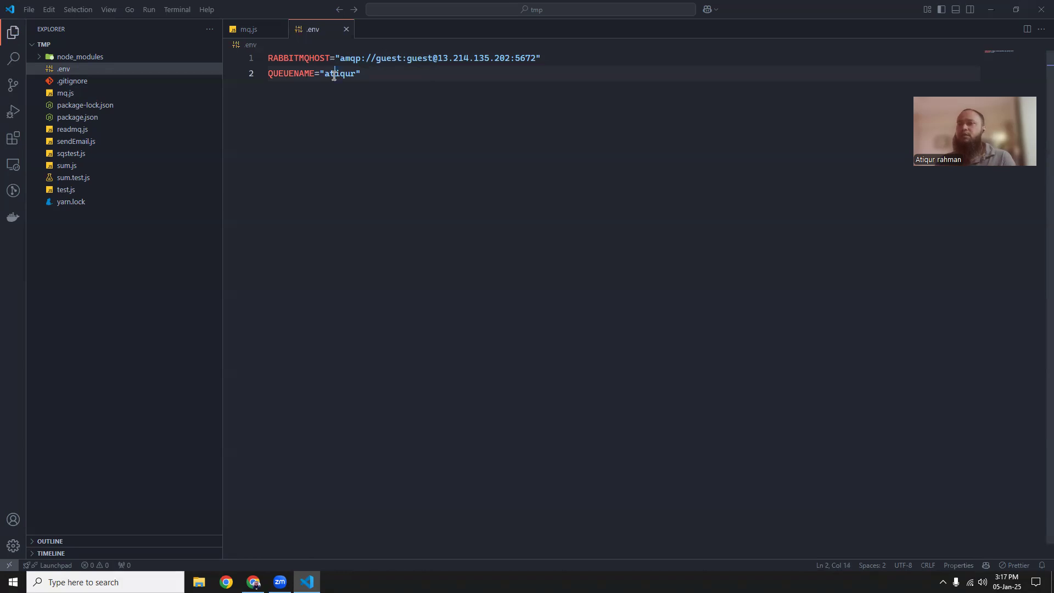
{"action": "double_click", "coordinate": [339, 73]}
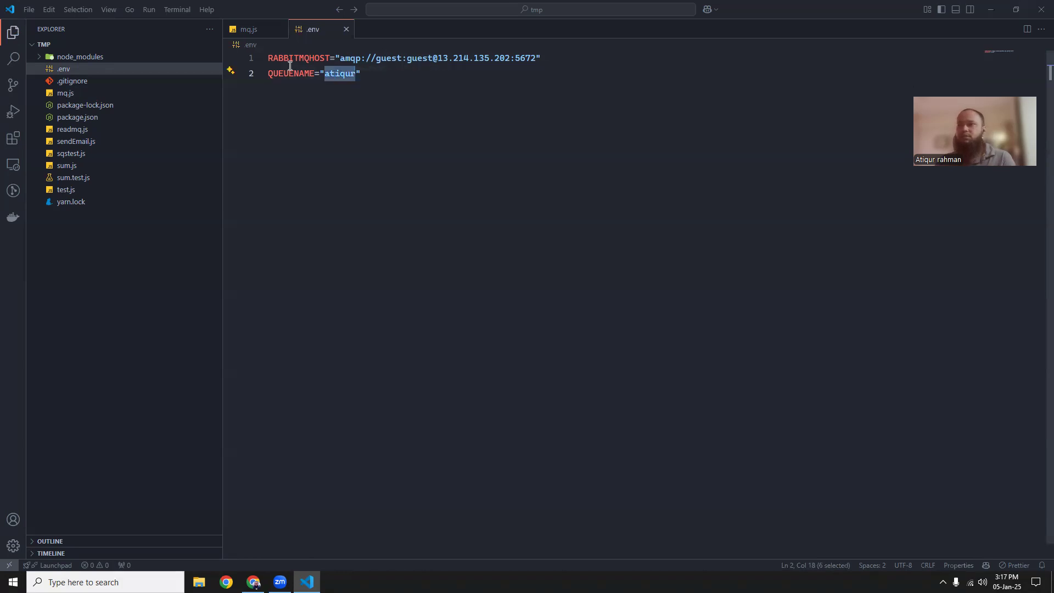
{"action": "left_click", "coordinate": [249, 29]}
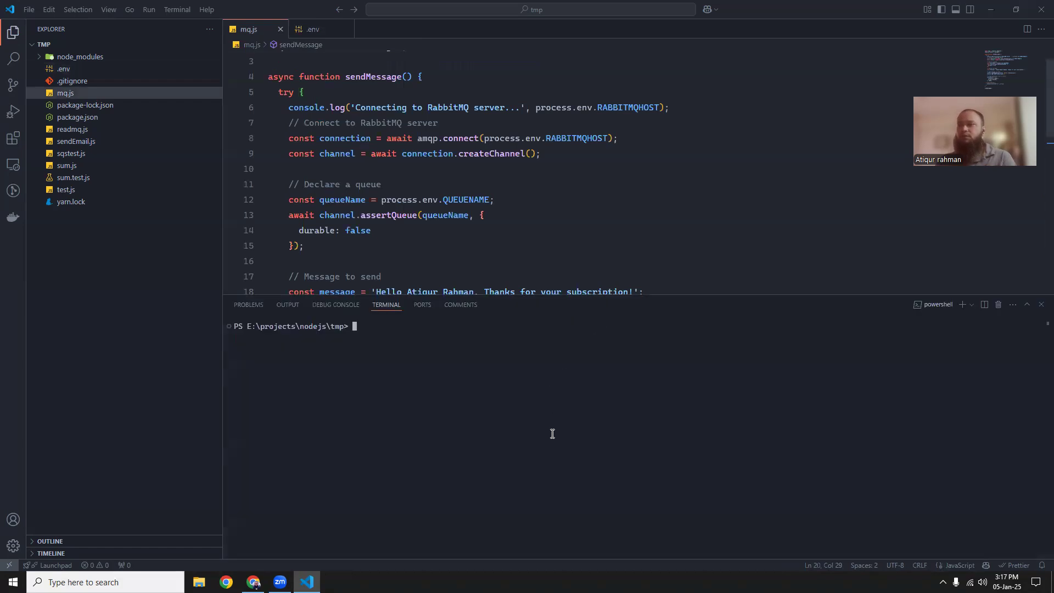
- Install the amqplib and dotenv packages with npm install in the integrated terminal
{"action": "scroll", "scroll_direction": "up", "scroll_amount": 3}
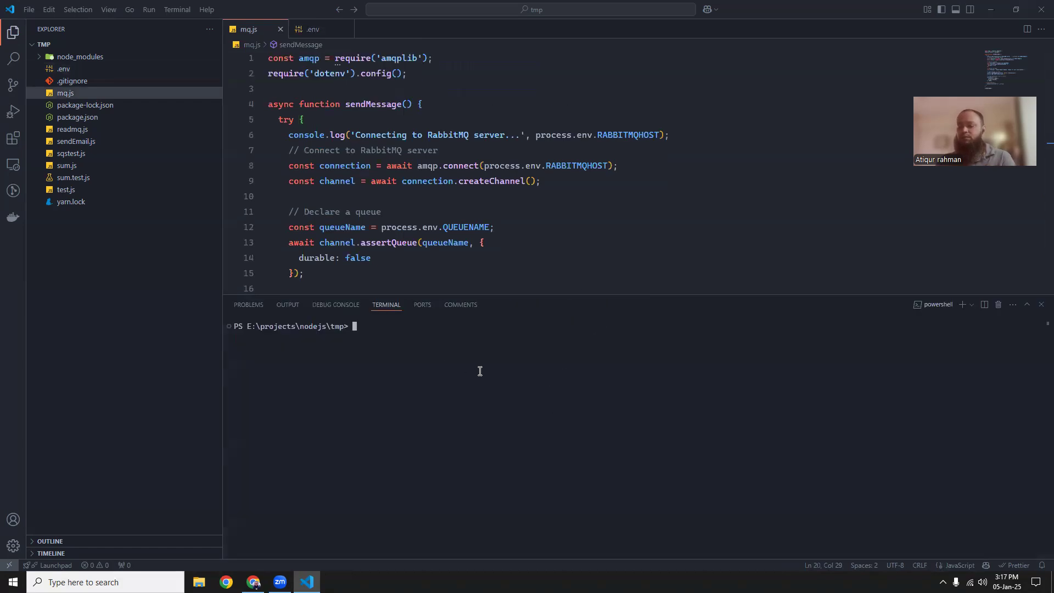
{"action": "type", "text": "npm install"}
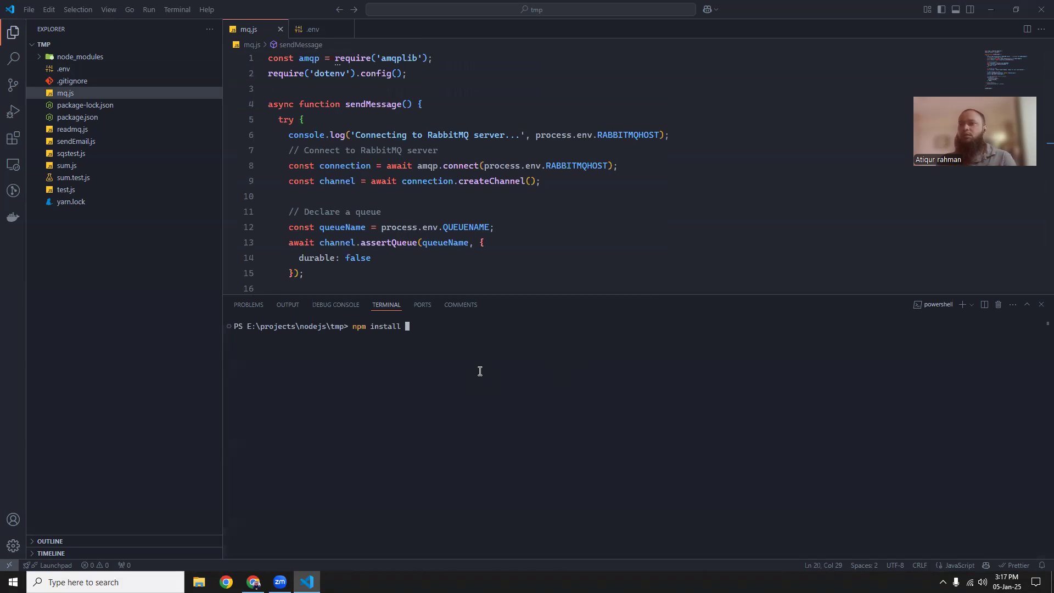
{"action": "double_click", "coordinate": [397, 59]}
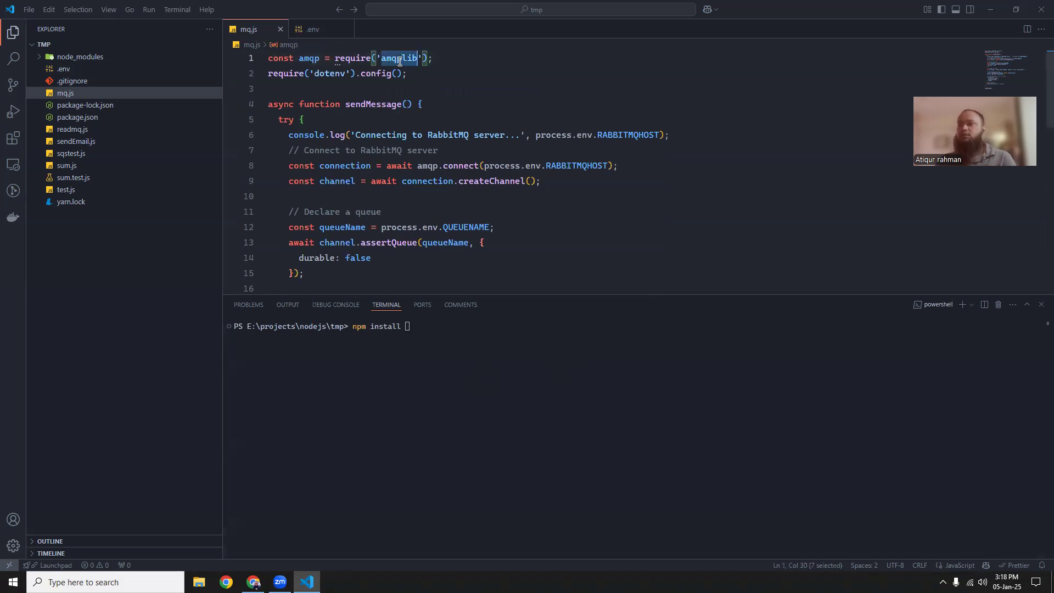
{"action": "type", "text": "amqplib"}
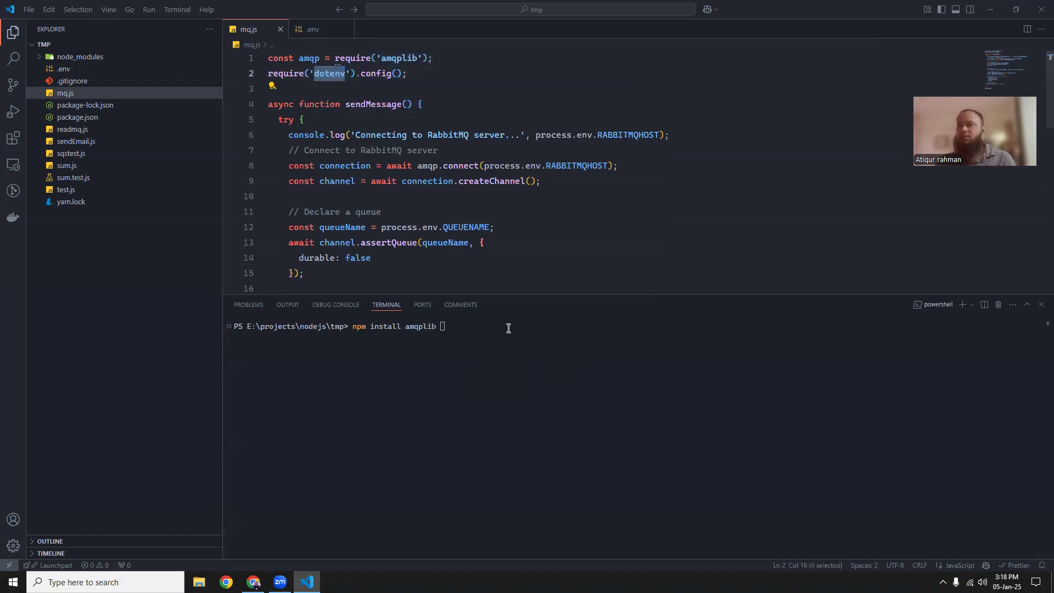
{"action": "type", "text": "dotenv"}
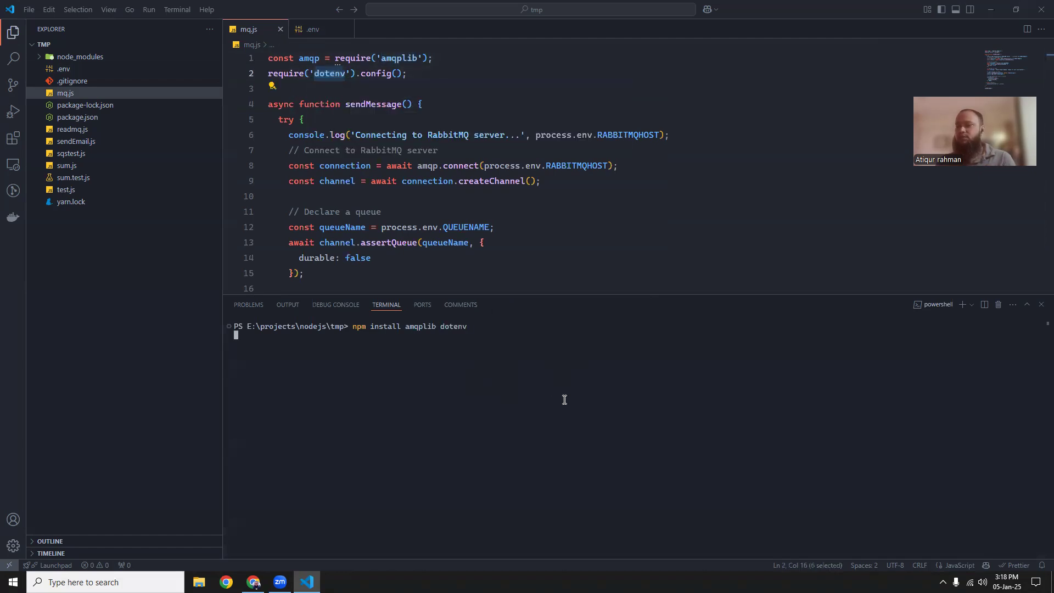
{"action": "key", "text": "Return"}
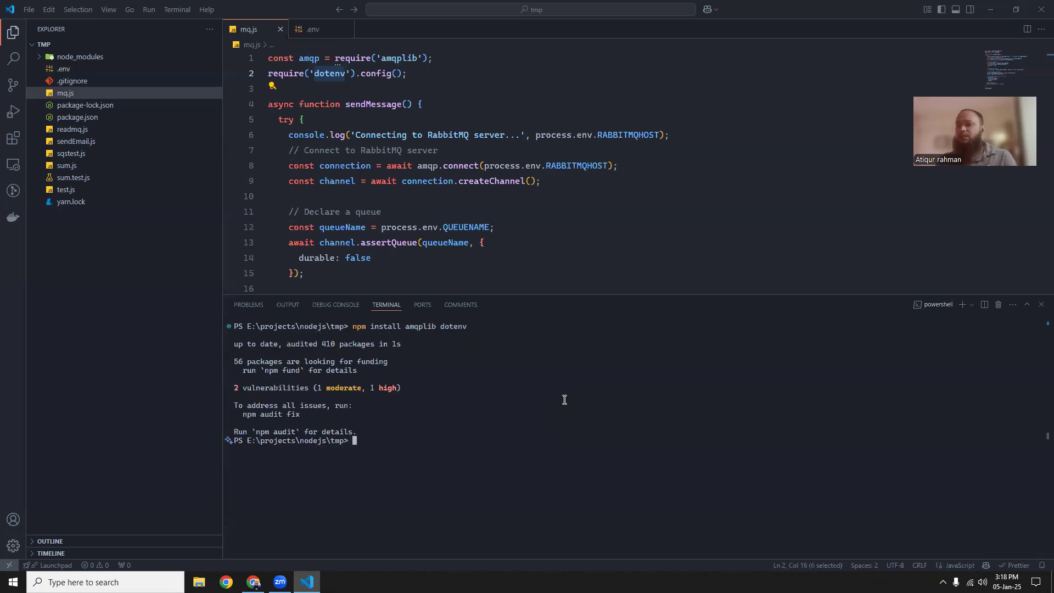
- Run the mq.js publisher with node to send the subscription greeting to 13.214.135.202:5672
{"action": "type", "text": "c"}
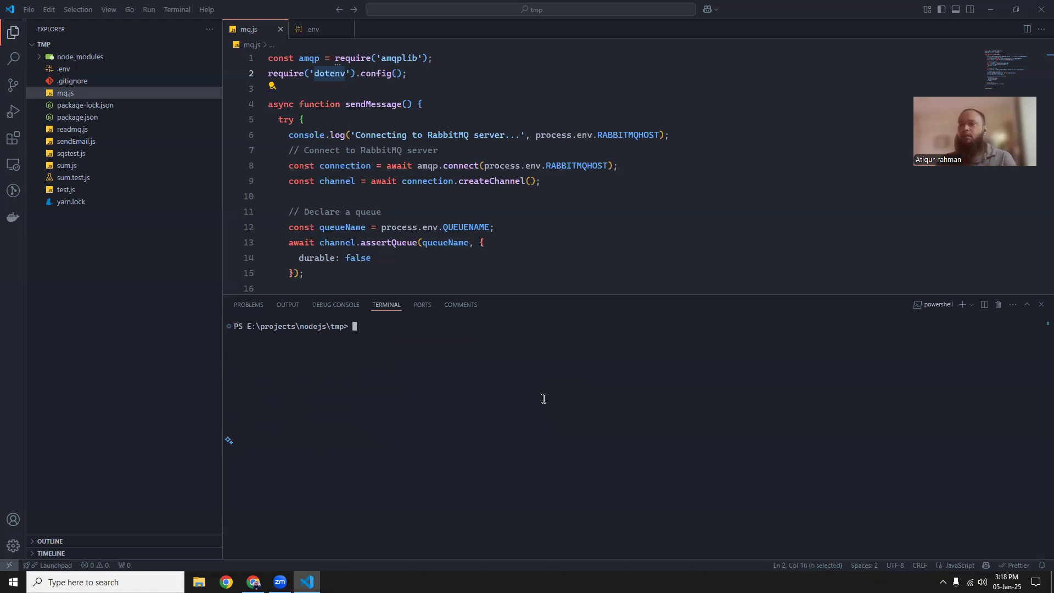
{"action": "type", "text": "node mq.js"}
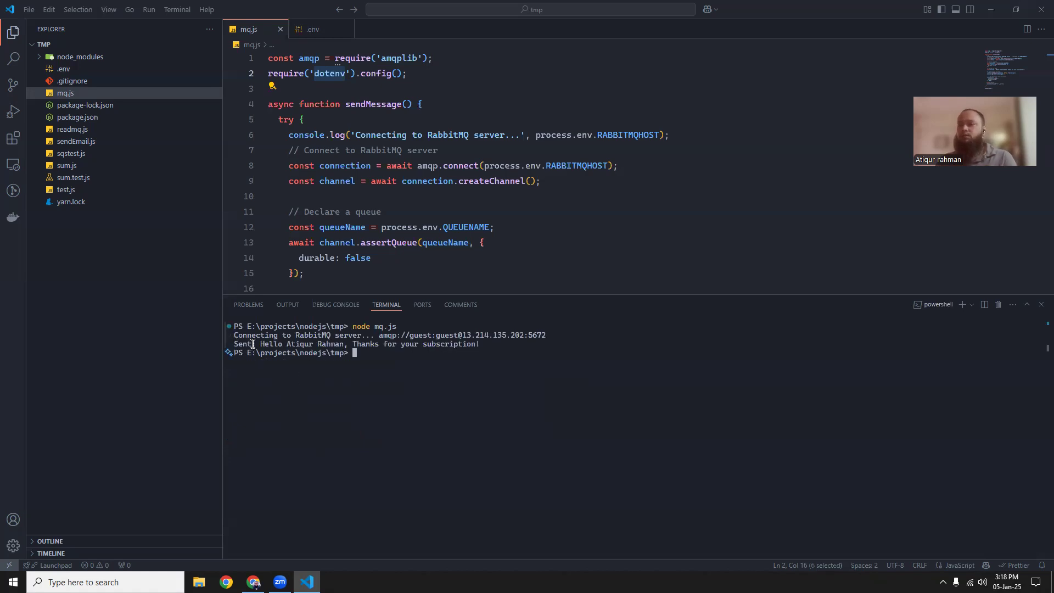
{"action": "mouse_move", "coordinate": [383, 521]}
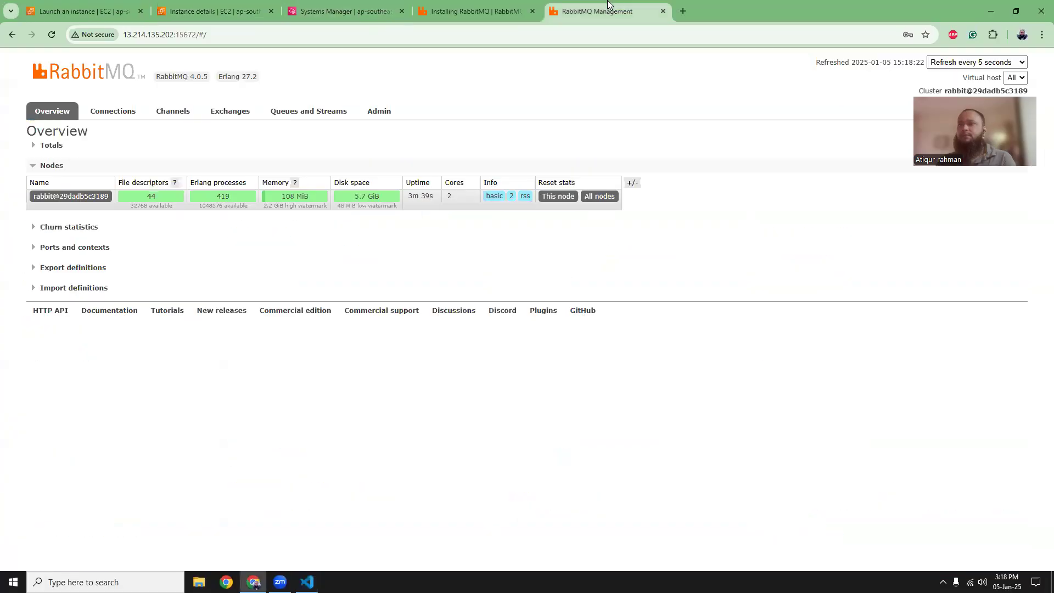
- View the Queues and Streams list where the atiqur queue holds 1 ready message
{"action": "left_click", "coordinate": [307, 111]}
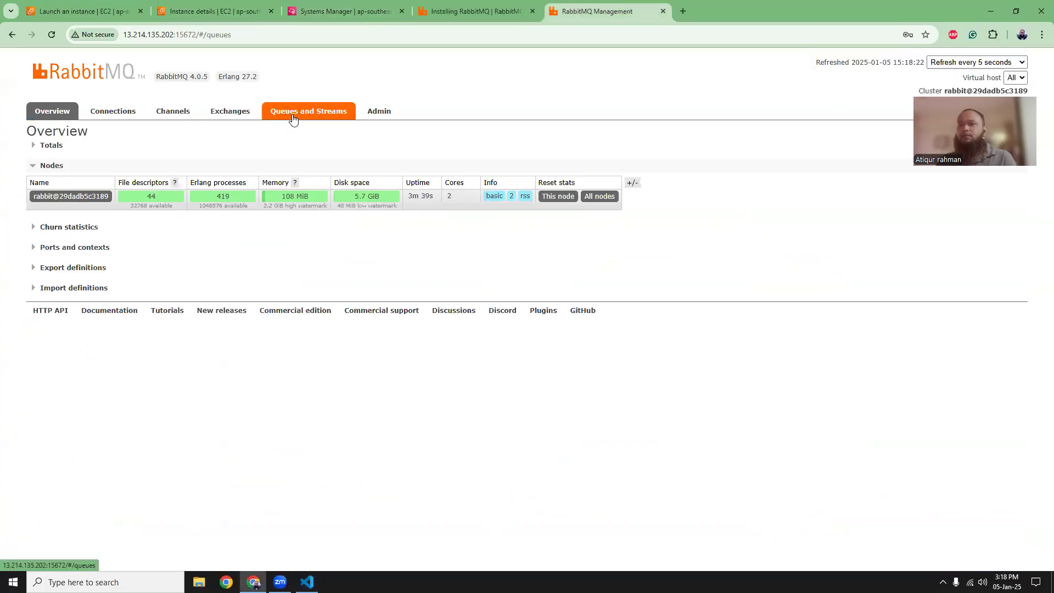
{"action": "left_click", "coordinate": [308, 111]}
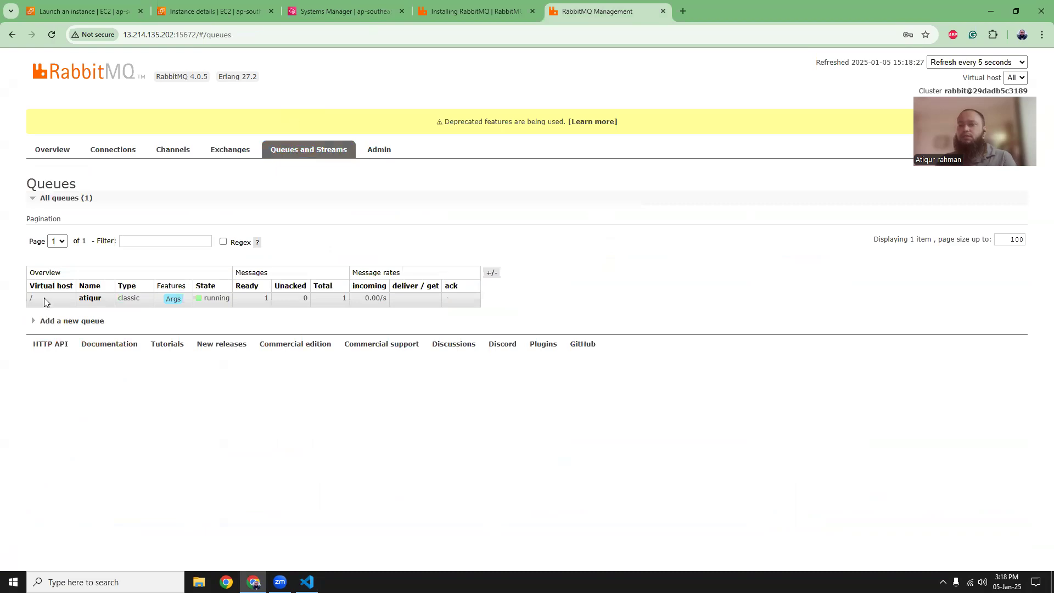
{"action": "mouse_move", "coordinate": [276, 303]}
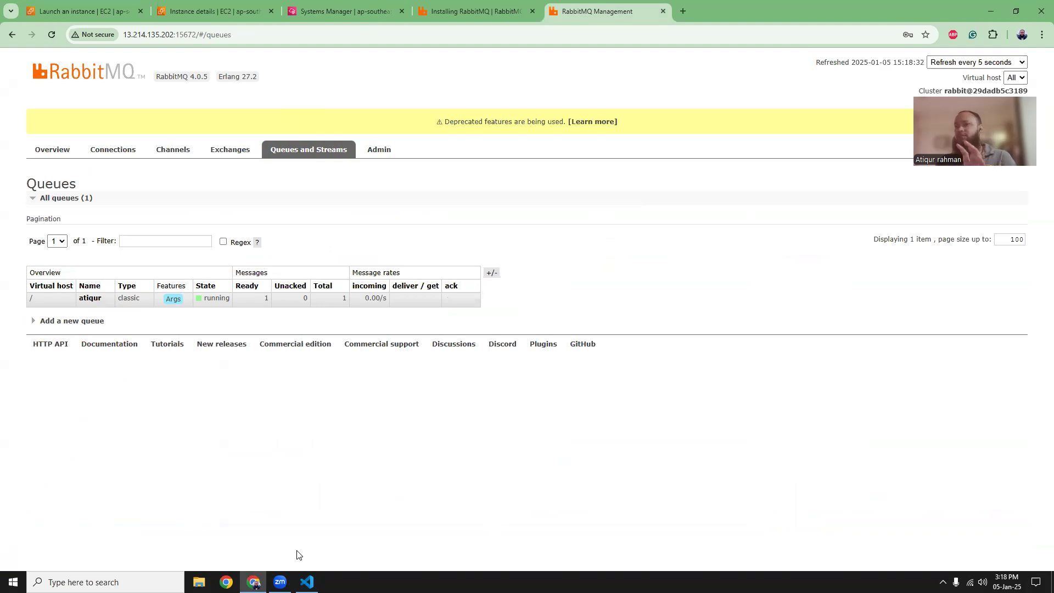
{"action": "mouse_move", "coordinate": [307, 574]}
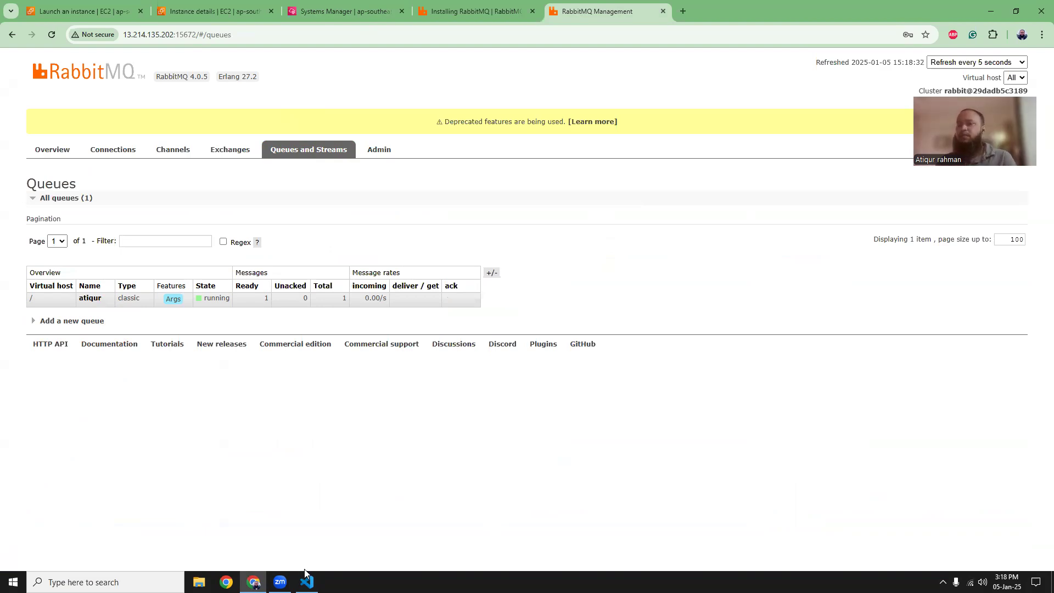
{"action": "mouse_move", "coordinate": [306, 580]}
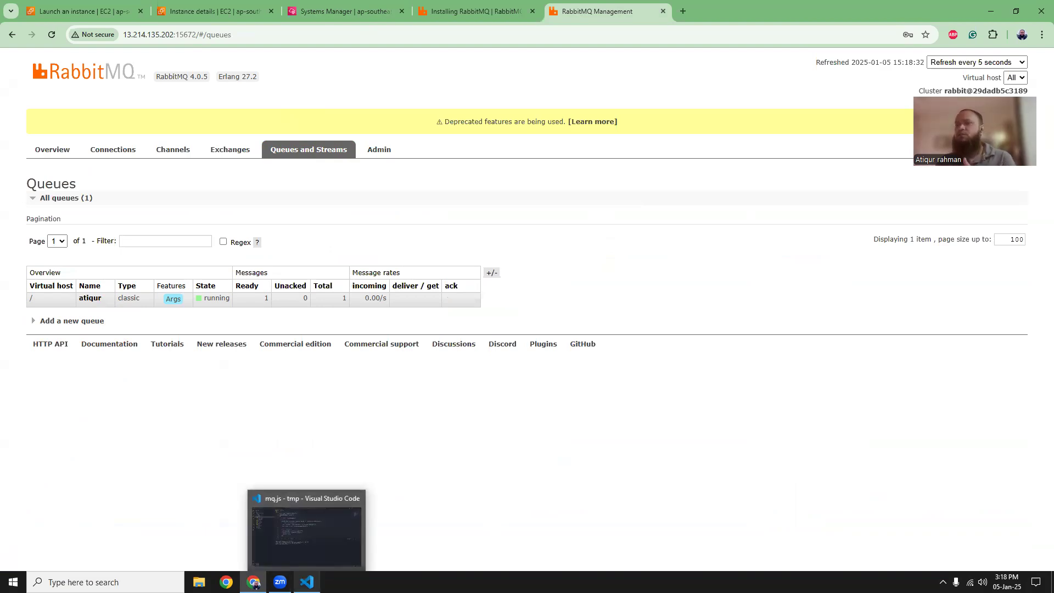
- Bring VS Code to the front and review the readmq.js consumer script
{"action": "left_click", "coordinate": [306, 529]}
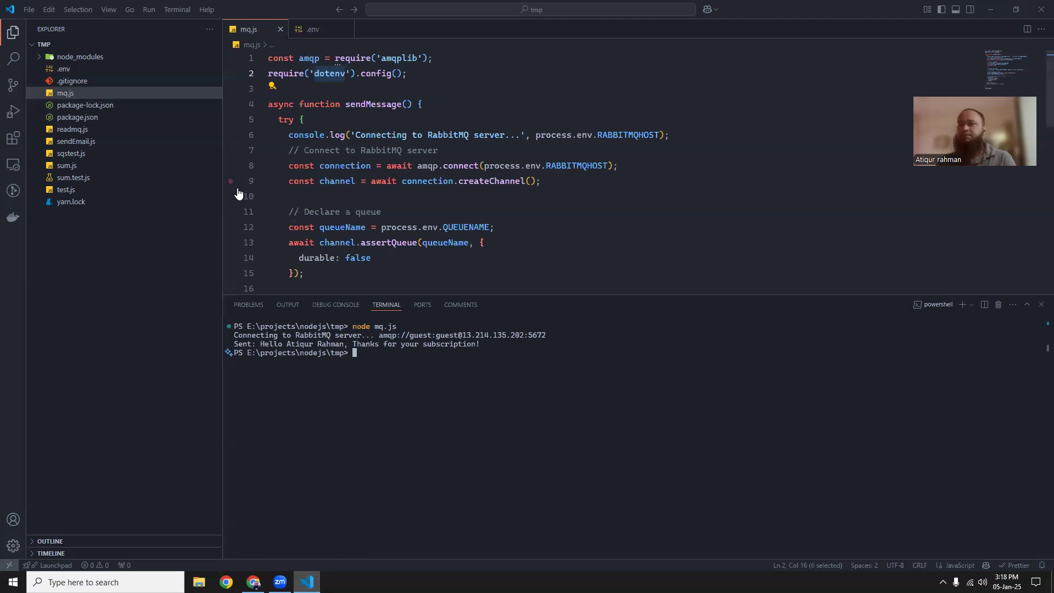
{"action": "left_click", "coordinate": [73, 129]}
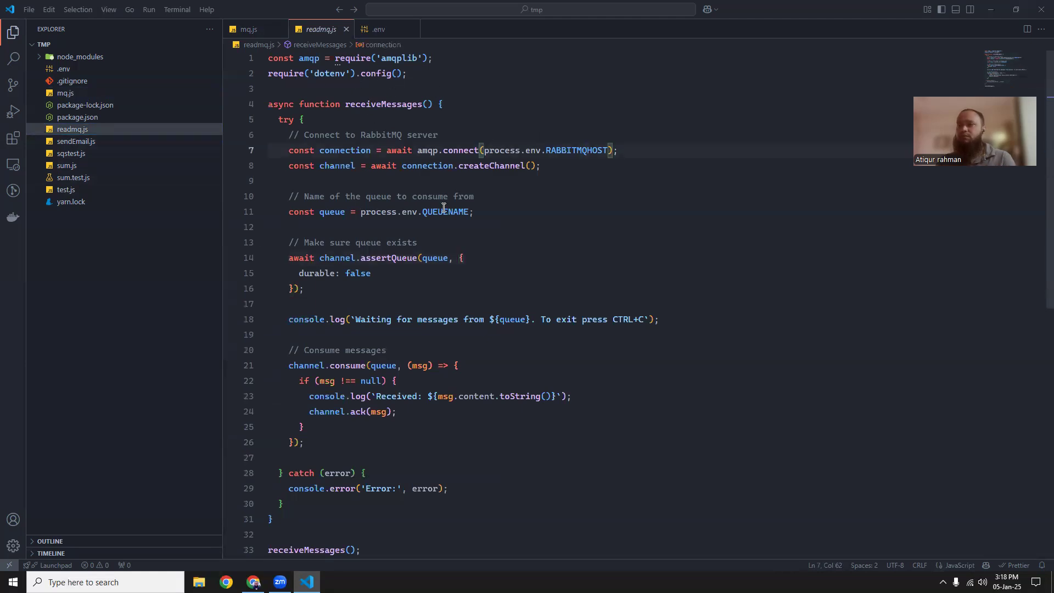
{"action": "double_click", "coordinate": [349, 364]}
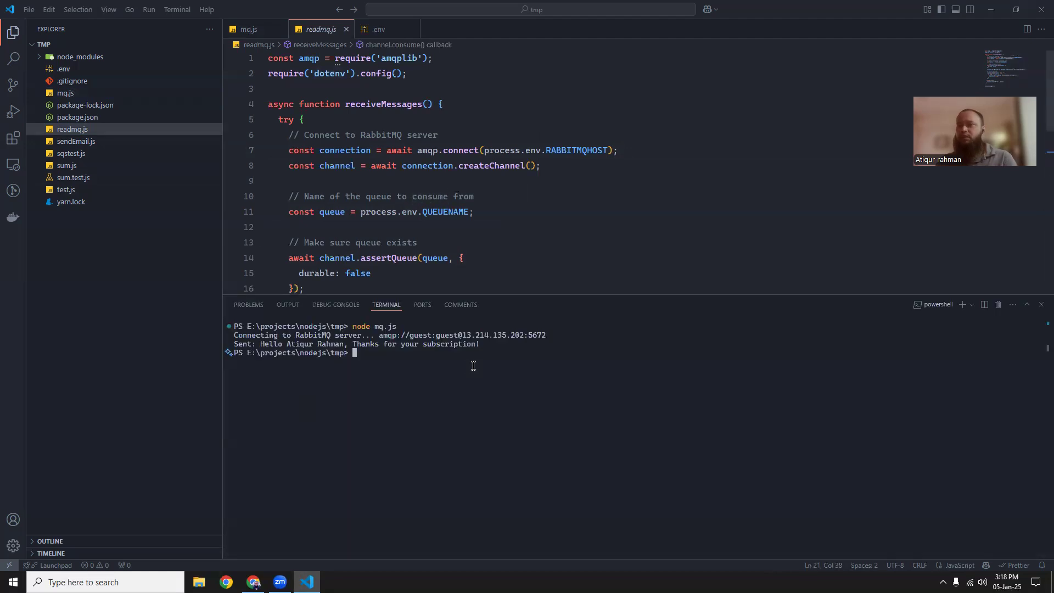
{"action": "mouse_move", "coordinate": [518, 371]}
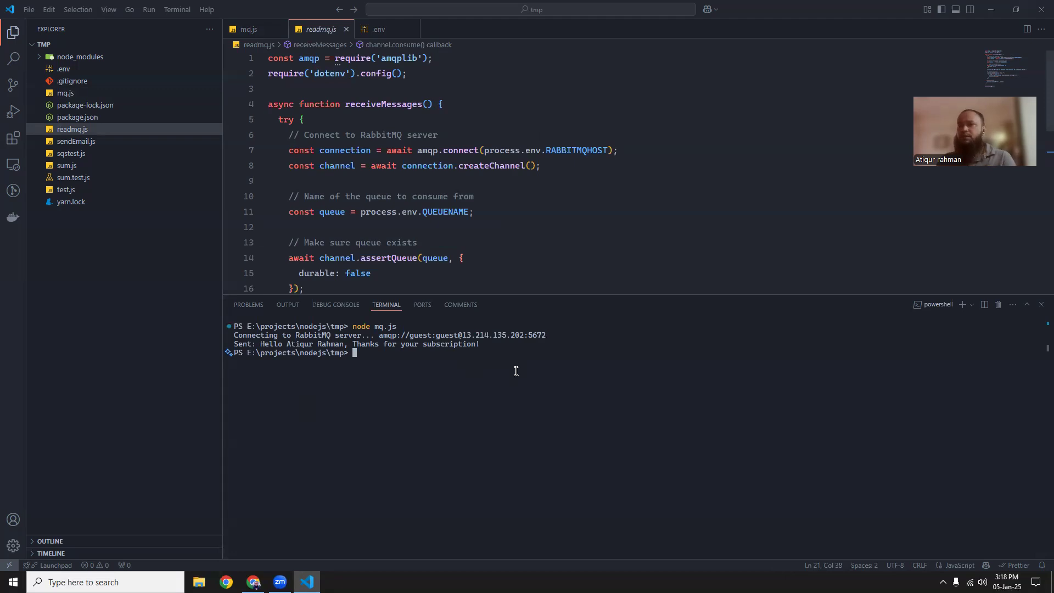
- Run 'node .\readmq.js' so the consumer prints the received subscription greeting
{"action": "type", "text": "node re"}
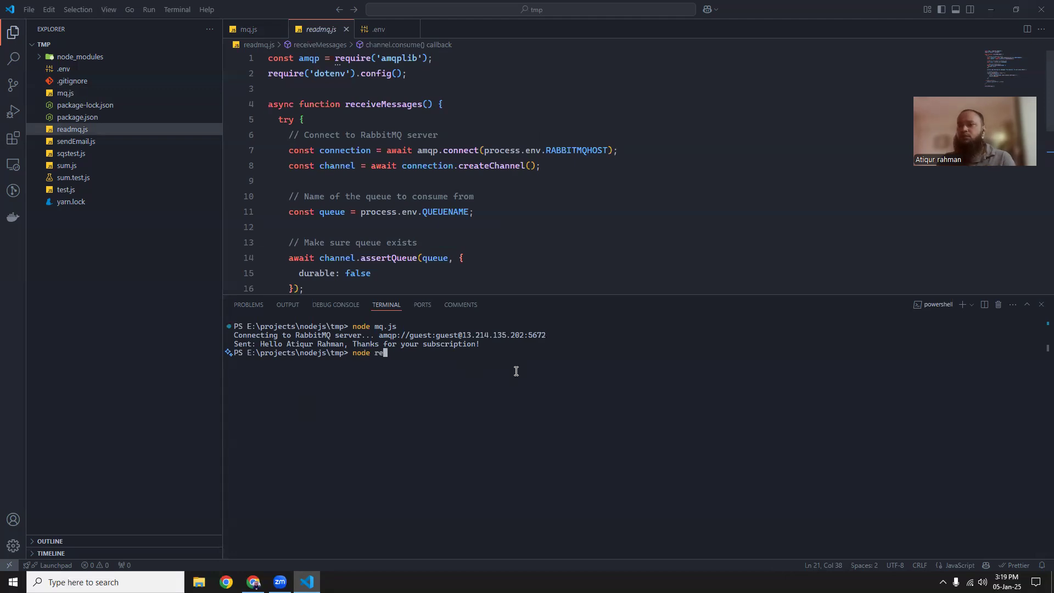
{"action": "type", "text": ".\\readmq.js"}
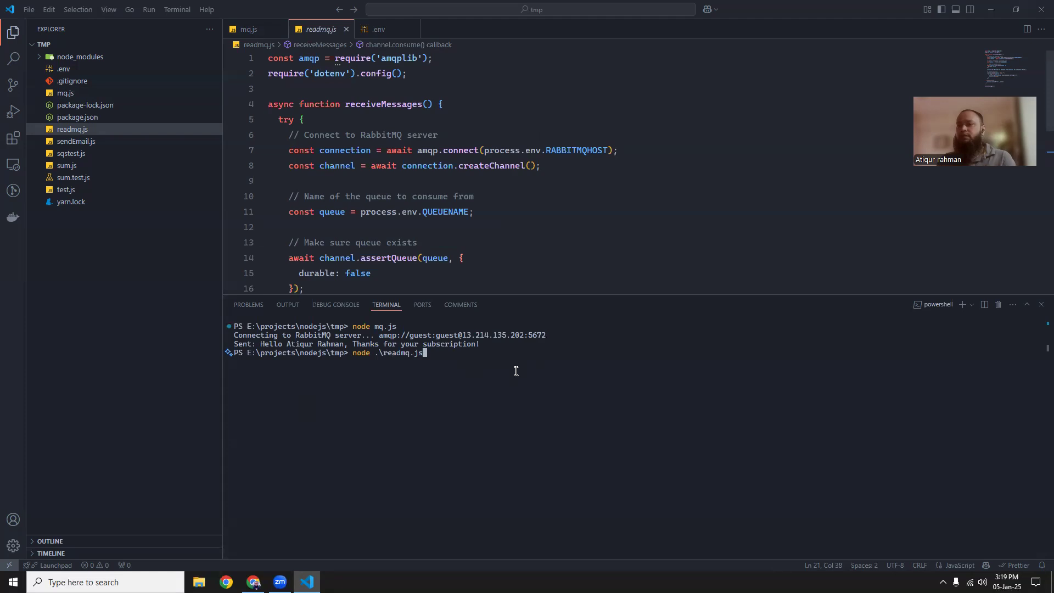
{"action": "key", "text": "Return"}
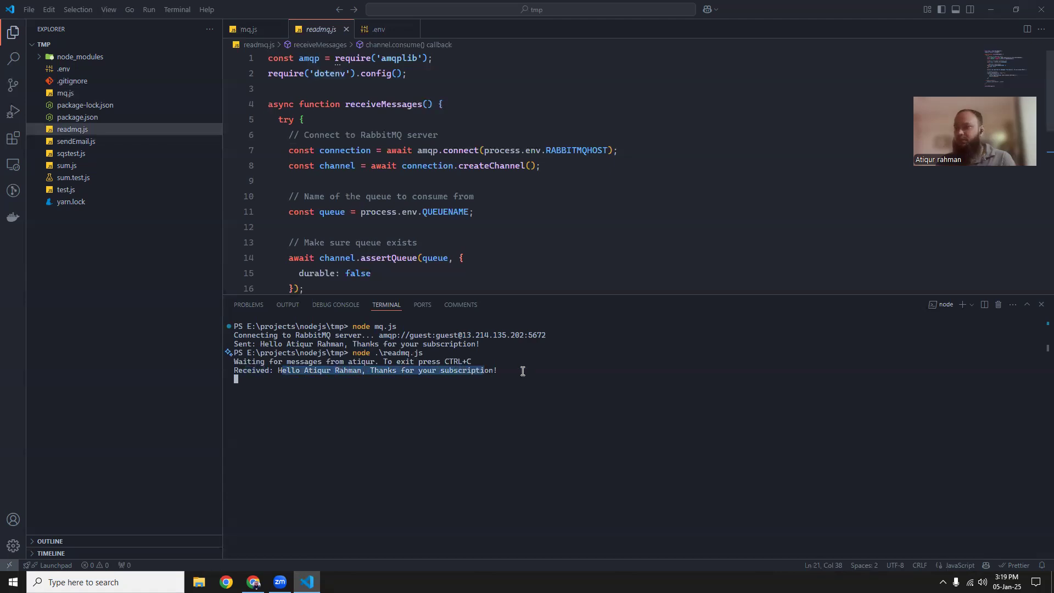
{"action": "left_click", "coordinate": [367, 166]}
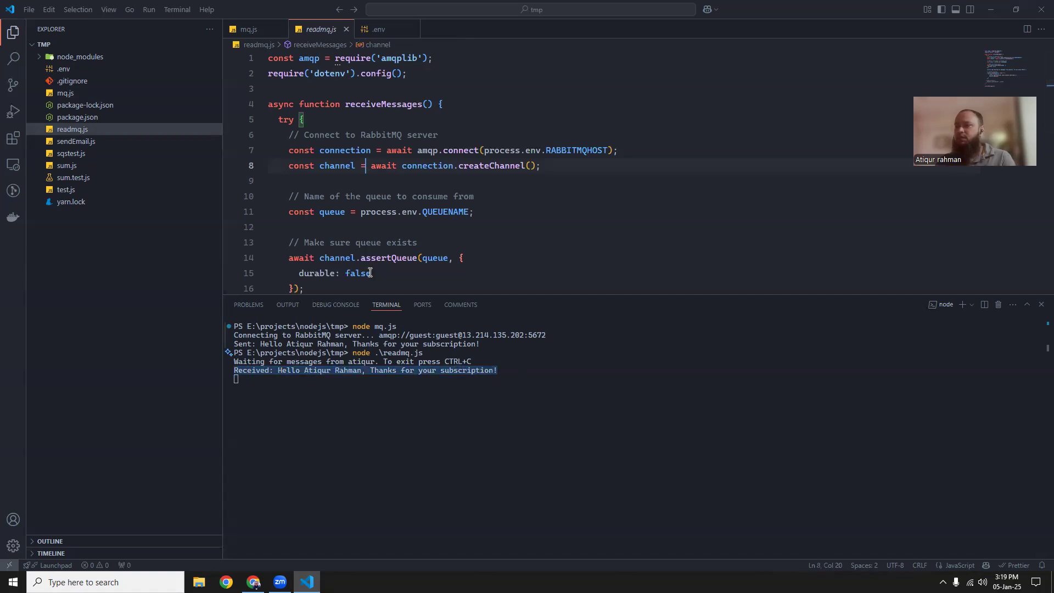
- Change the mq.js message to end with 'We like your channel. Create more videos for us.' and save
{"action": "left_click", "coordinate": [249, 28]}
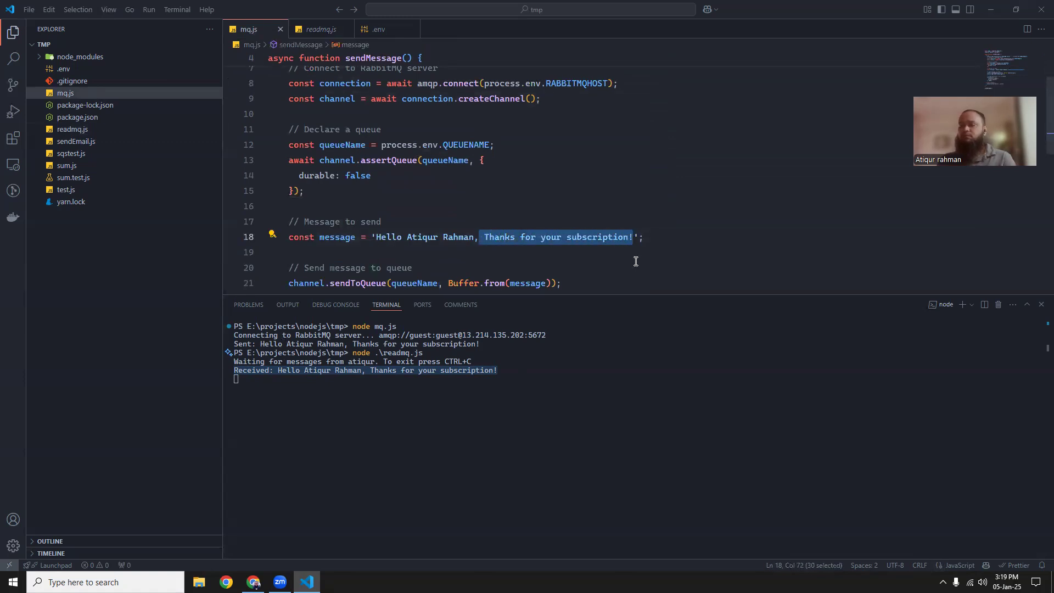
{"action": "type", "text": "We like y"}
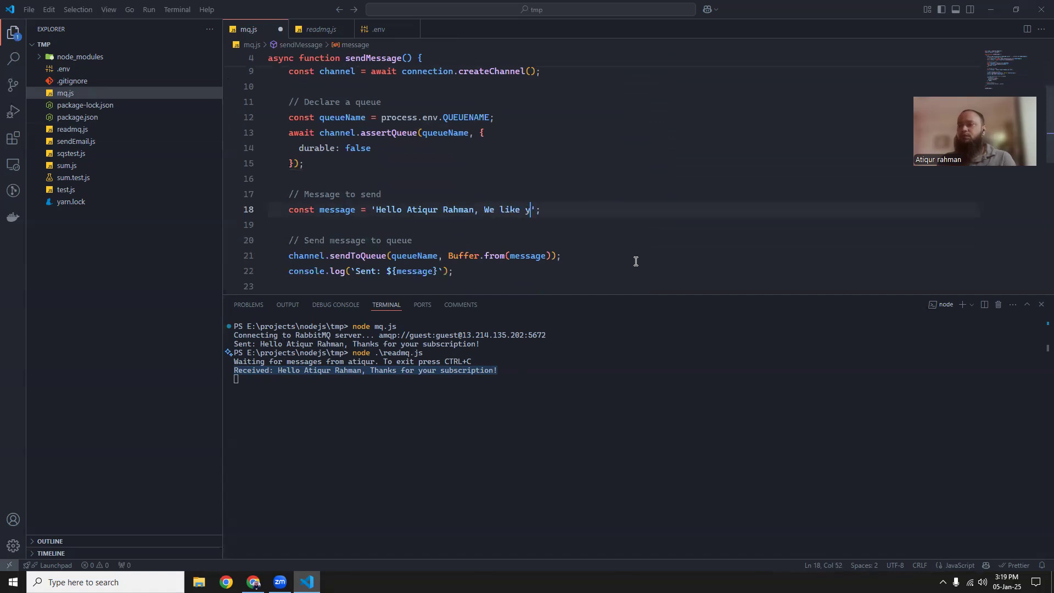
{"action": "type", "text": "our channel"}
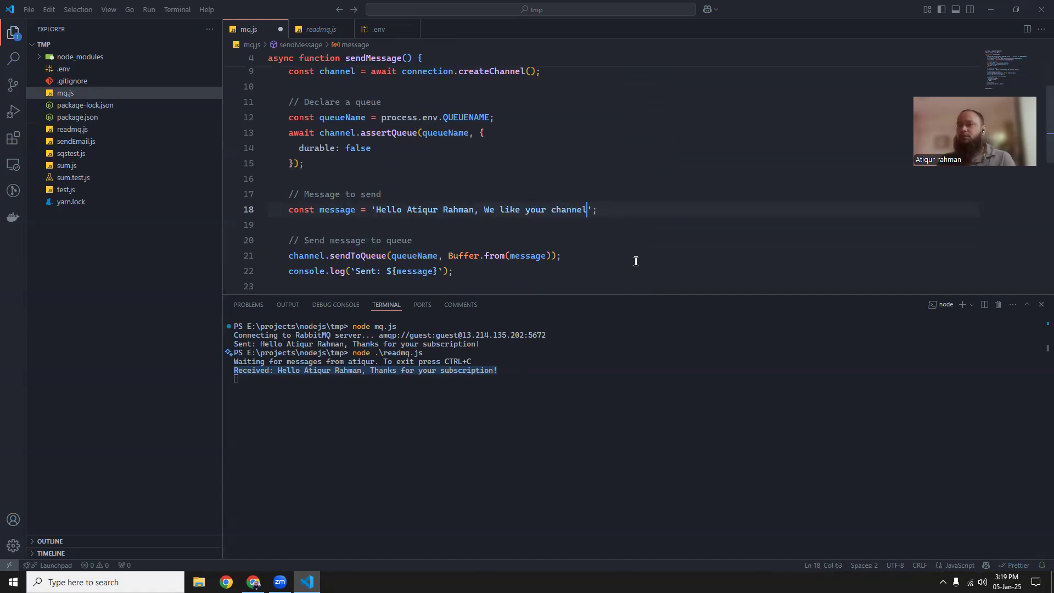
{"action": "type", "text": ". Create"}
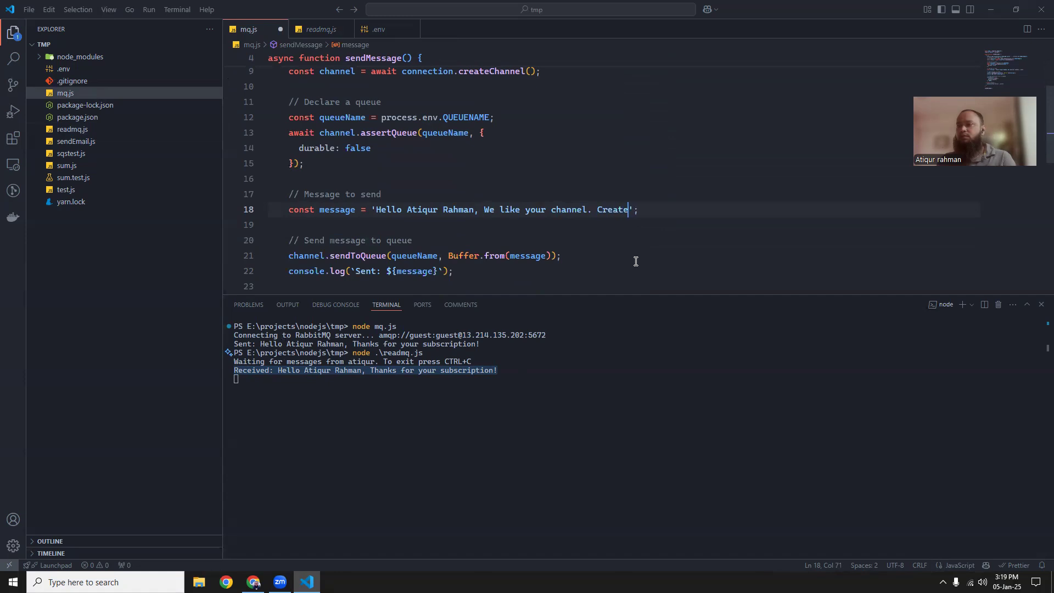
{"action": "type", "text": "more videos"}
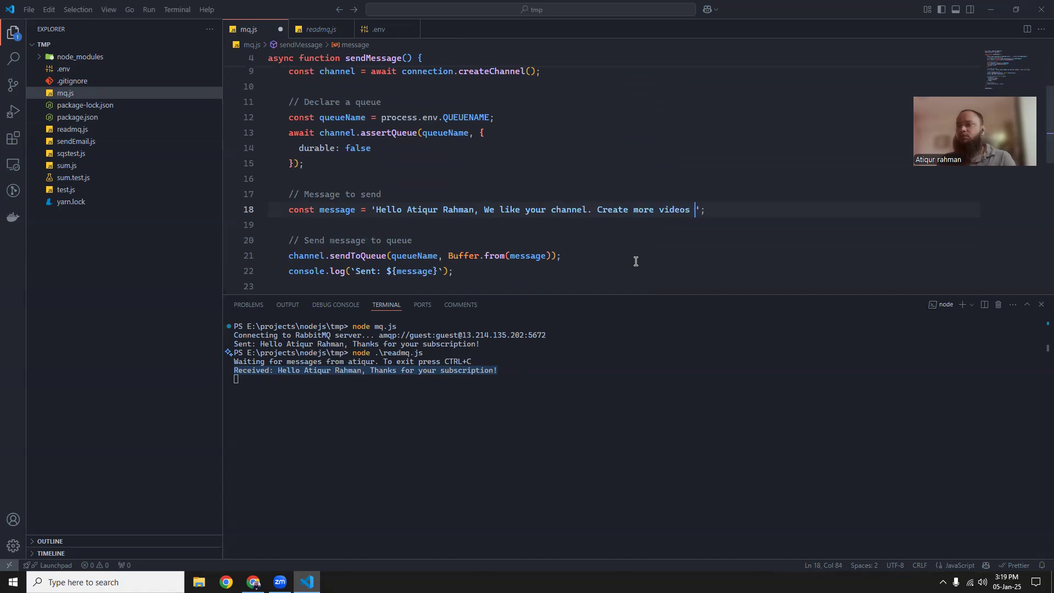
{"action": "type", "text": "for us."}
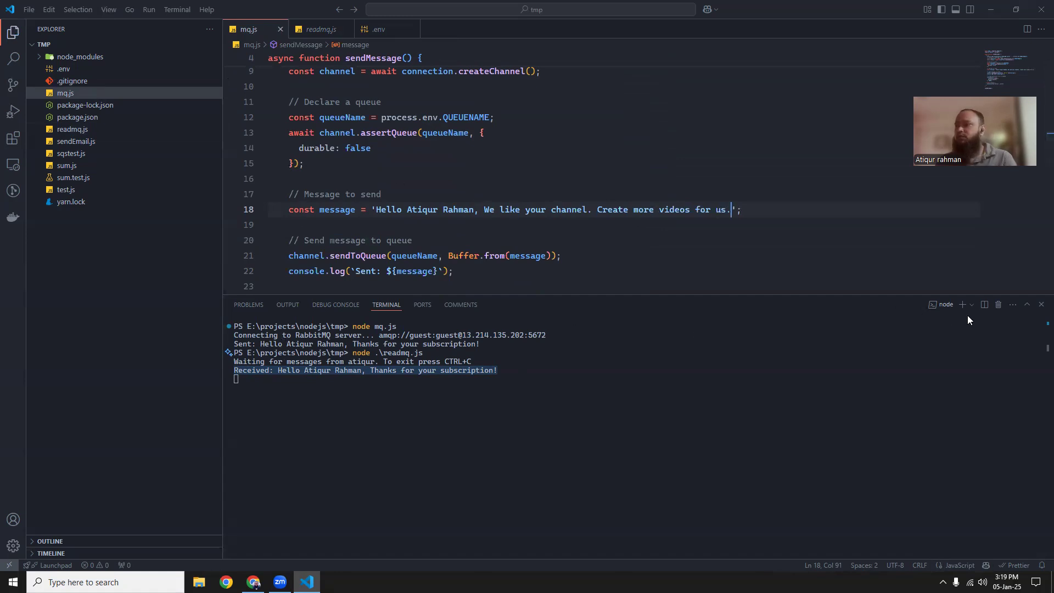
{"action": "mouse_move", "coordinate": [963, 305]}
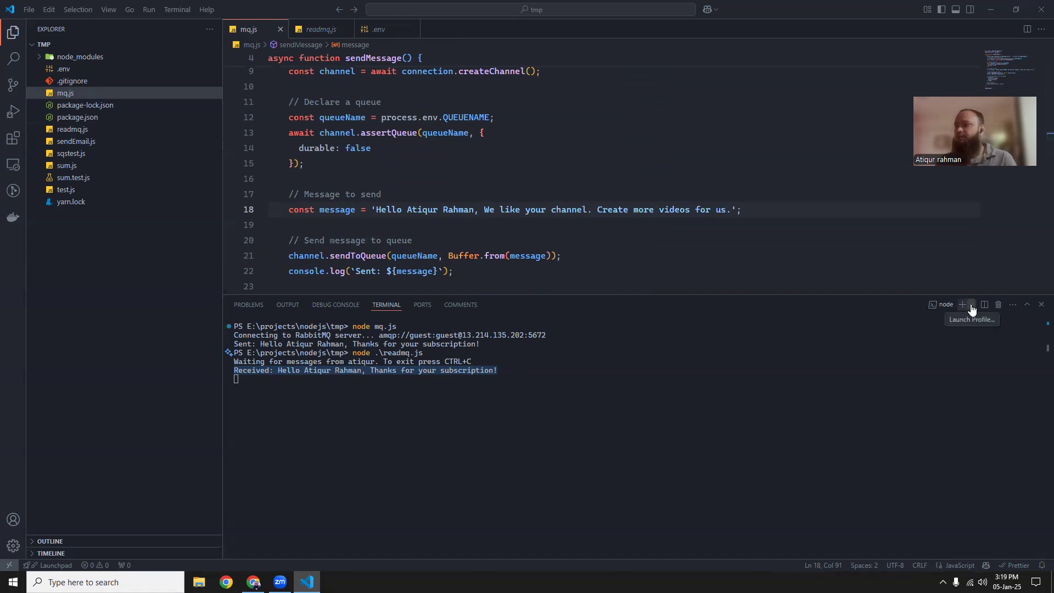
{"action": "left_click", "coordinate": [963, 304]}
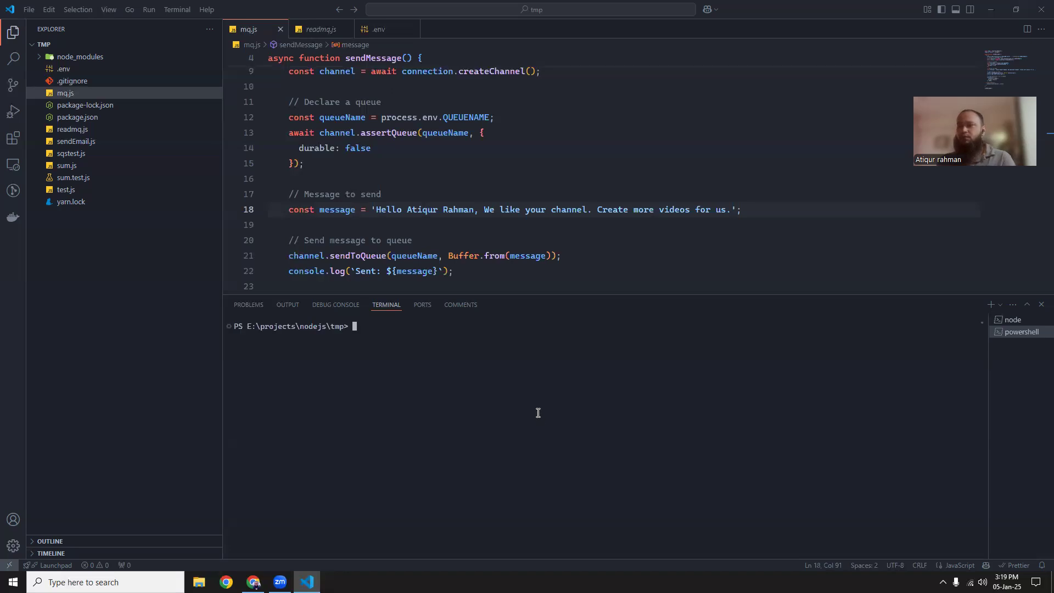
- Run 'node mq.js' in the new PowerShell terminal to publish the new message
{"action": "type", "text": "node mq.js"}
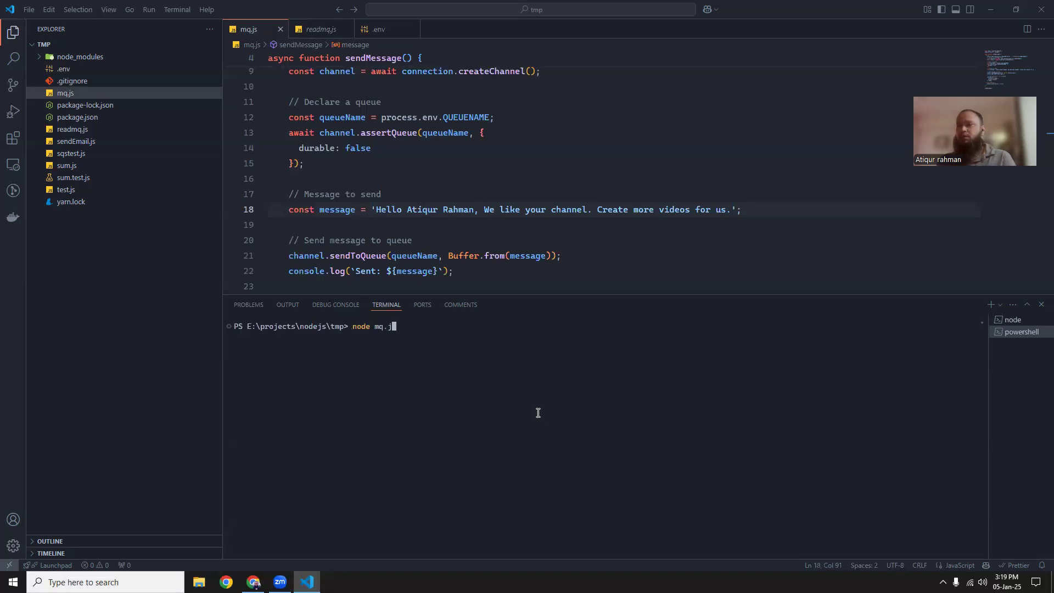
{"action": "key", "text": "Return"}
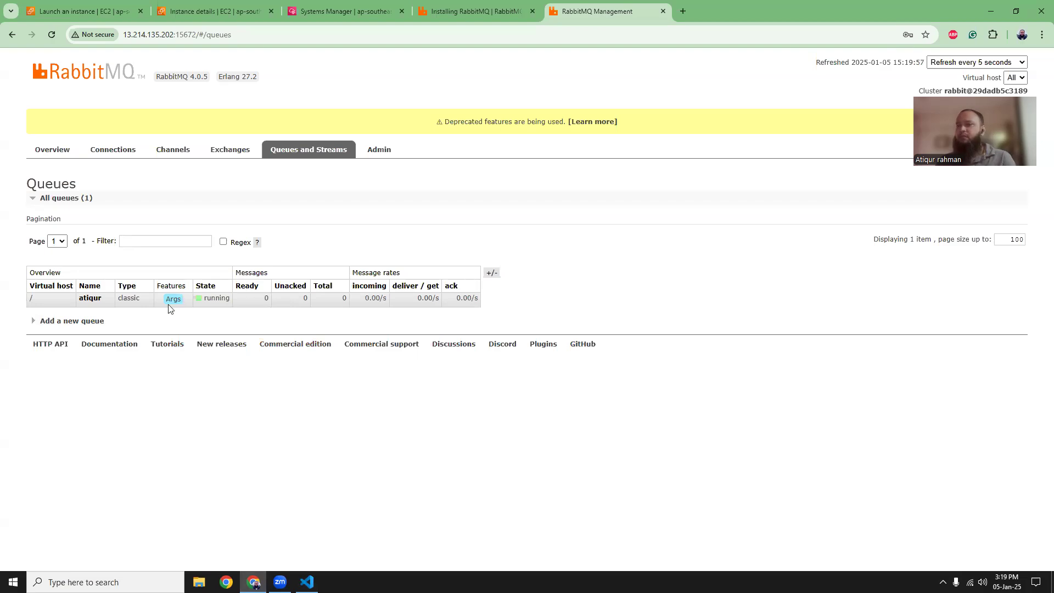
{"action": "mouse_move", "coordinate": [387, 389]}
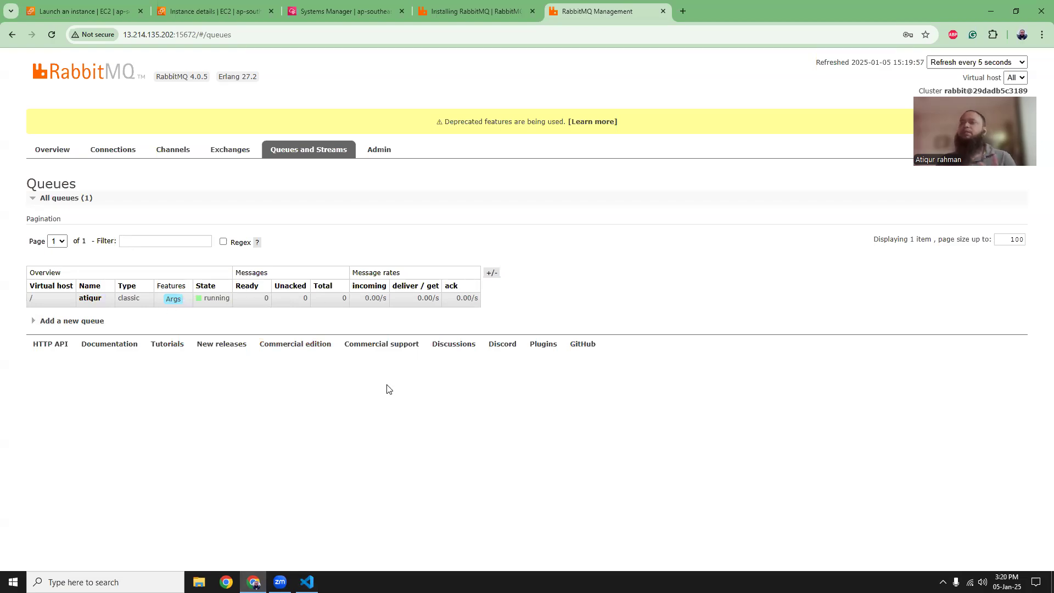